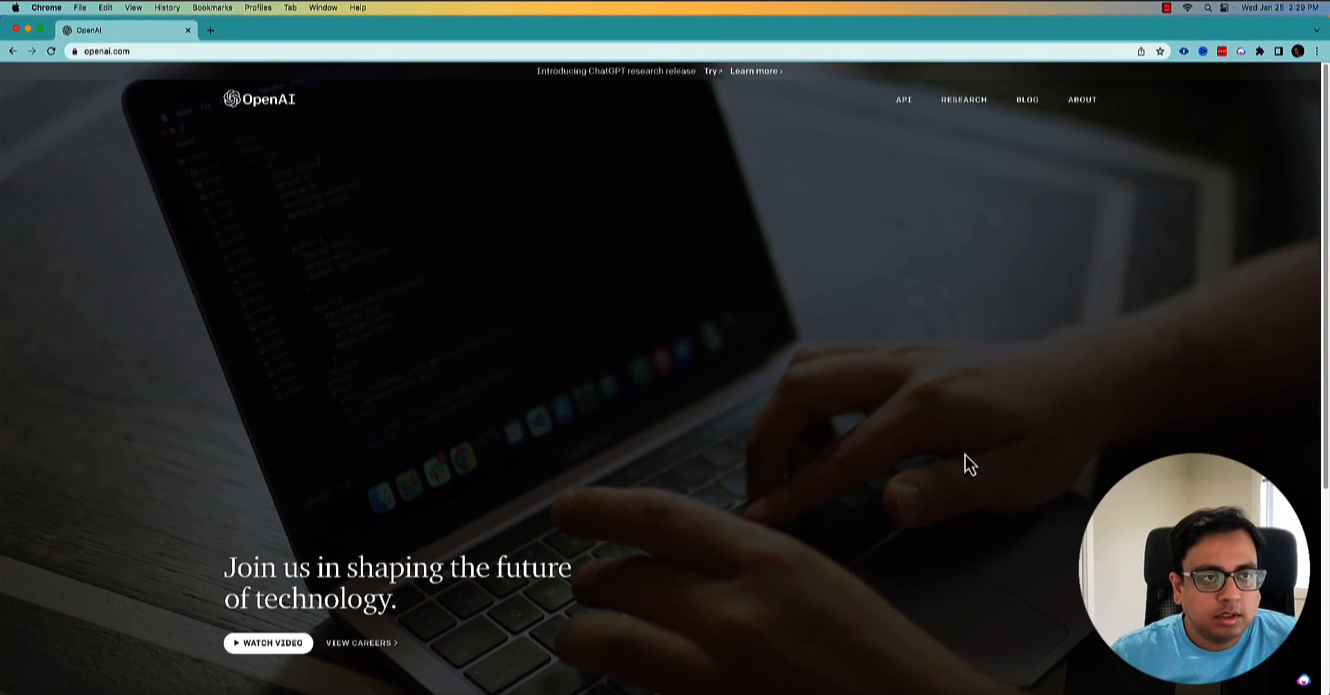
mouse_move(209, 193)
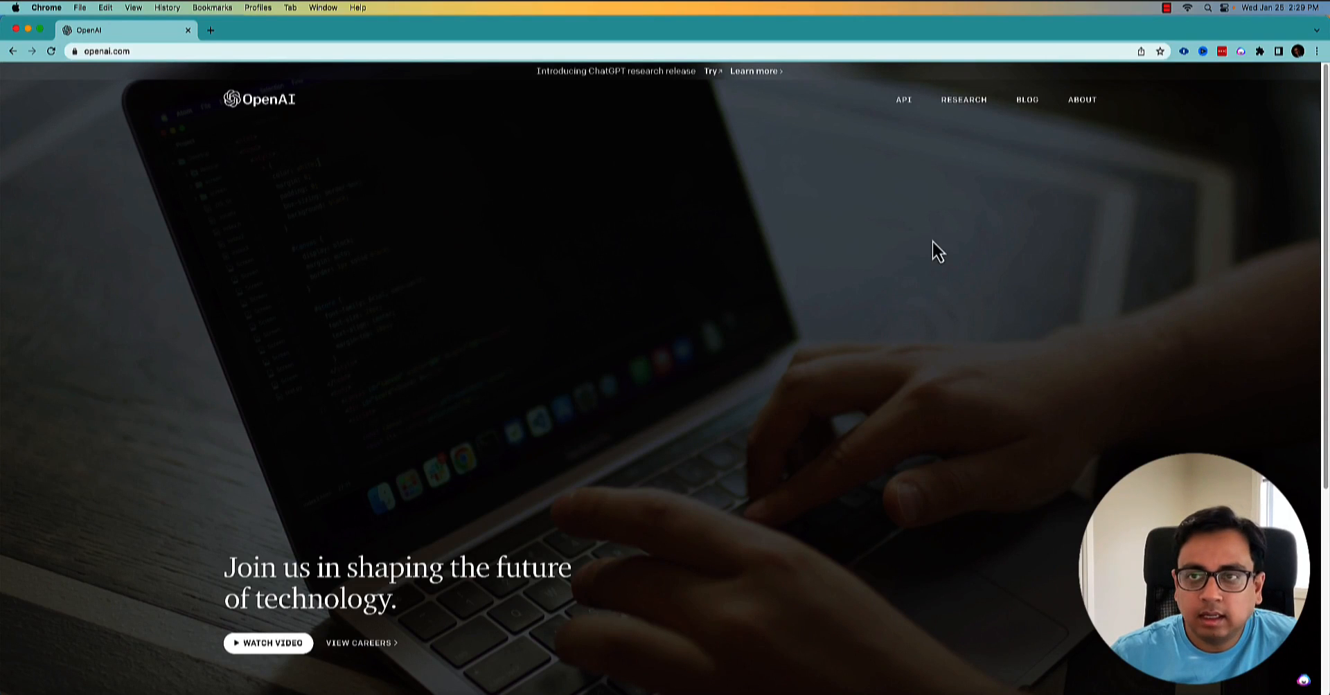
mouse_move(907, 111)
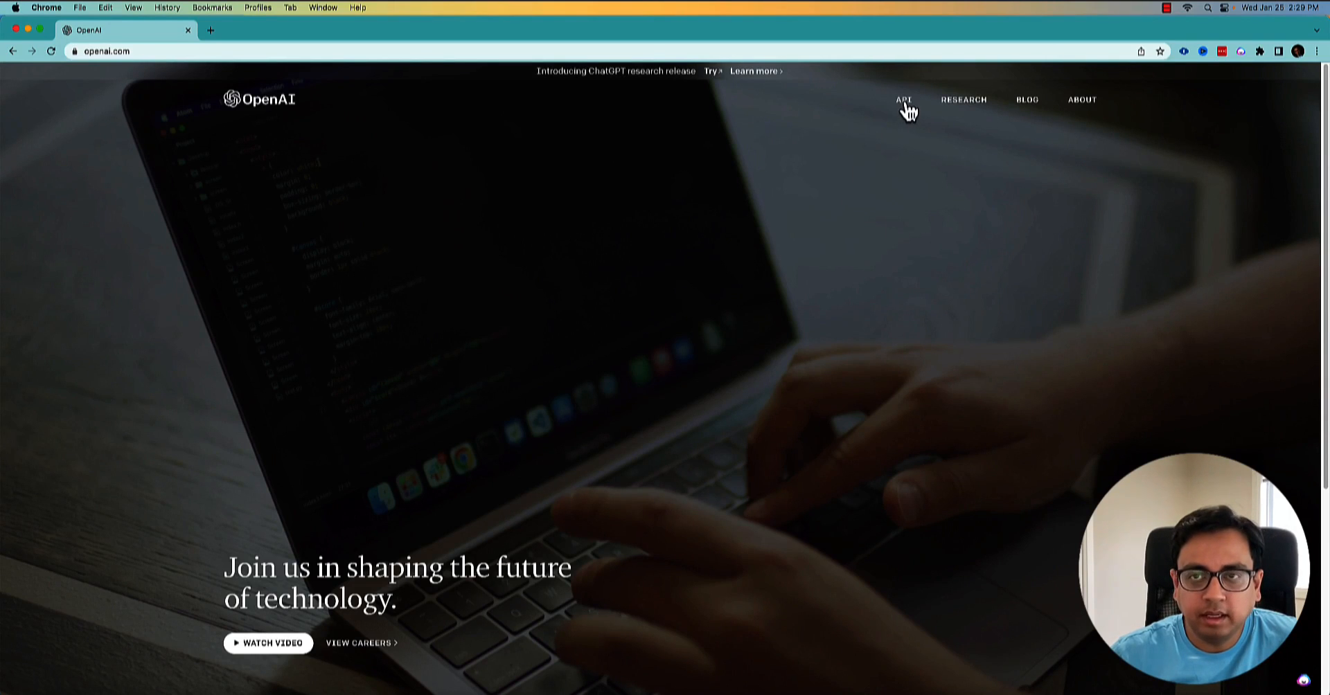
Go from the OpenAI API page to its log-in page, closing the stray sign-up tab
left_click(904, 99)
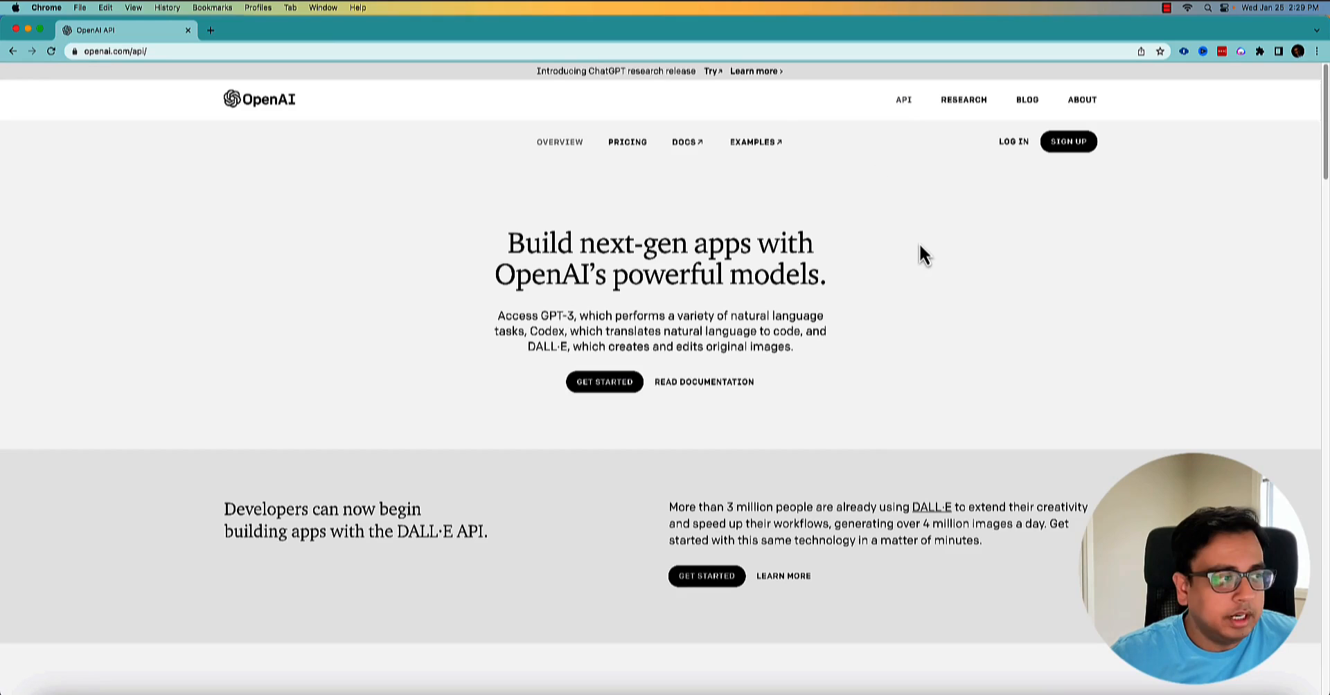
mouse_move(1023, 181)
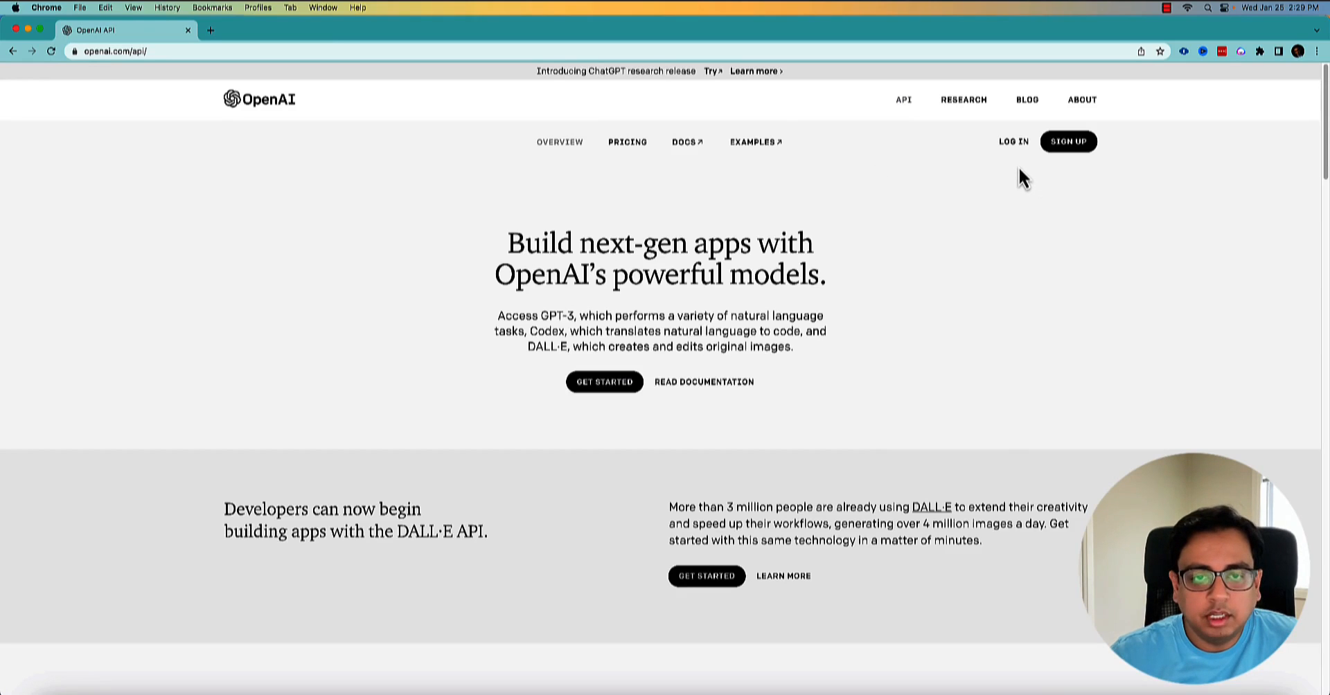
mouse_move(1013, 151)
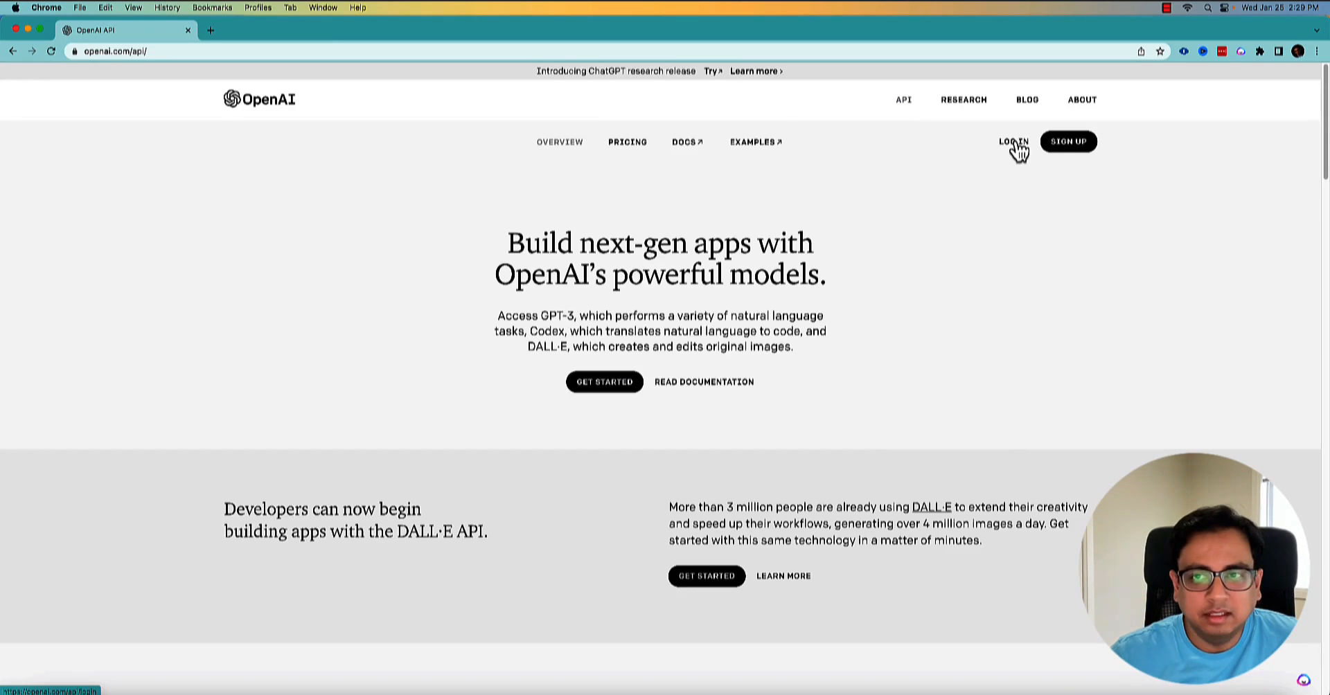
left_click(1068, 141)
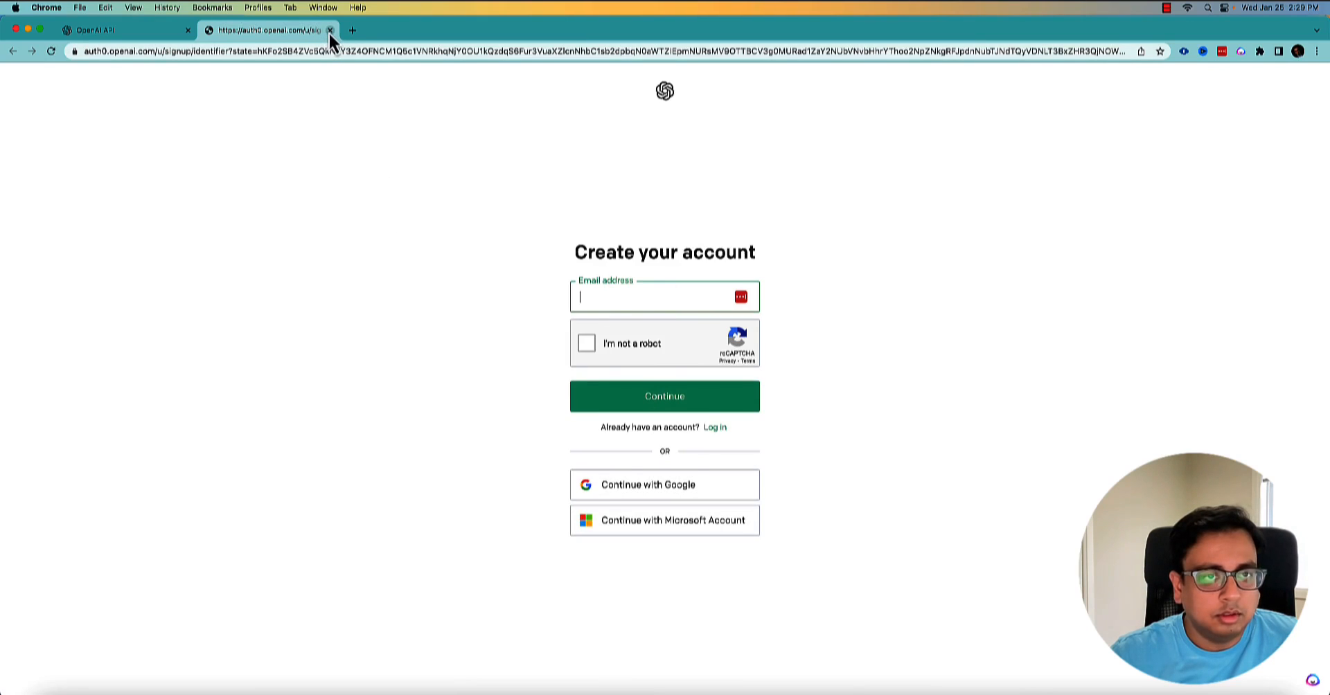
left_click(330, 30)
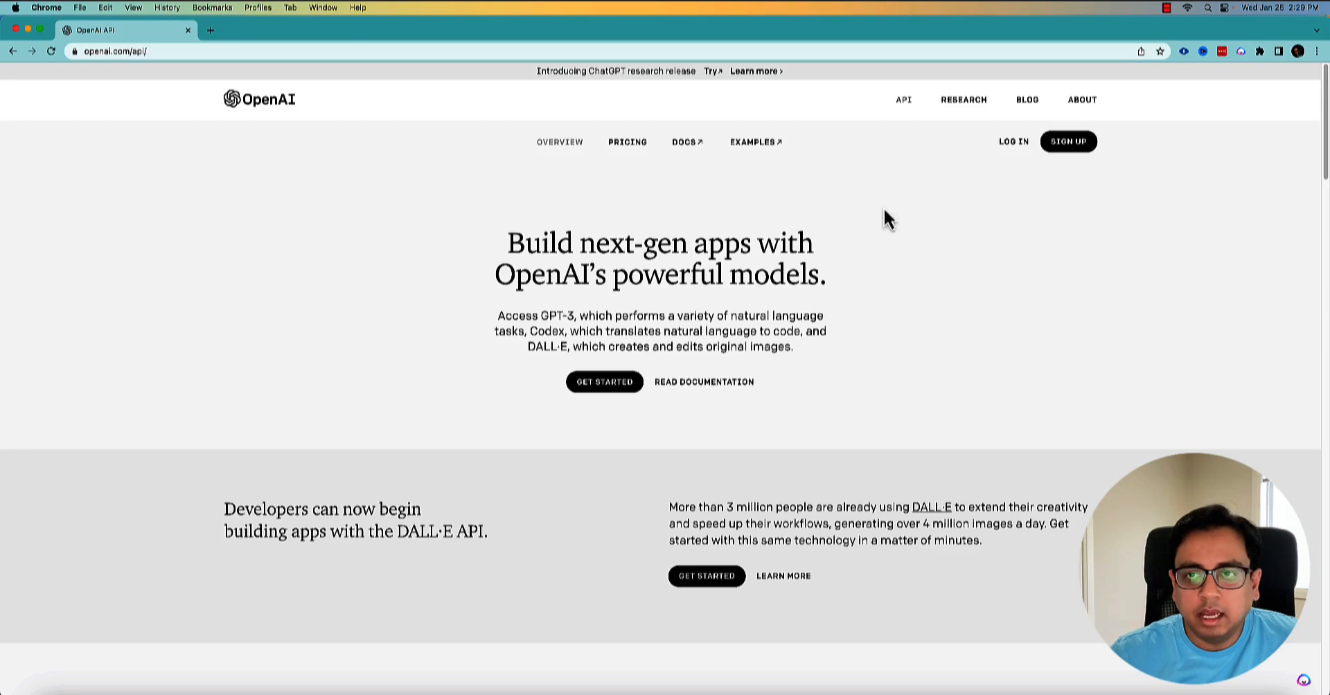
mouse_move(1012, 156)
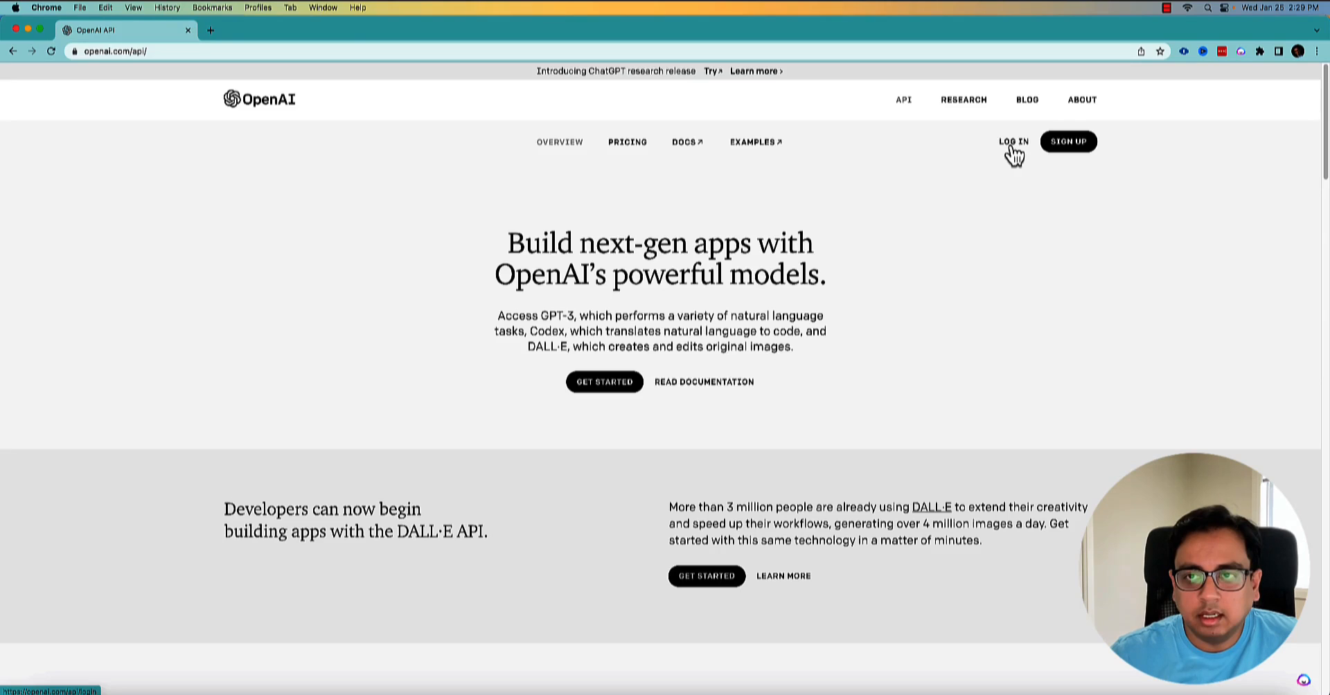
left_click(1014, 141)
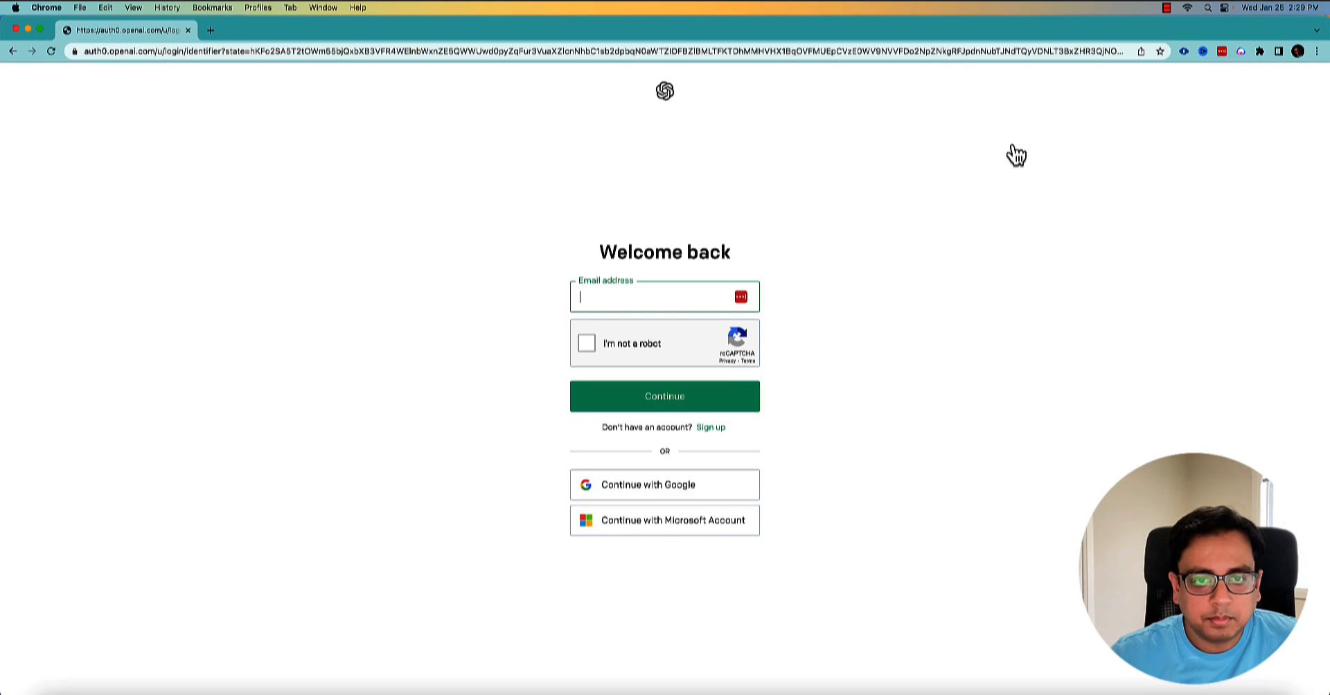
Sign in to OpenAI Platform and view API keys from the Personal profile menu
left_click(664, 484)
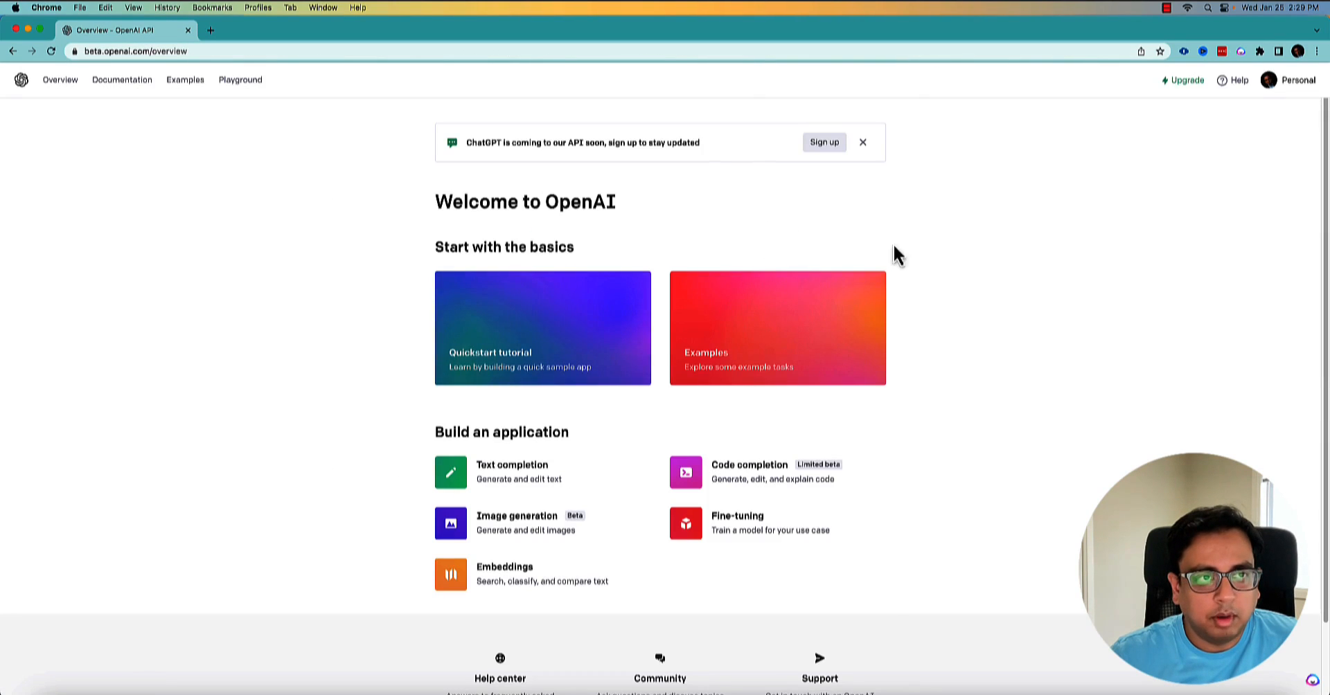
mouse_move(943, 538)
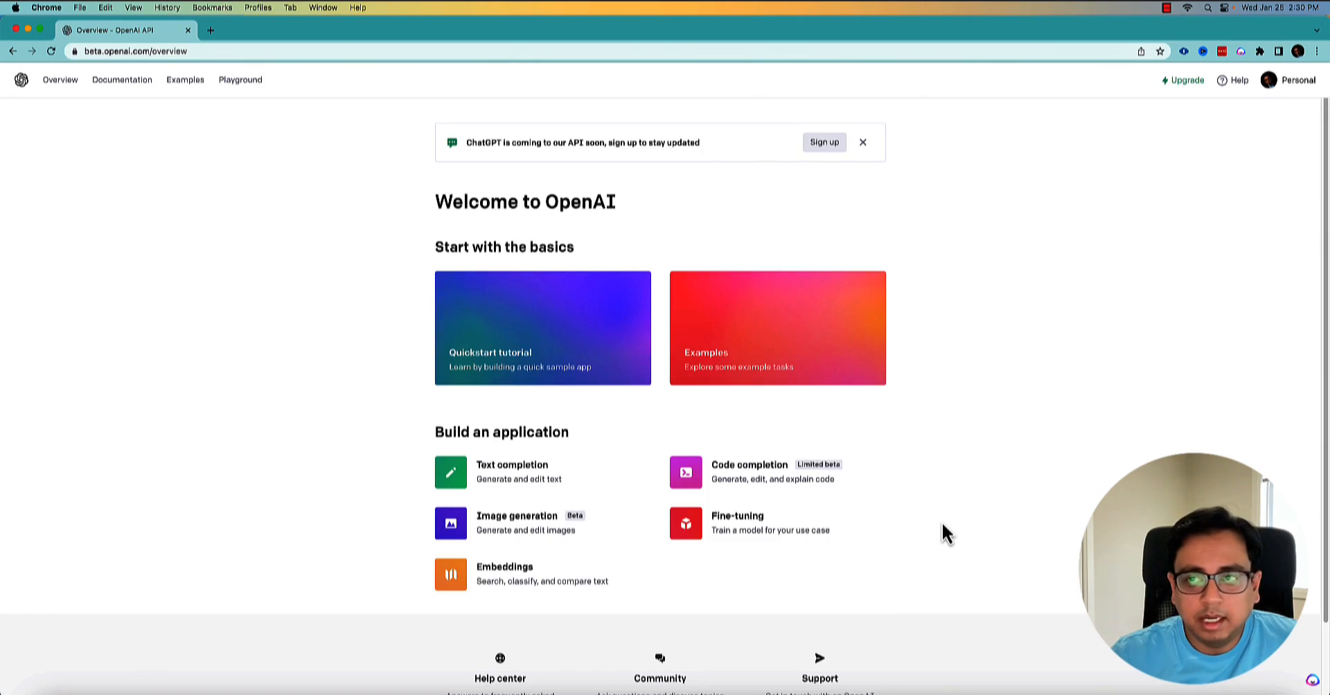
mouse_move(1292, 91)
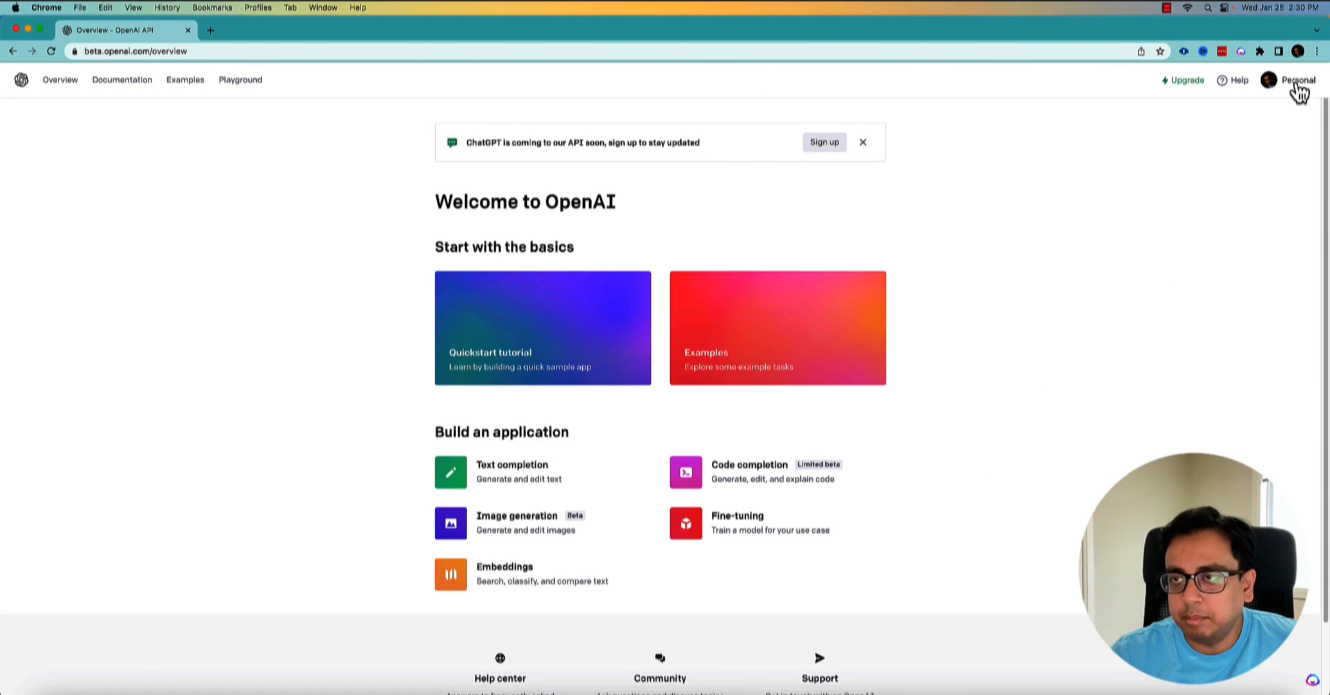
left_click(1292, 79)
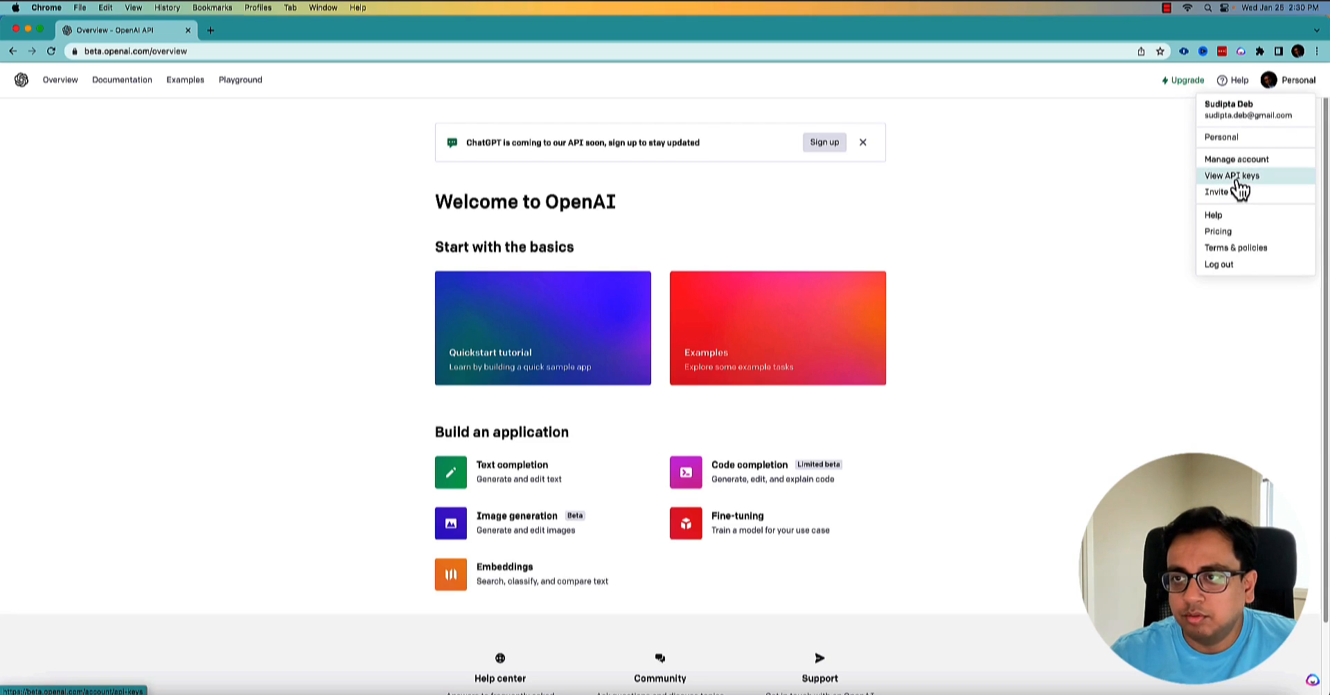
left_click(1232, 175)
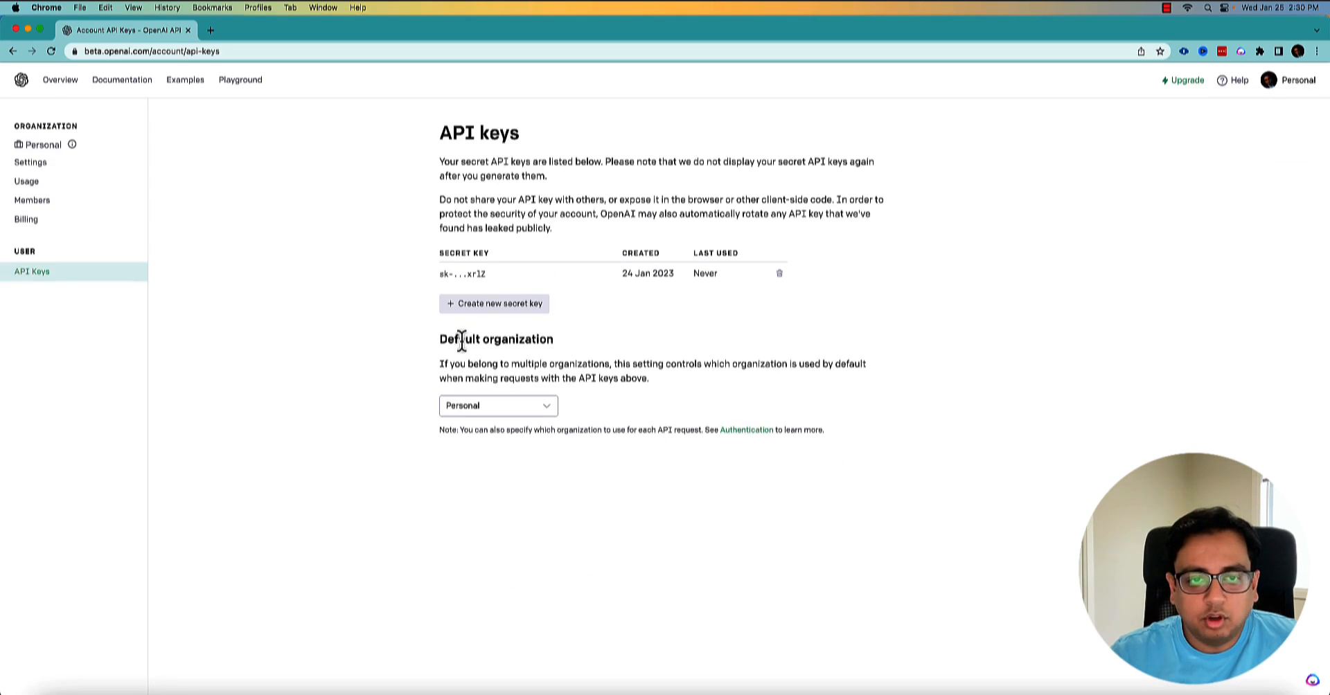
mouse_move(614, 331)
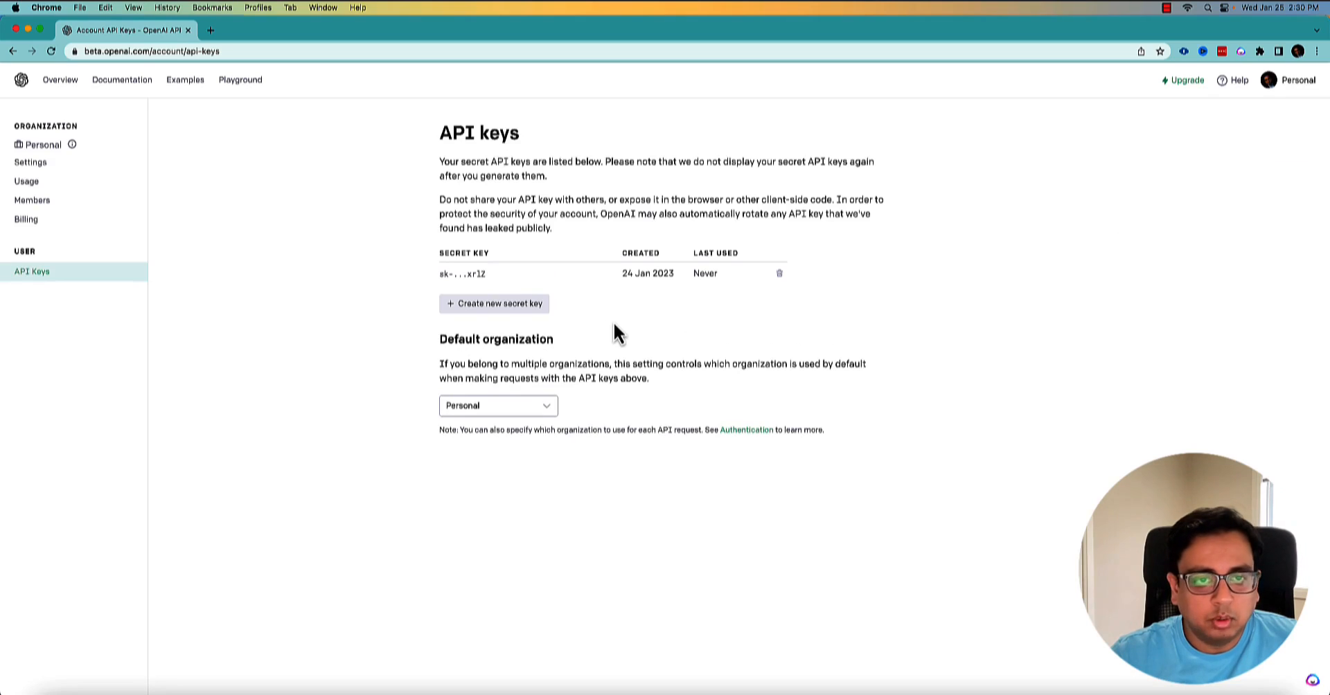
mouse_move(607, 342)
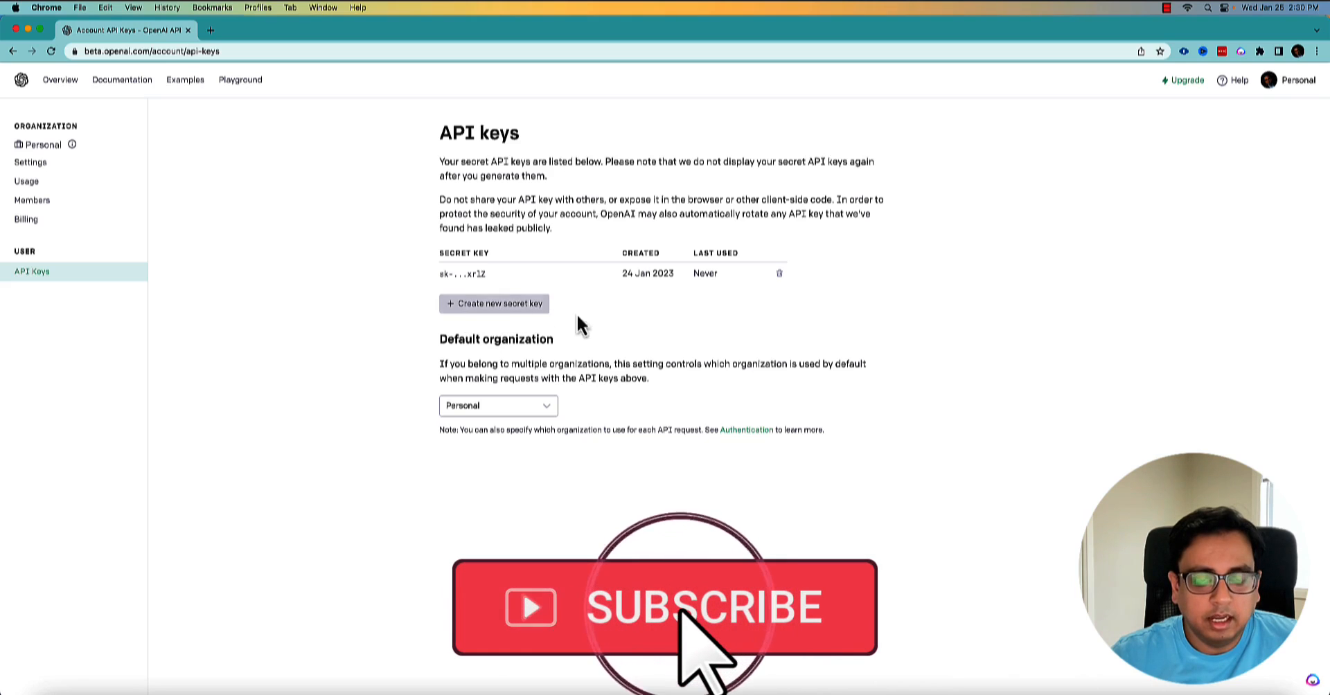
mouse_move(690, 327)
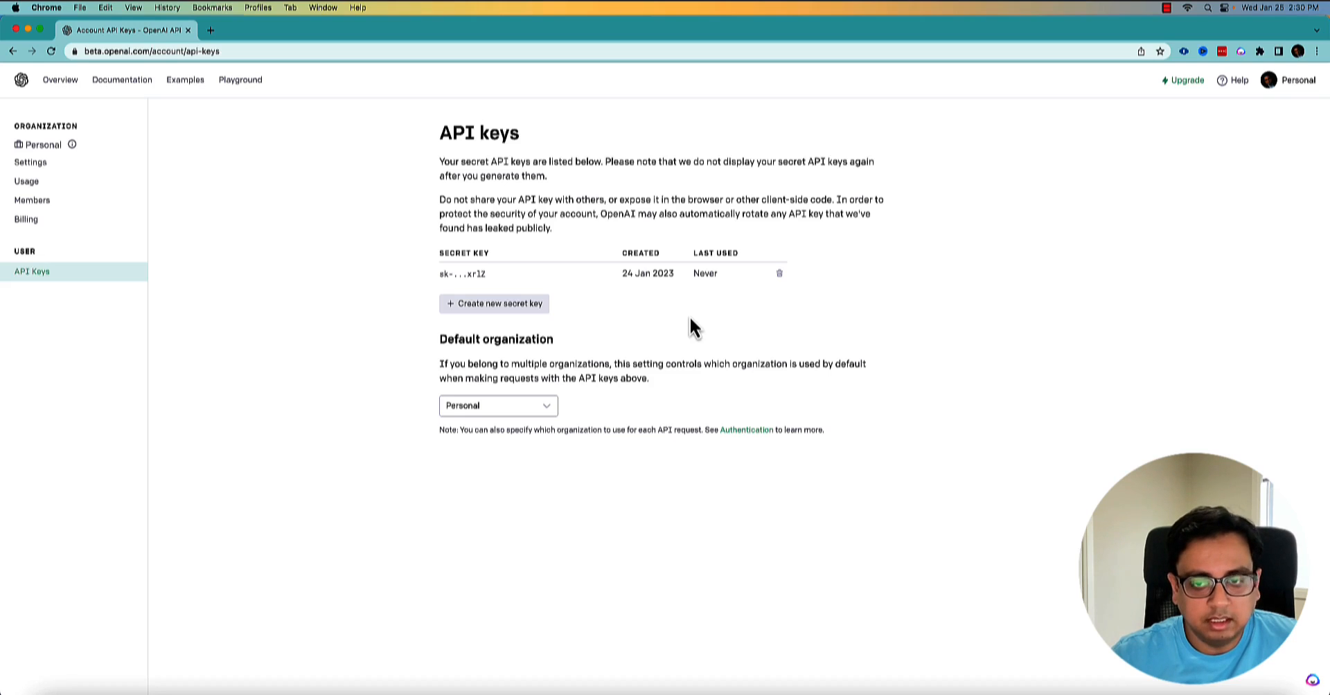
mouse_move(1116, 425)
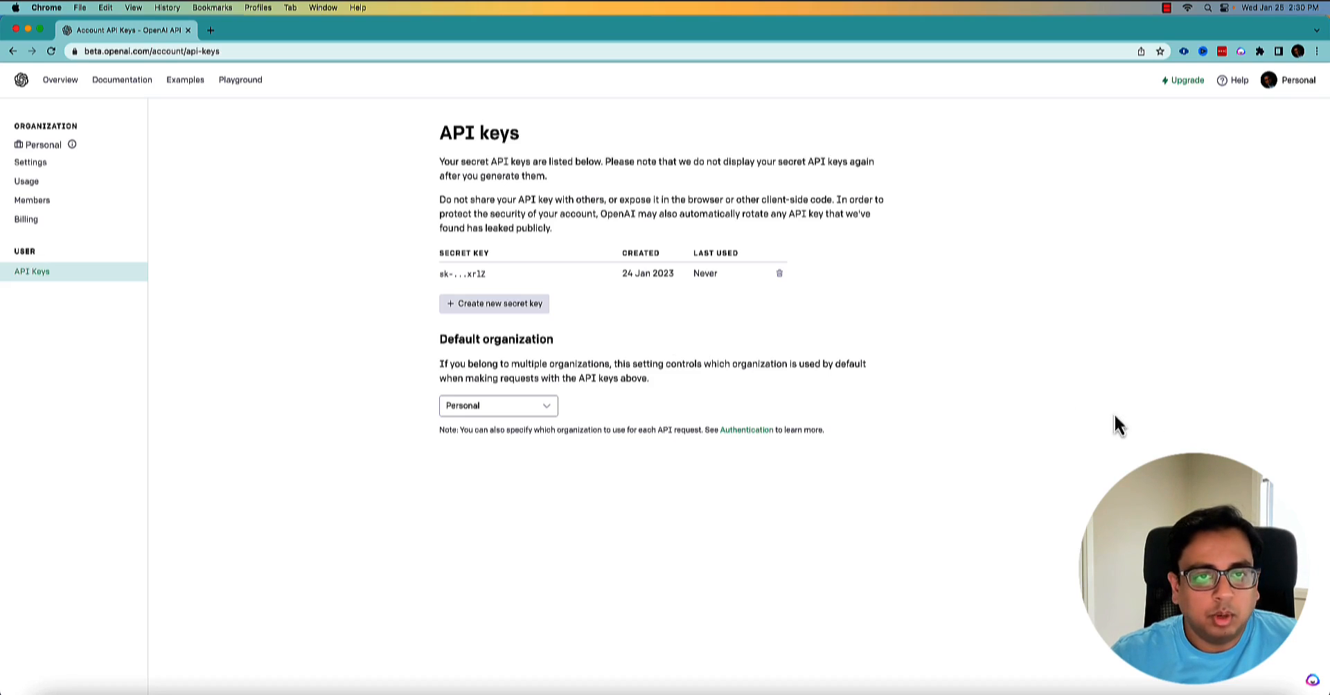
mouse_move(271, 520)
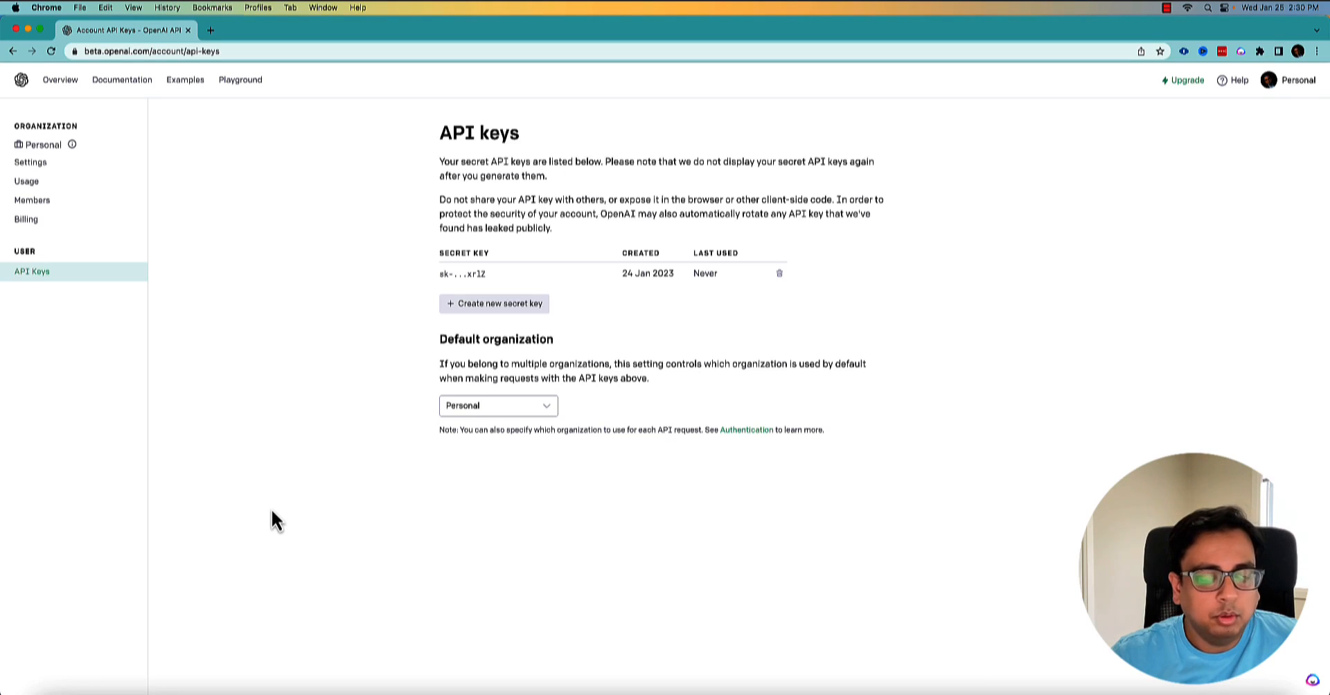
Open Usage to see daily usage and $0.01 of the $18.00 trial credit used
left_click(24, 182)
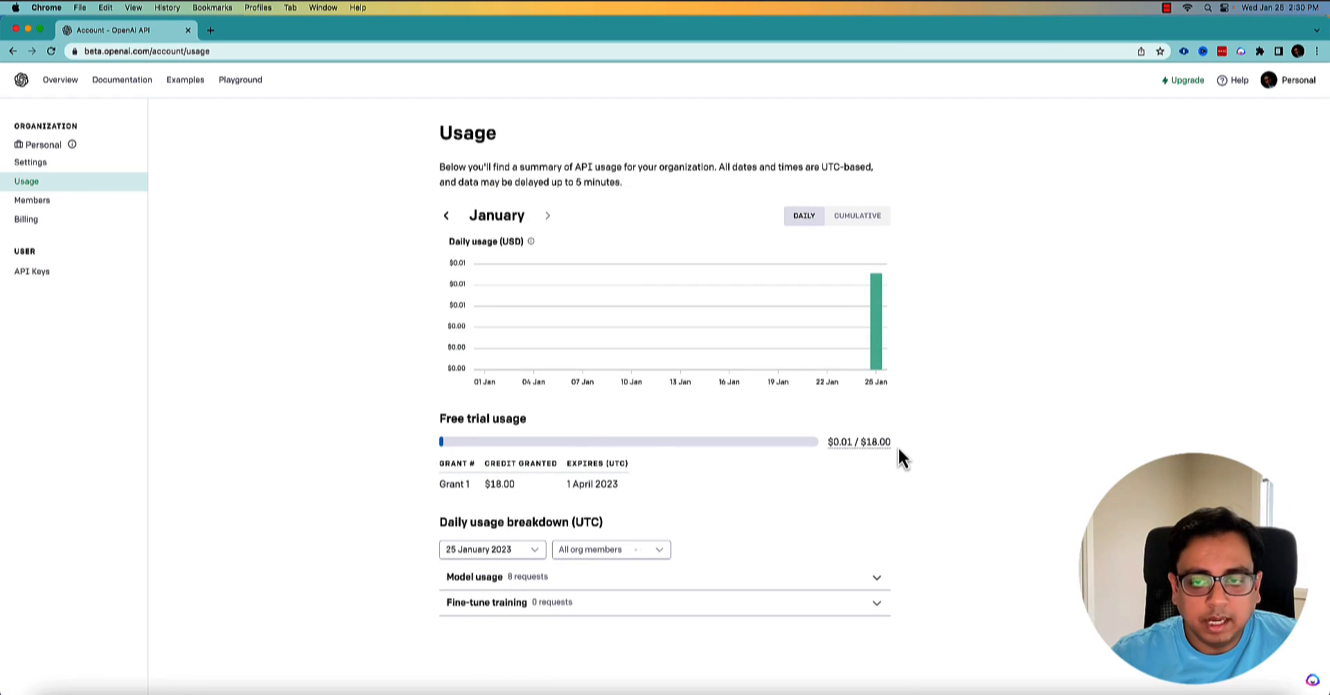
mouse_move(862, 462)
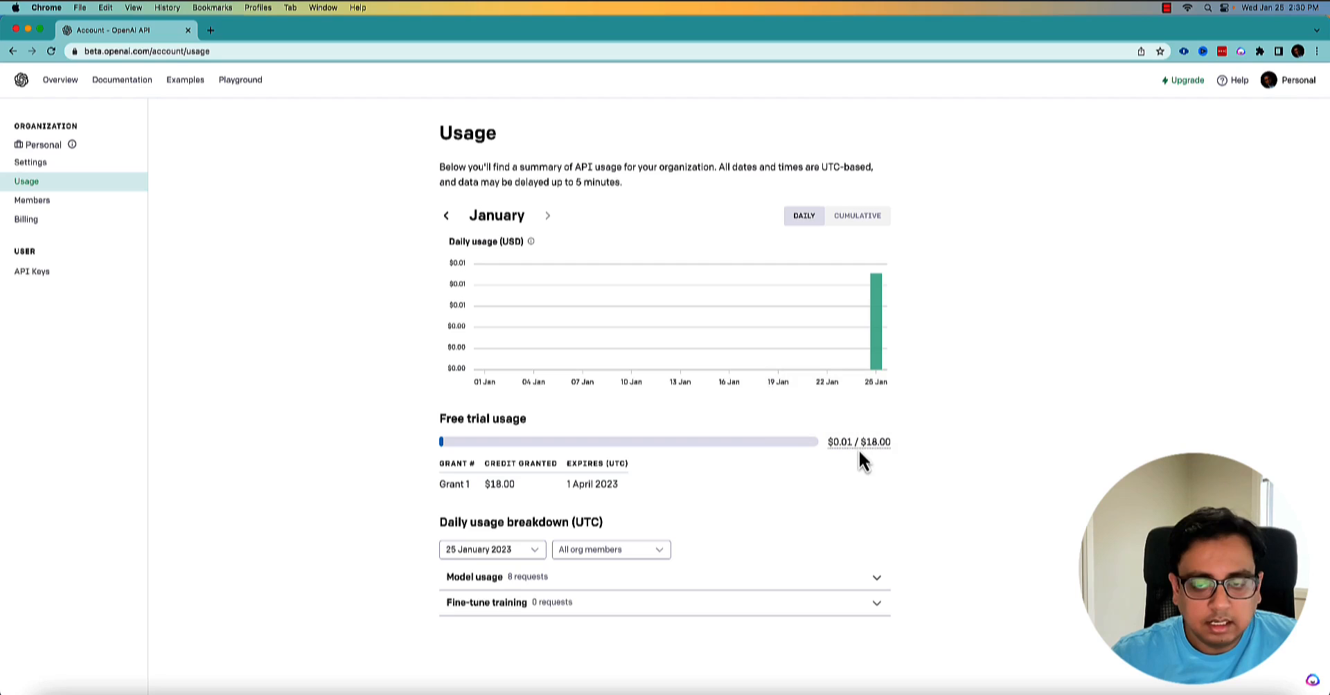
mouse_move(860, 442)
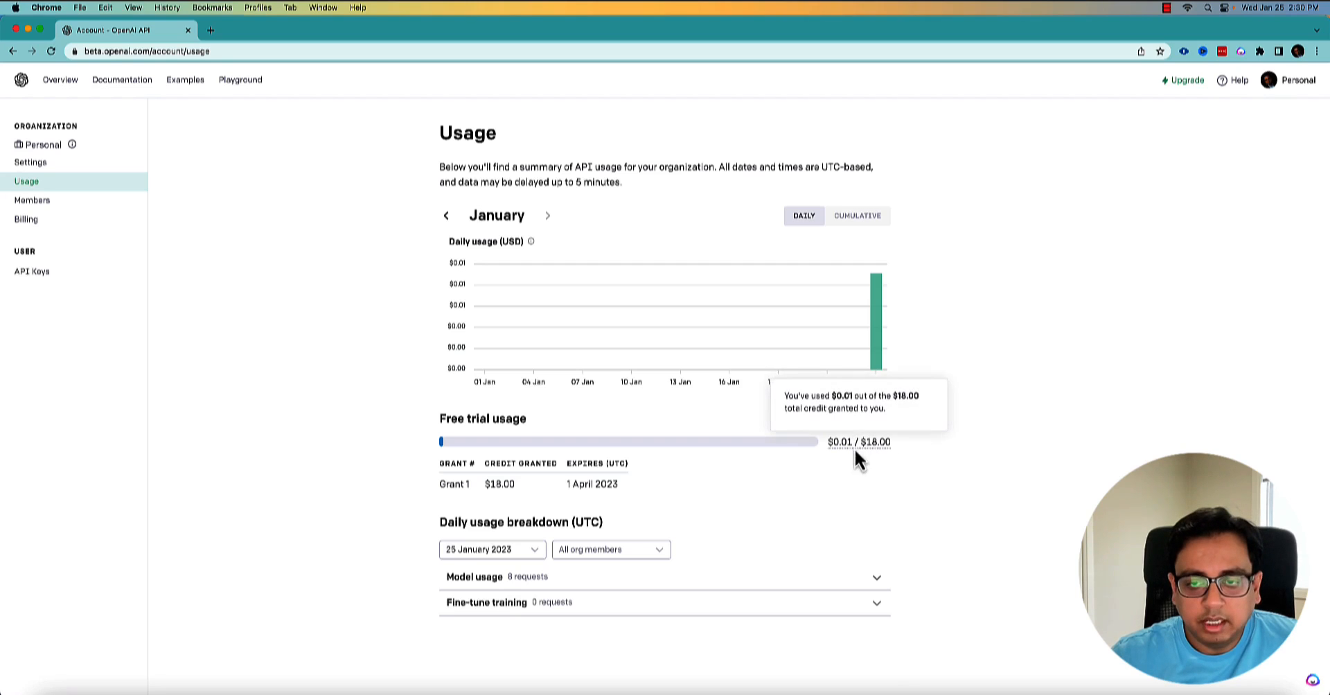
mouse_move(863, 452)
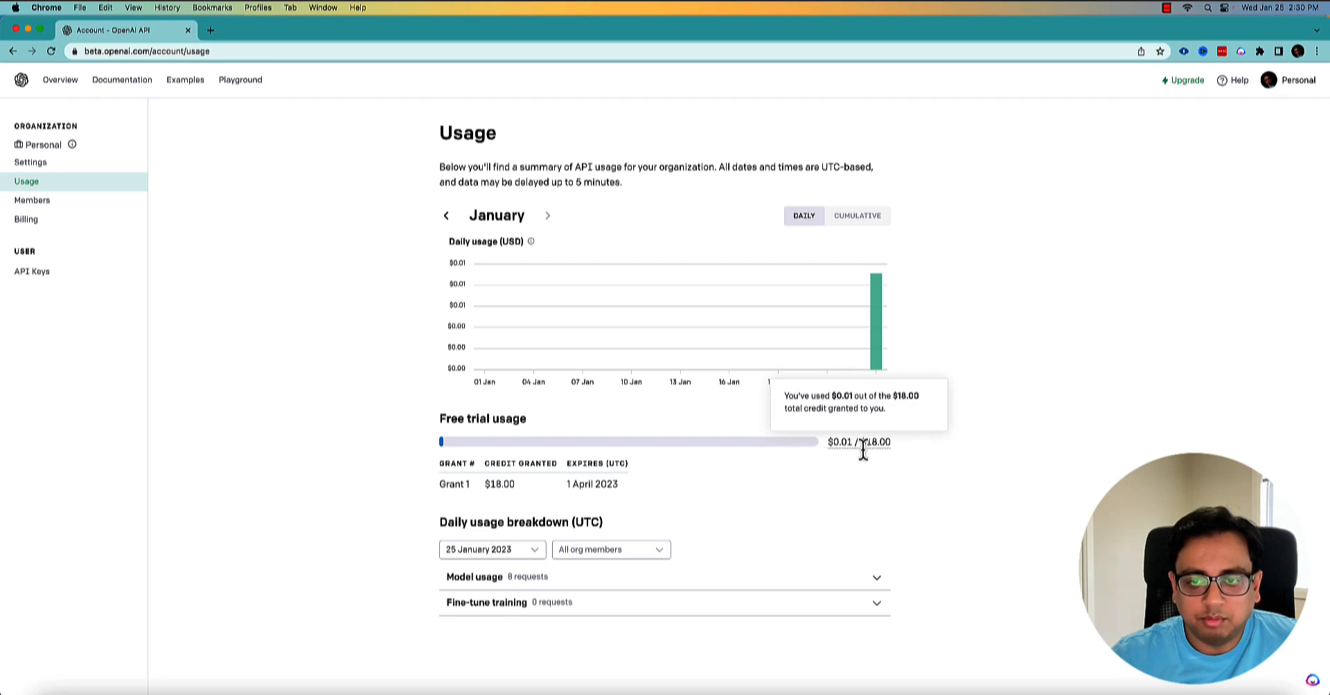
mouse_move(619, 514)
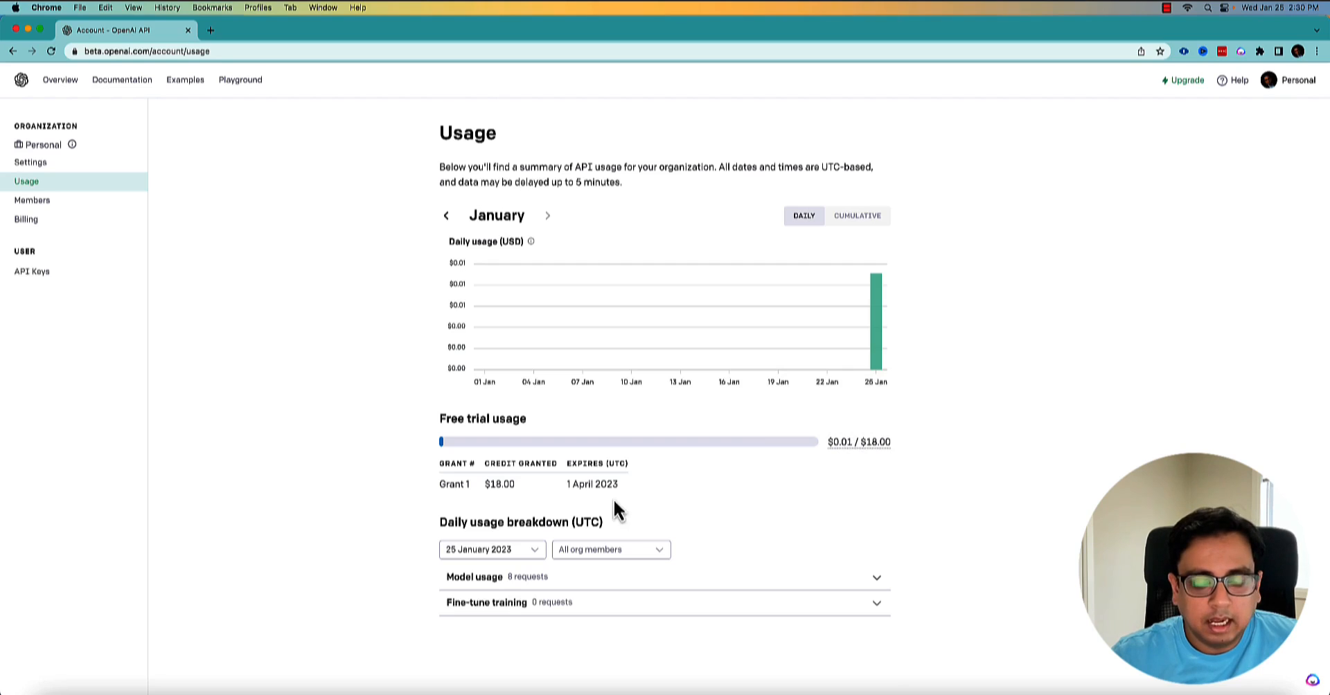
mouse_move(615, 486)
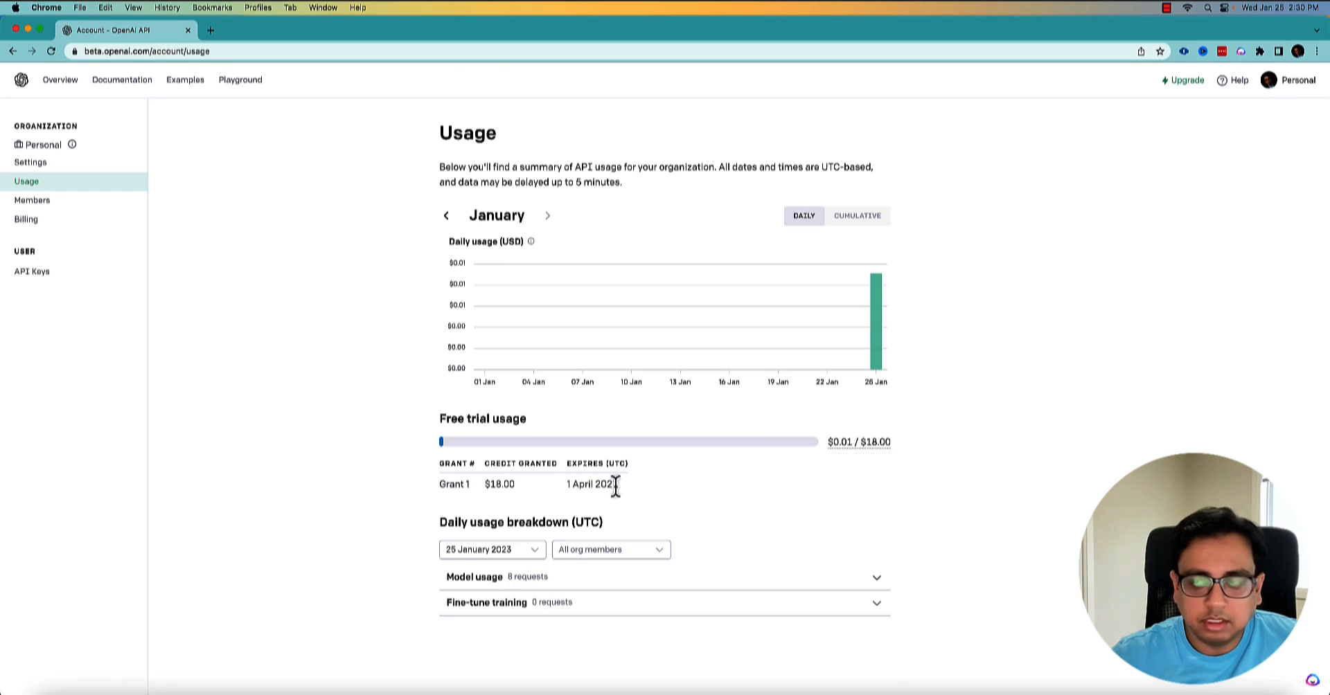
mouse_move(641, 511)
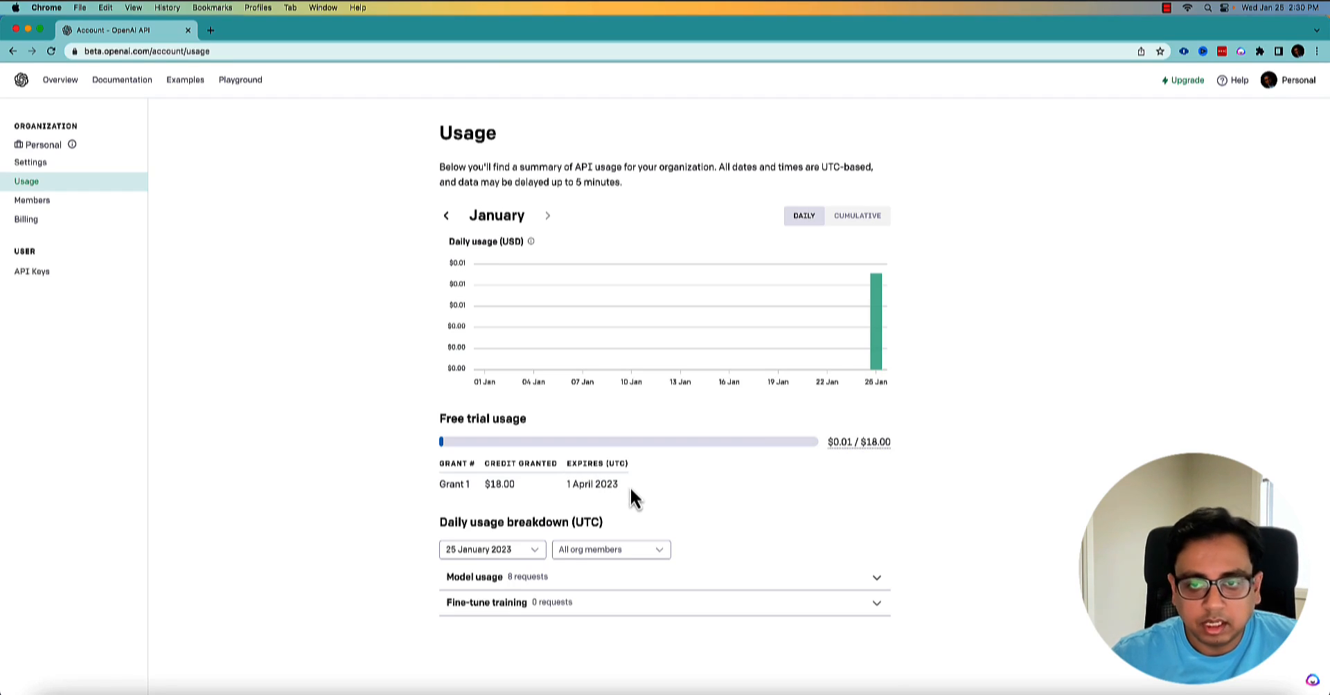
mouse_move(664, 484)
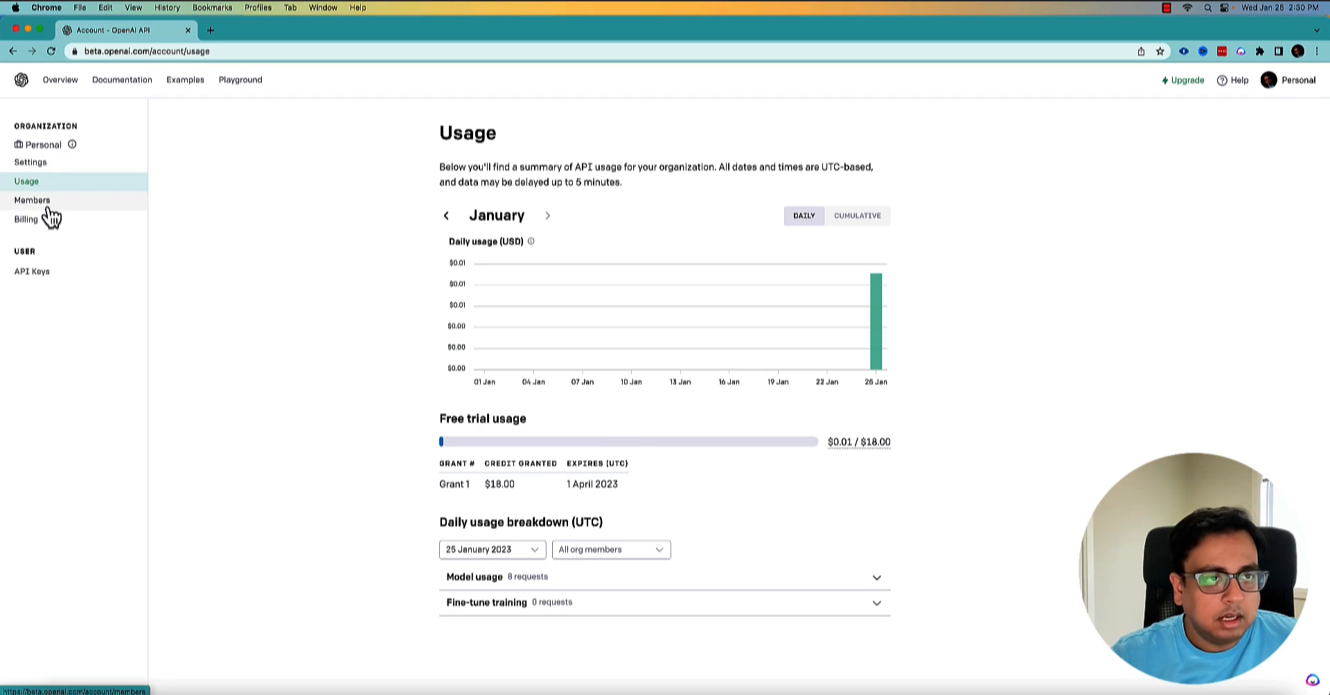
Open Documentation and go to the API Reference 'Making requests' page
left_click(123, 79)
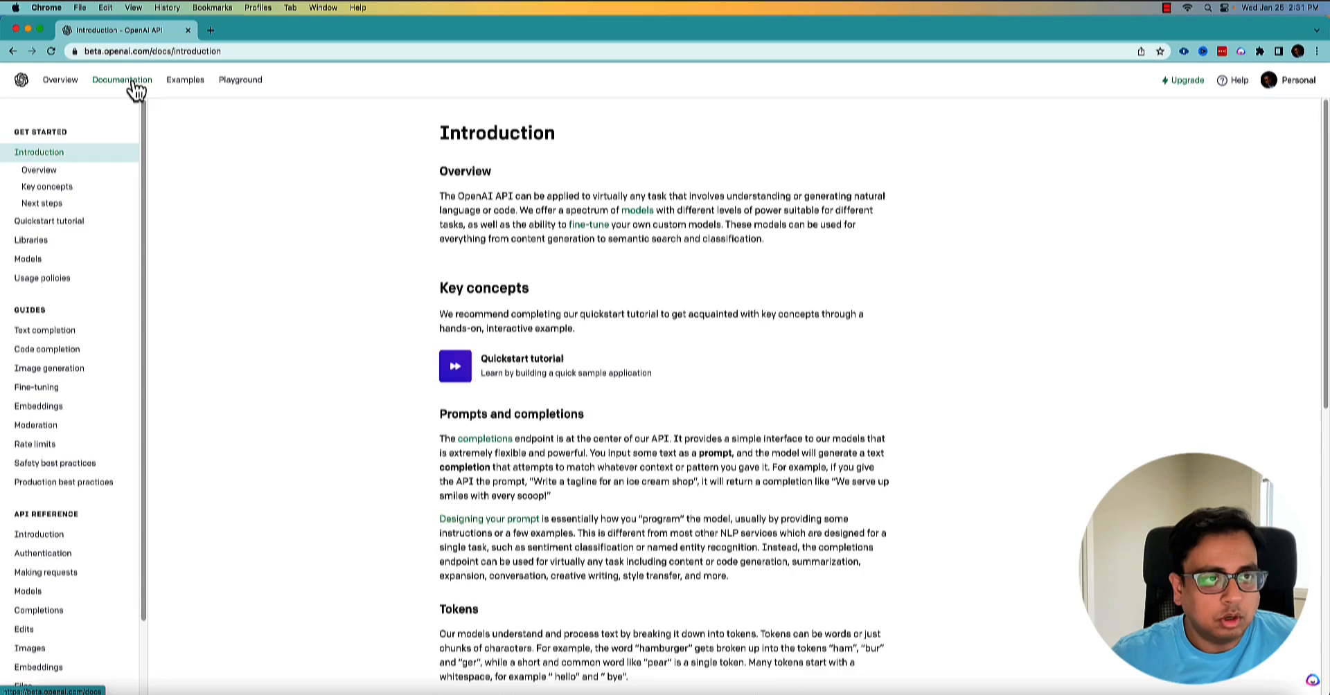
scroll("down", 3)
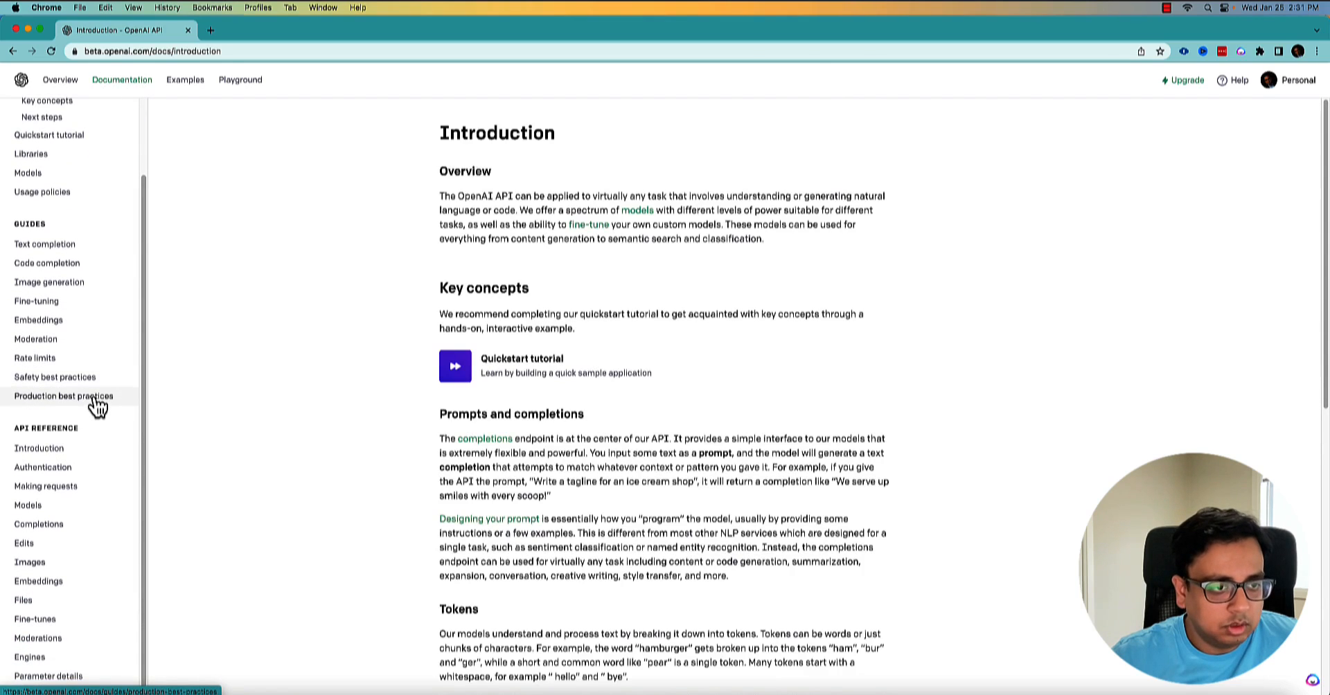
mouse_move(61, 498)
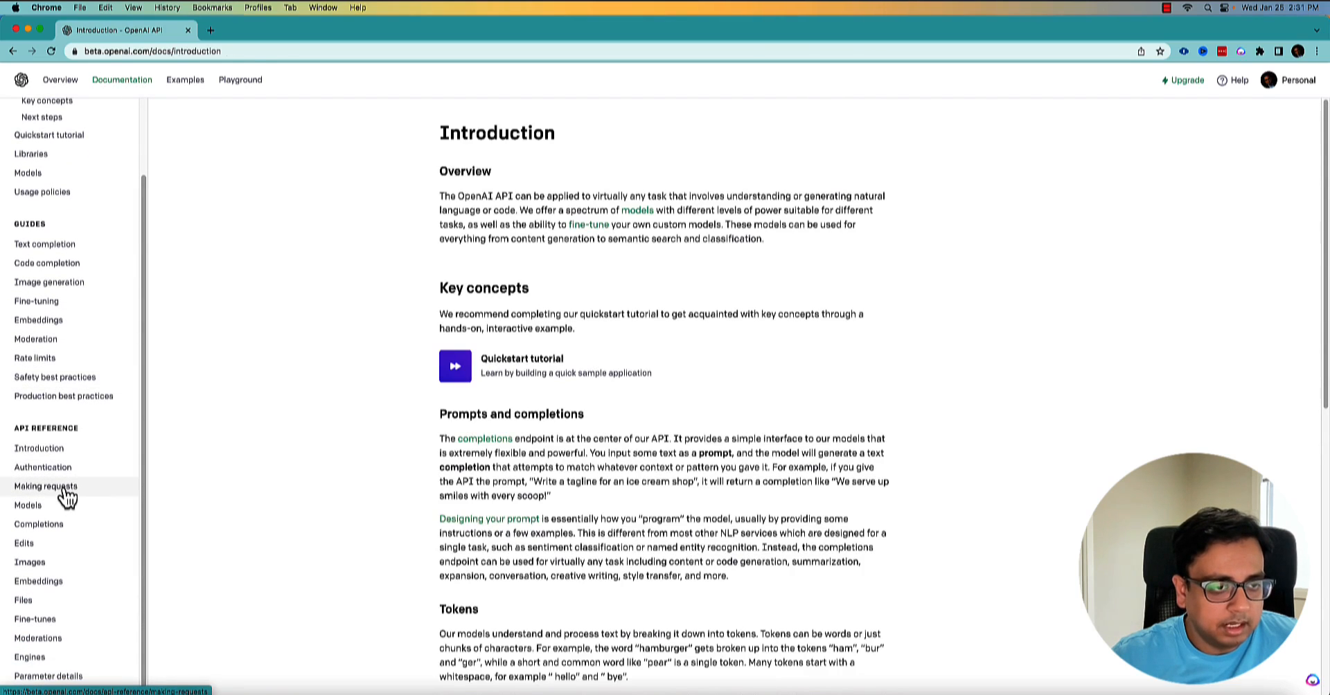
left_click(46, 486)
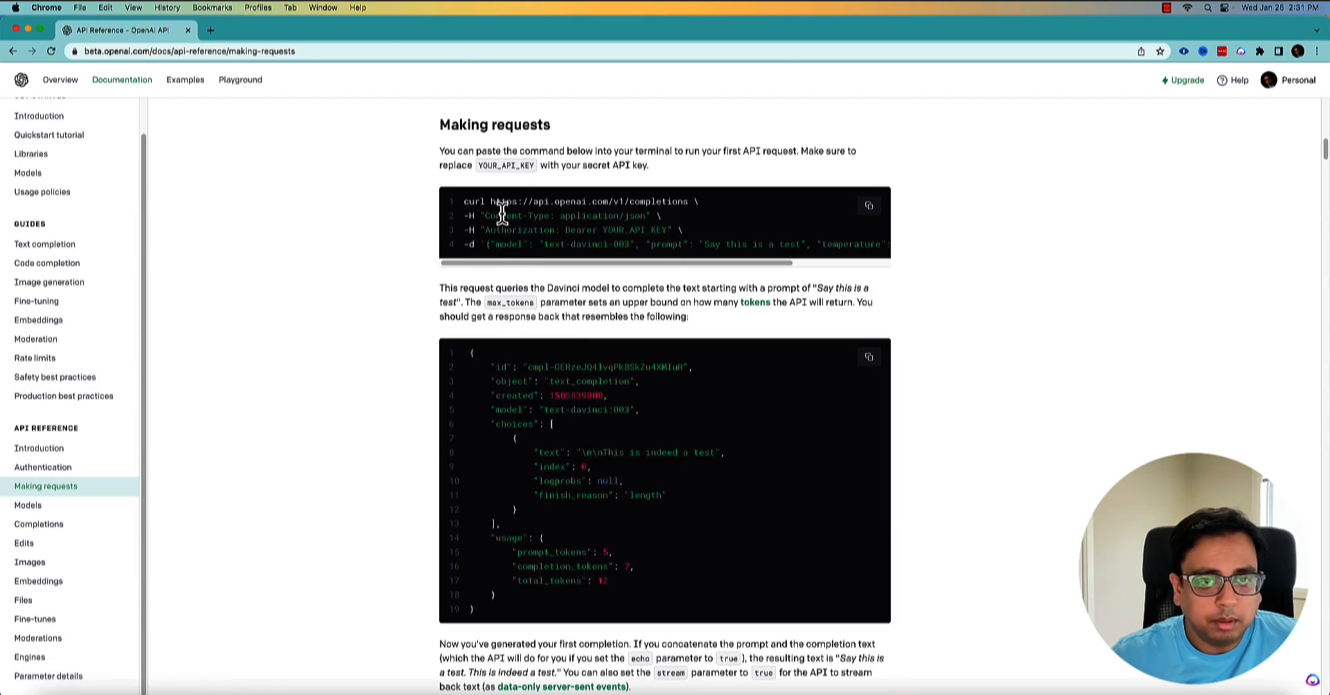
mouse_move(671, 205)
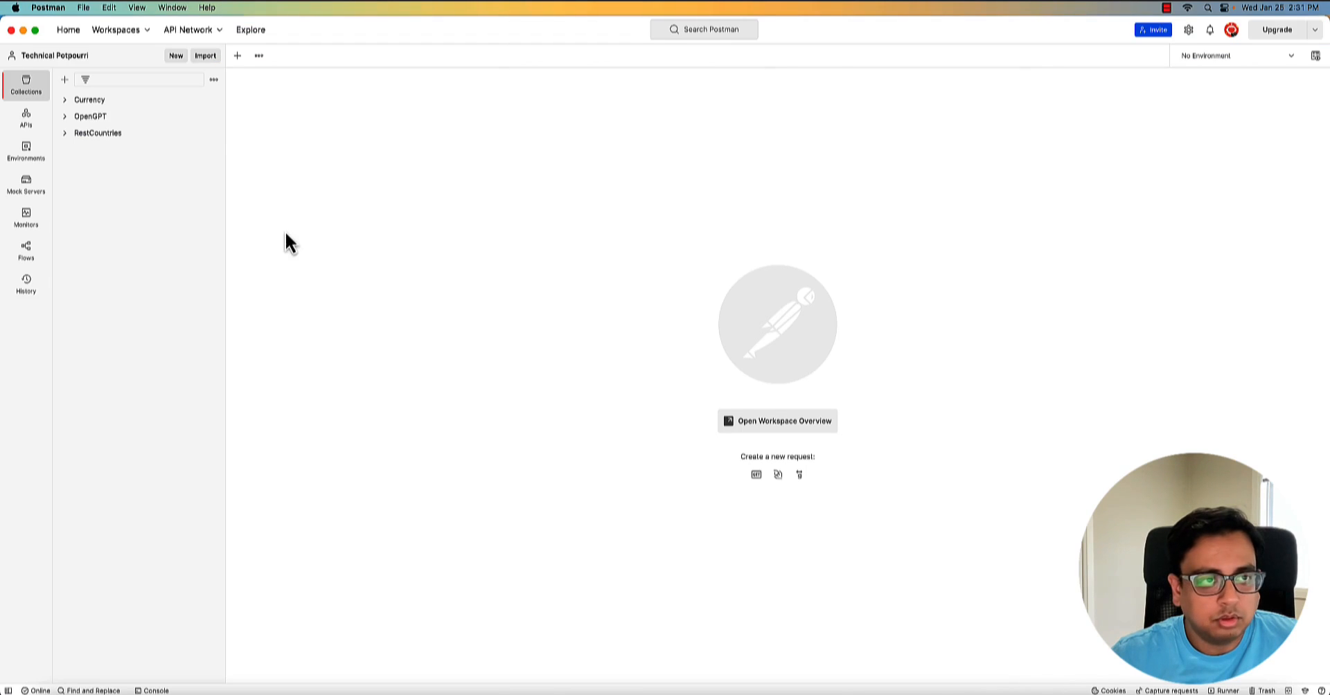
Open the OpenGPT collection's POST completions request and check its Content-Type and Authorization headers
left_click(66, 117)
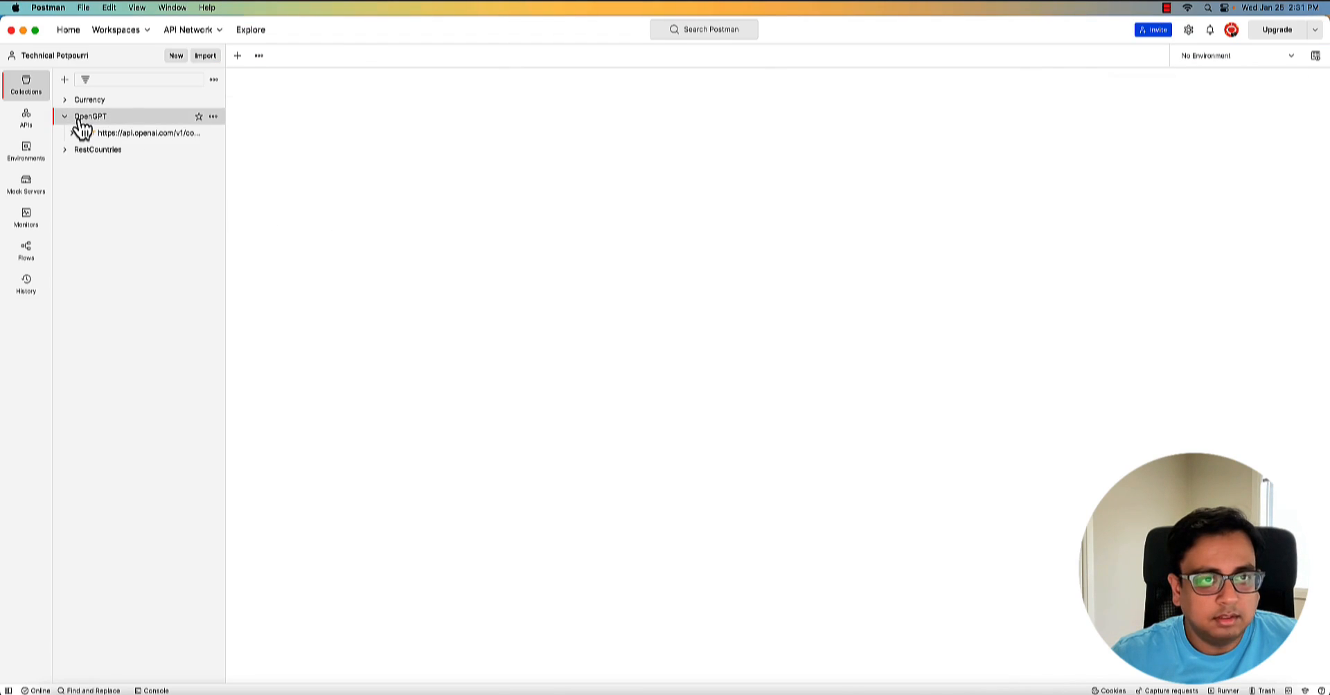
left_click(93, 116)
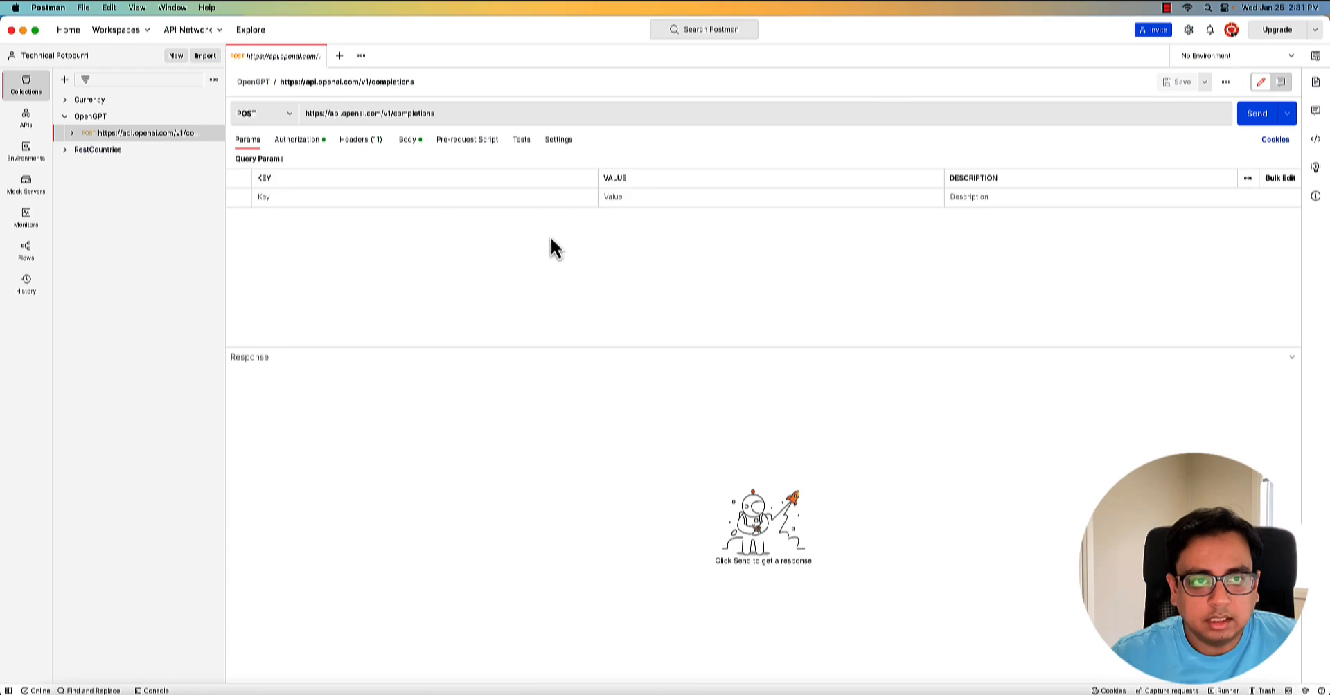
left_click(361, 139)
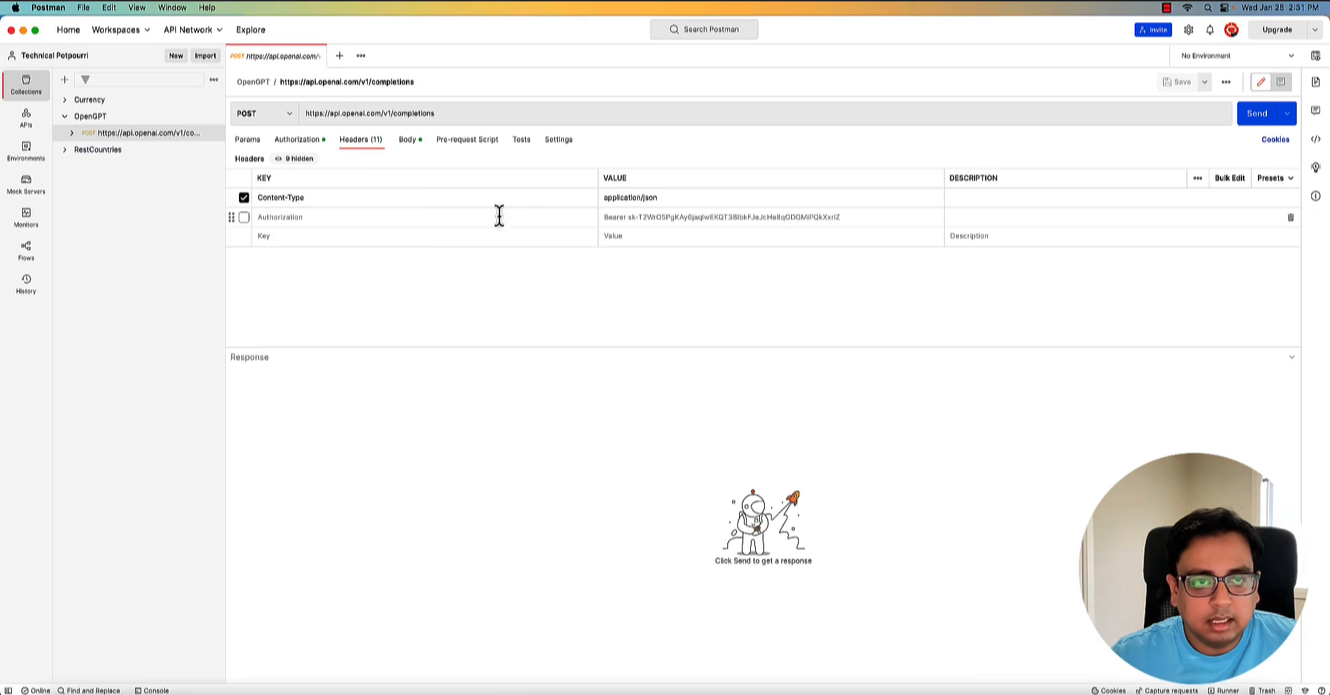
left_click(297, 139)
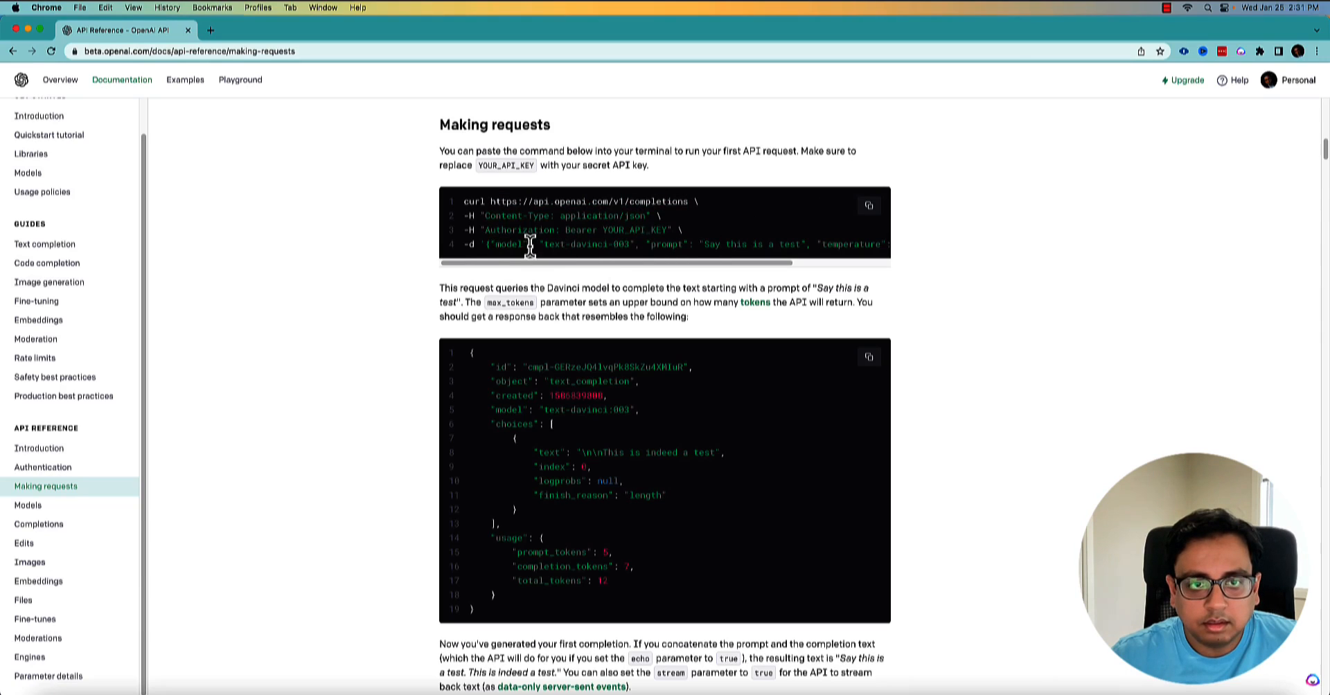
Paste the docs' sample -d JSON into the raw JSON body and beautify it
left_click_drag(483, 245, 873, 245)
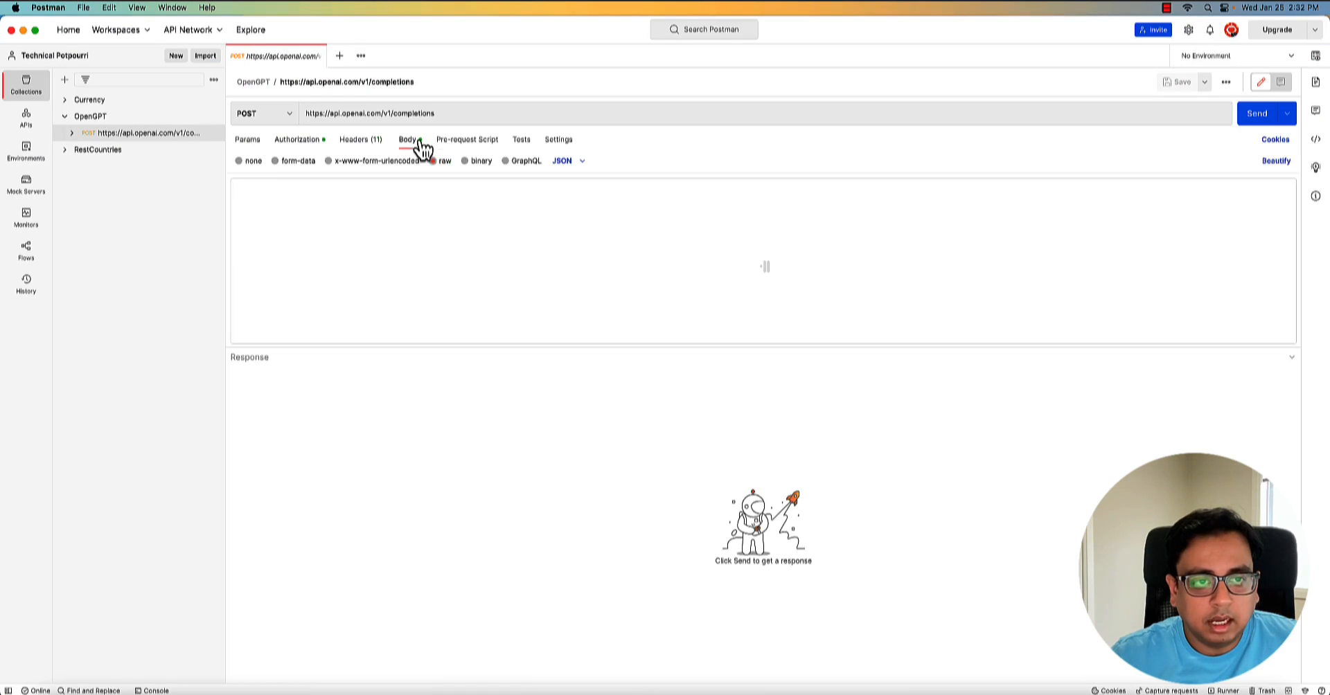
left_click(408, 139)
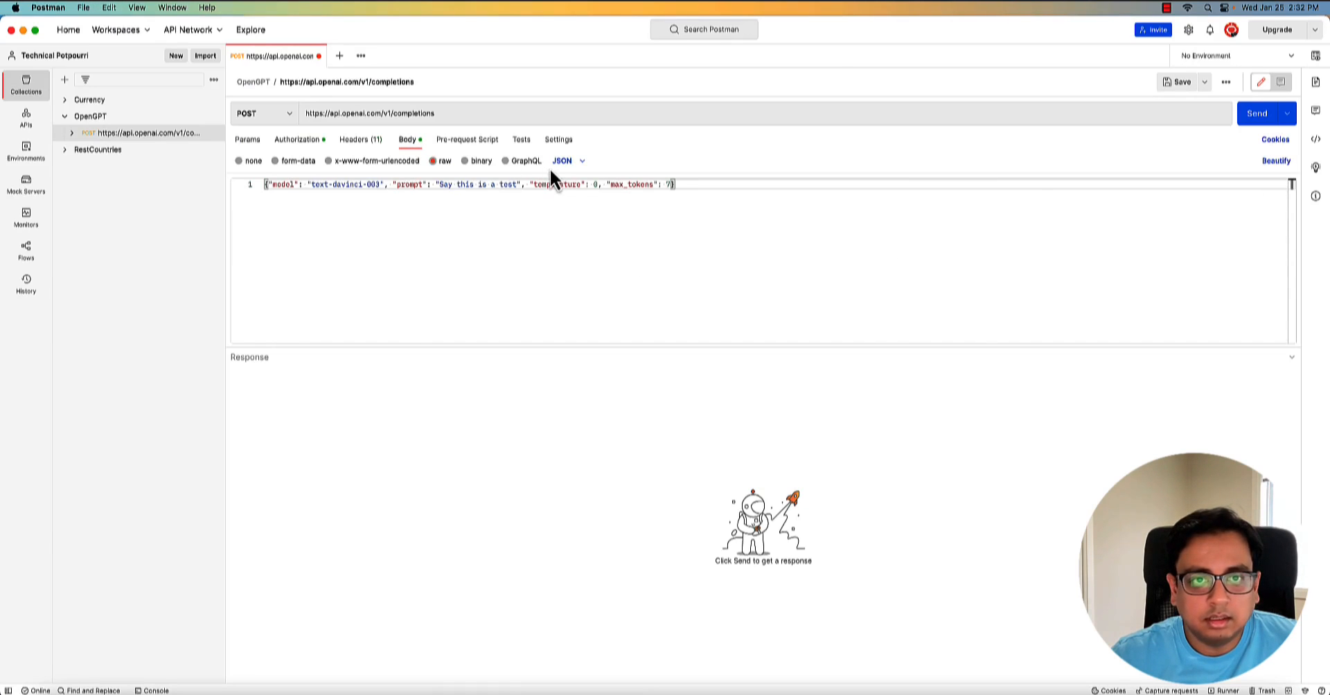
left_click(1273, 161)
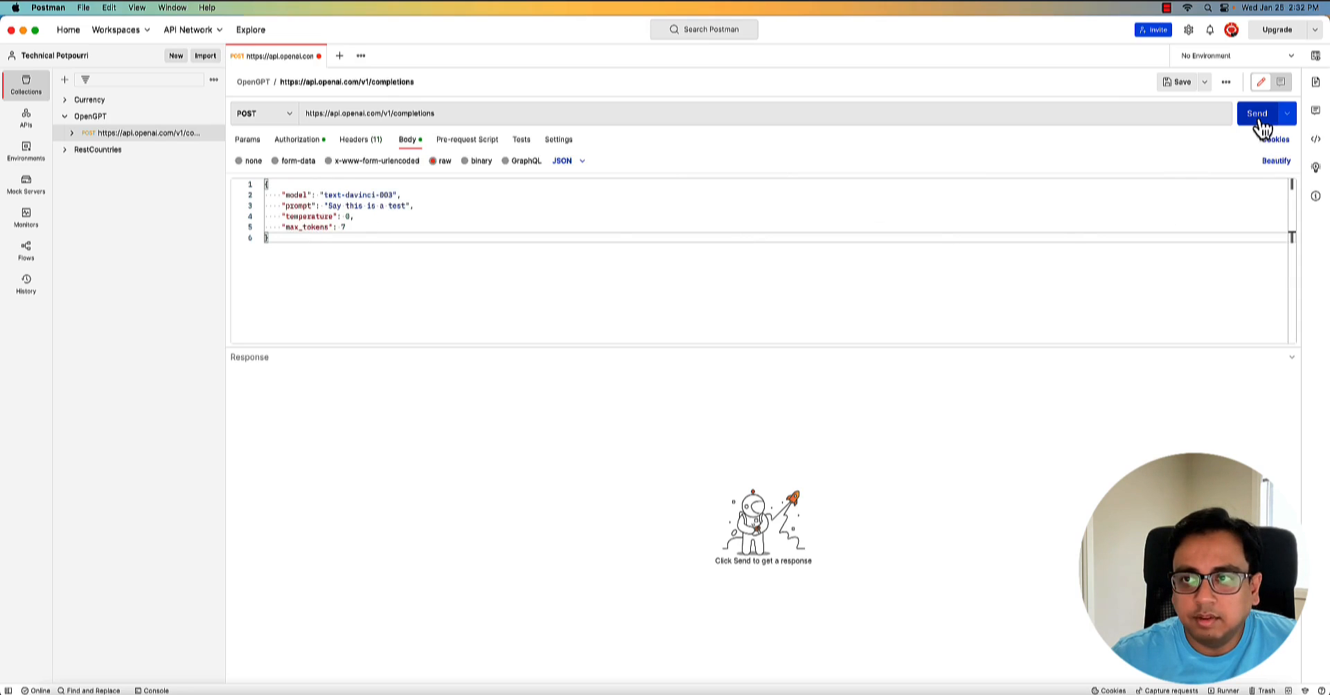
Send the test completion, then resend with max_tokens set to 1000
left_click(1256, 112)
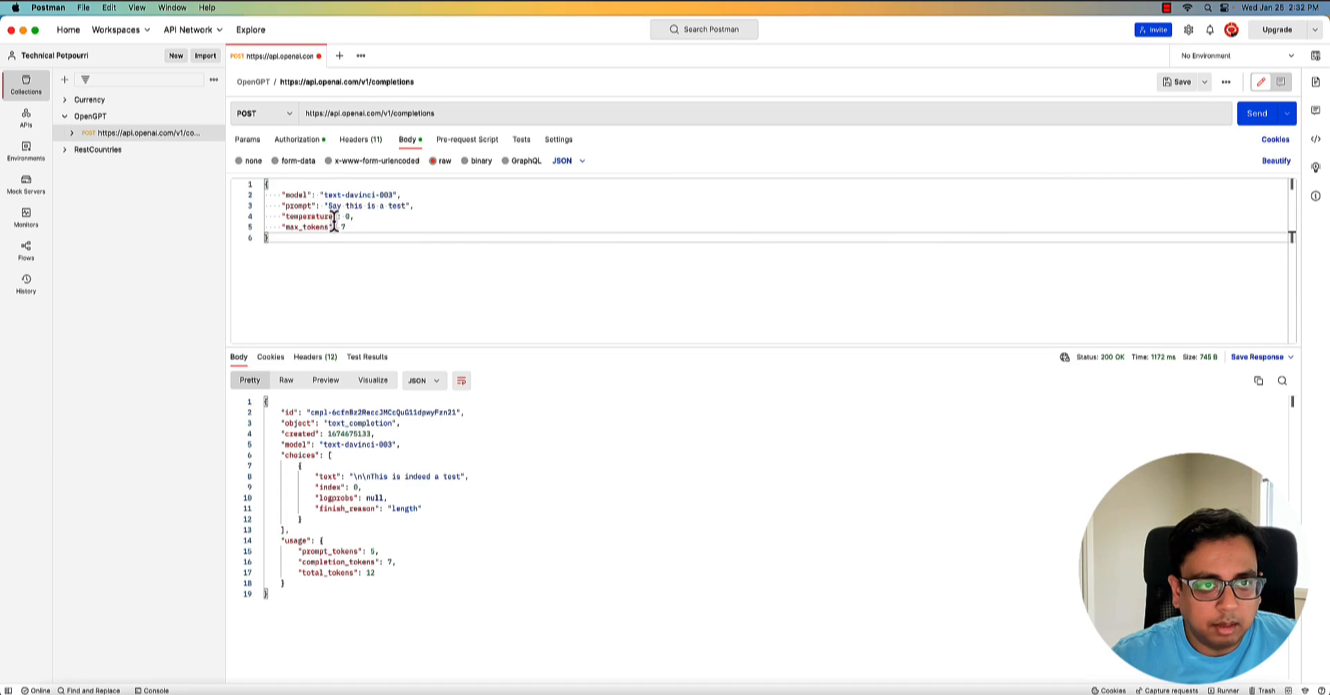
mouse_move(402, 477)
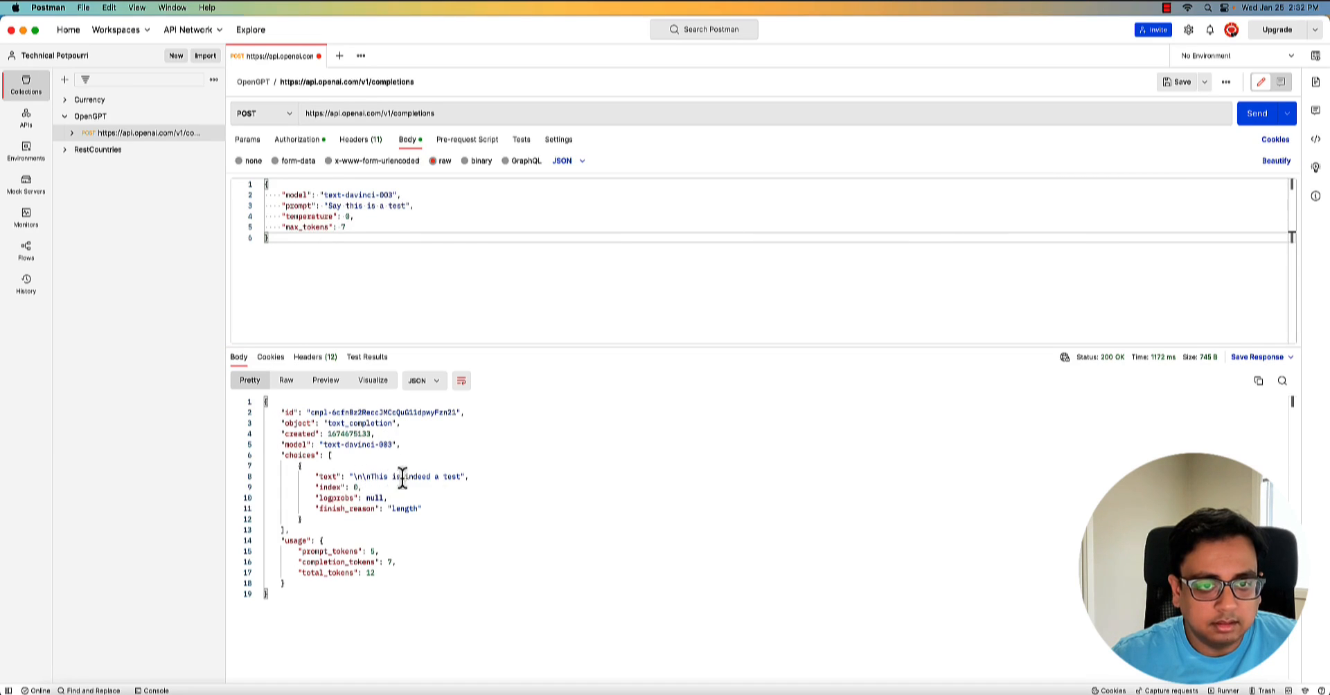
mouse_move(348, 229)
type("5")
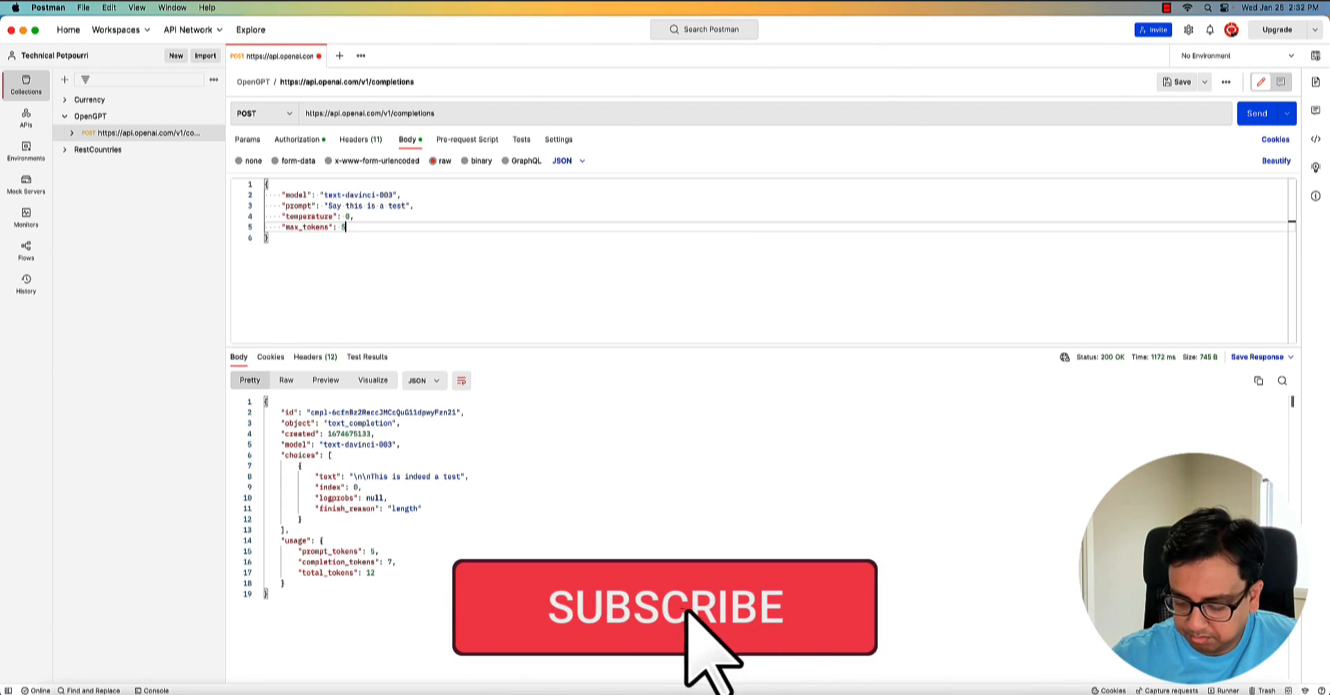
type("00")
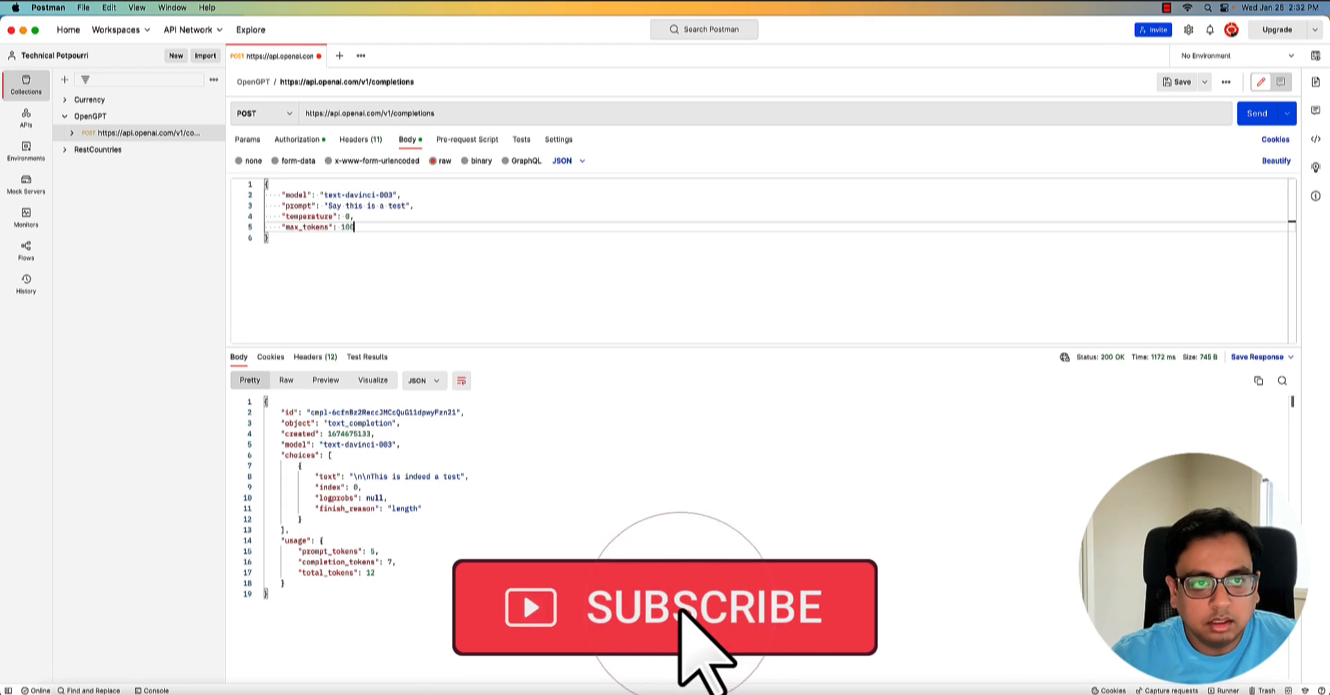
left_click(1263, 113)
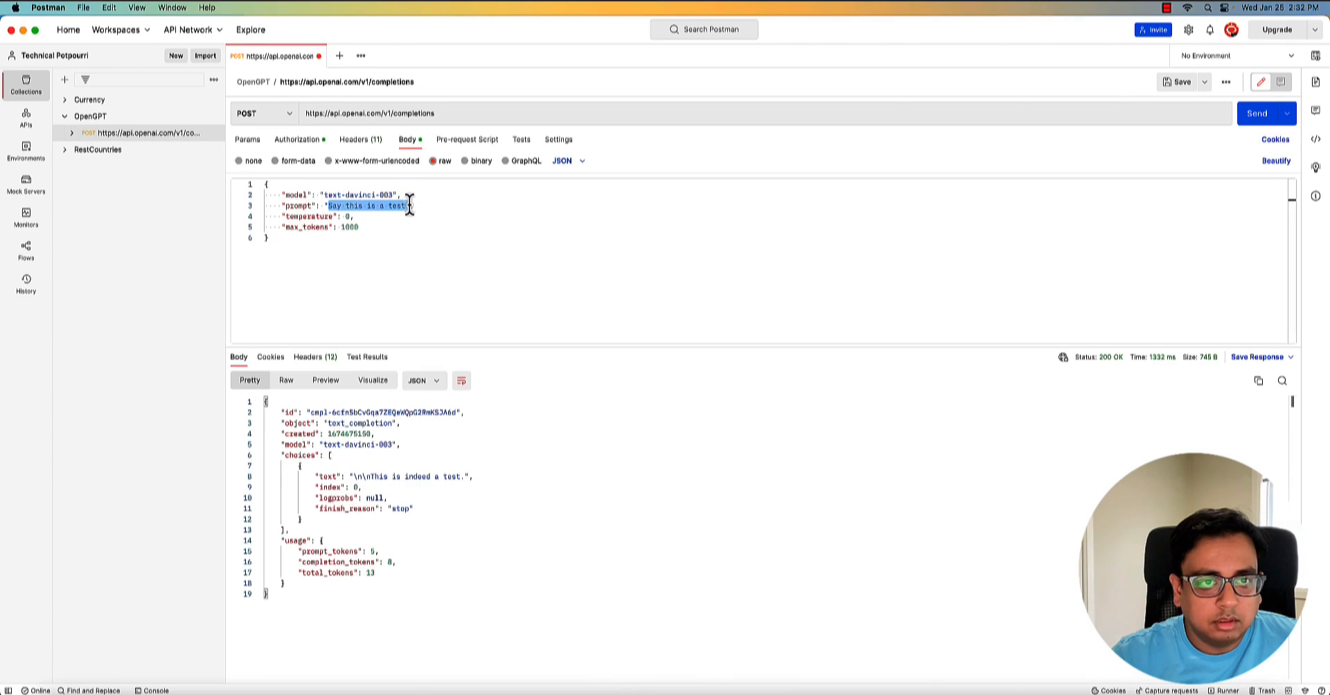
Change the prompt to 'Tell me about Canada' and send the request
type("Te\",")
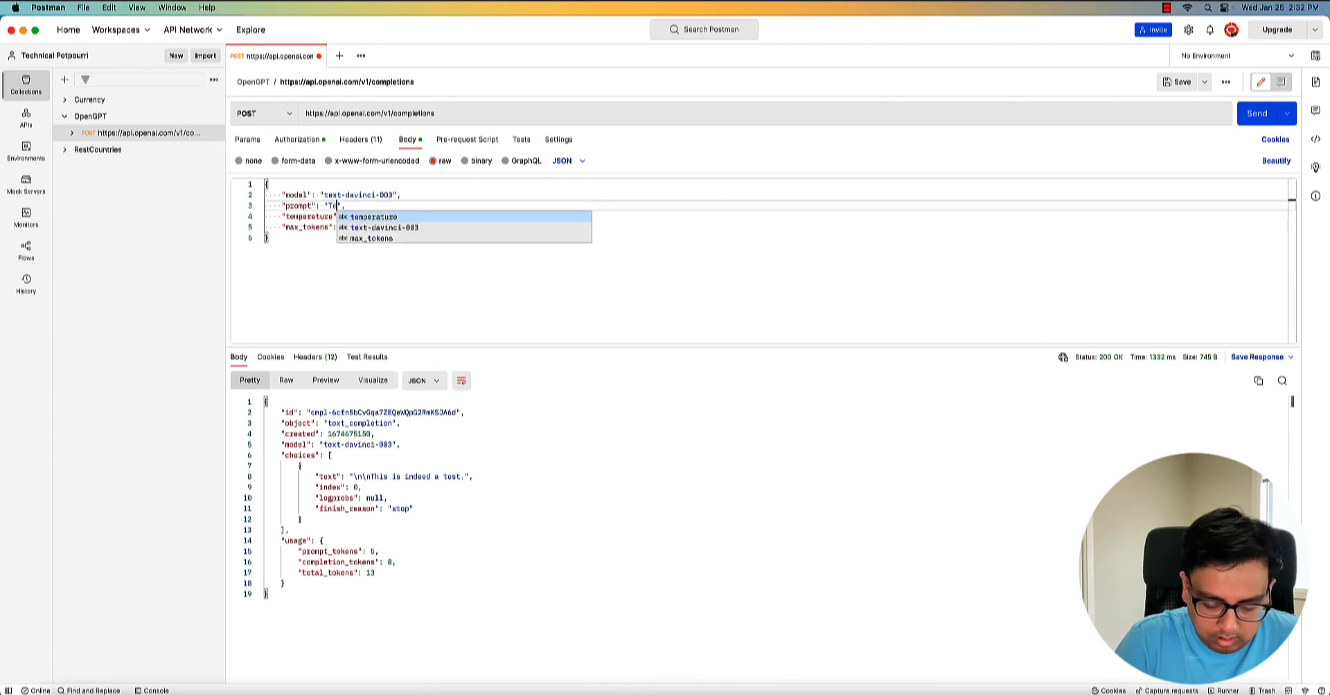
type("Tell me about C")
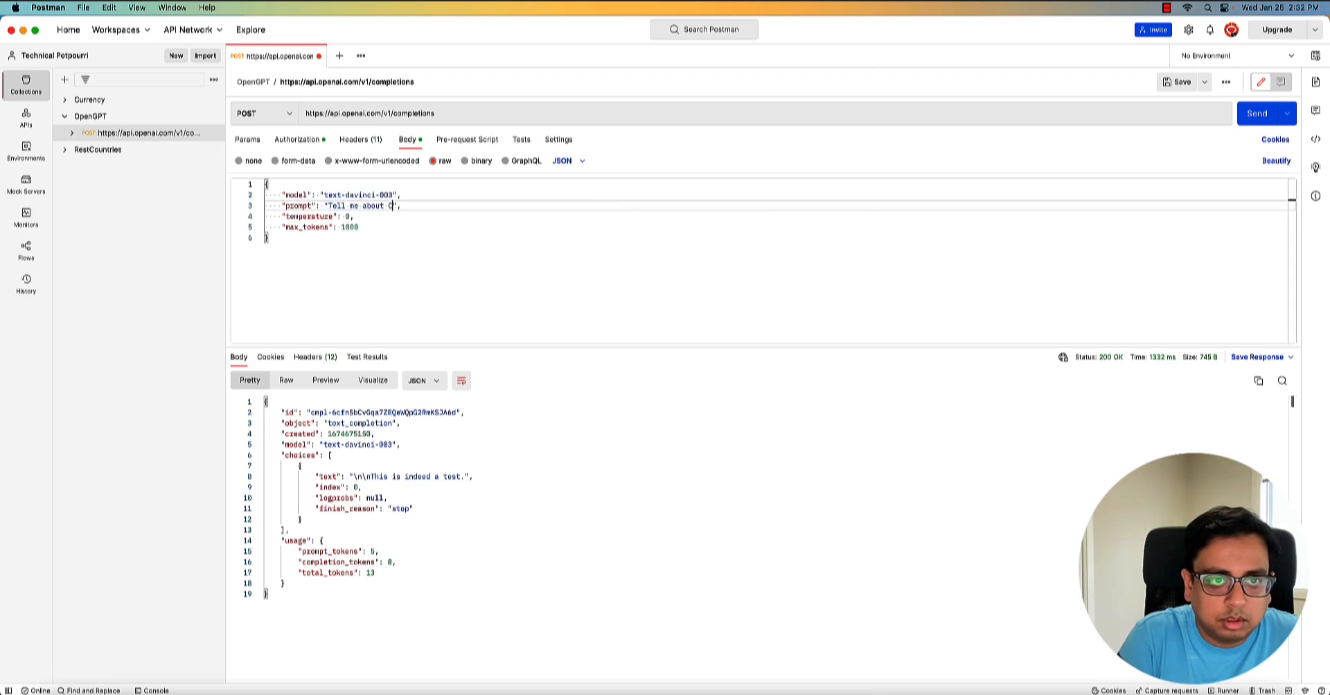
type("anada")
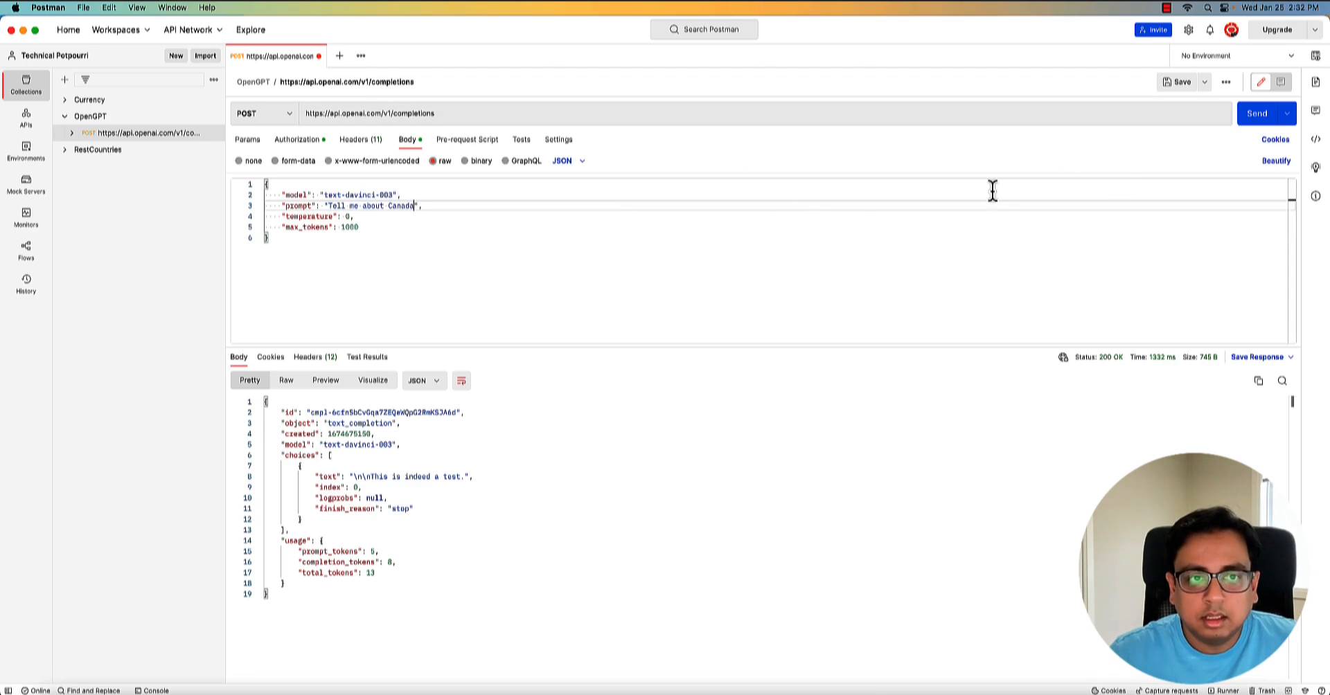
left_click(1261, 111)
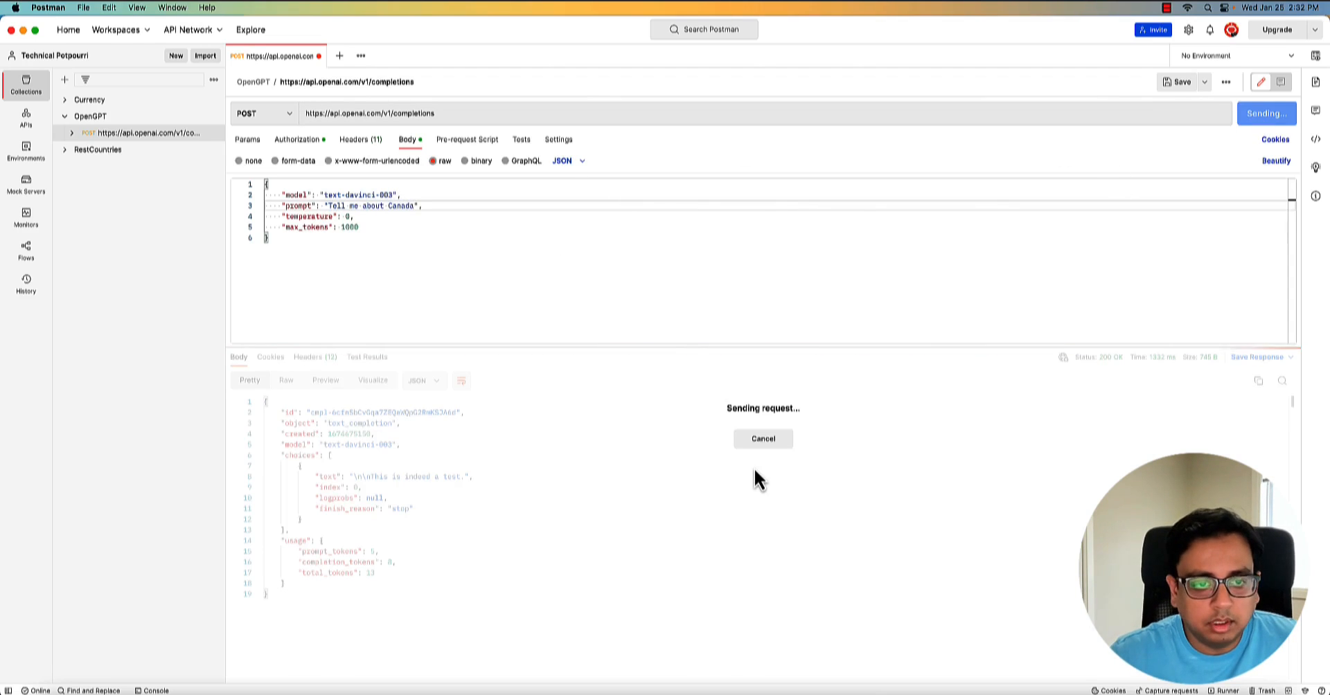
mouse_move(749, 478)
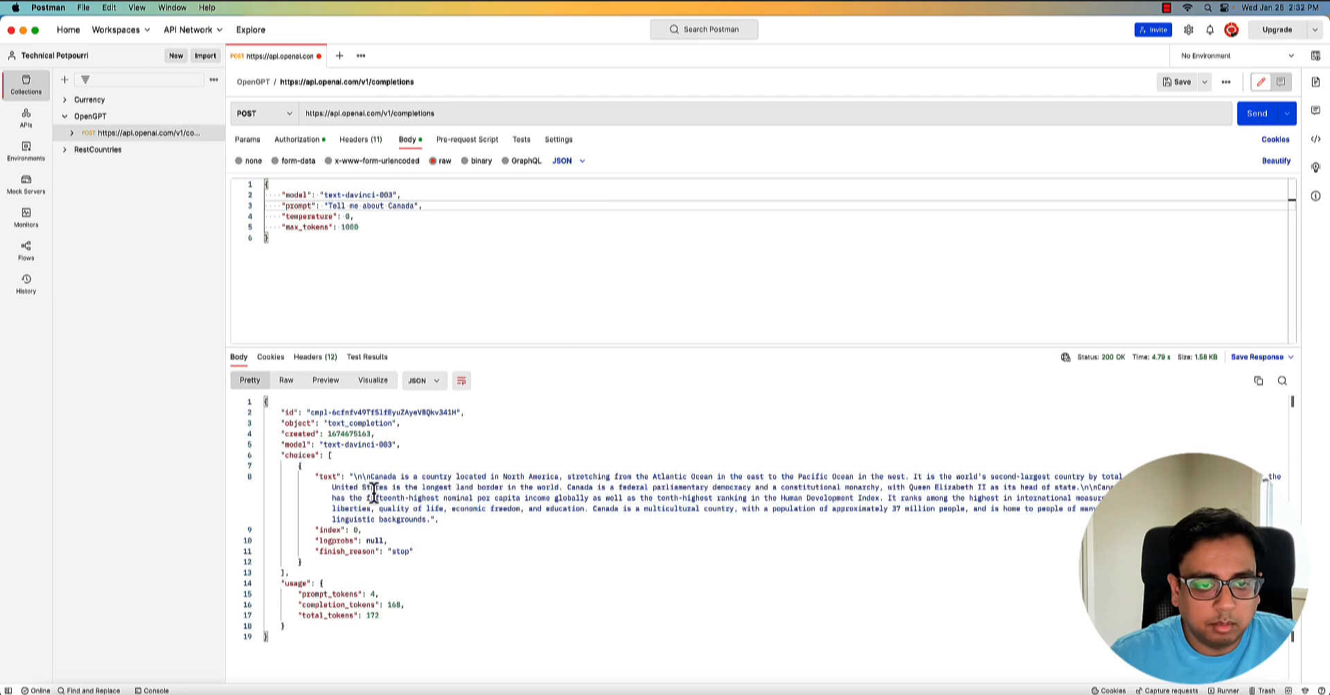
mouse_move(378, 234)
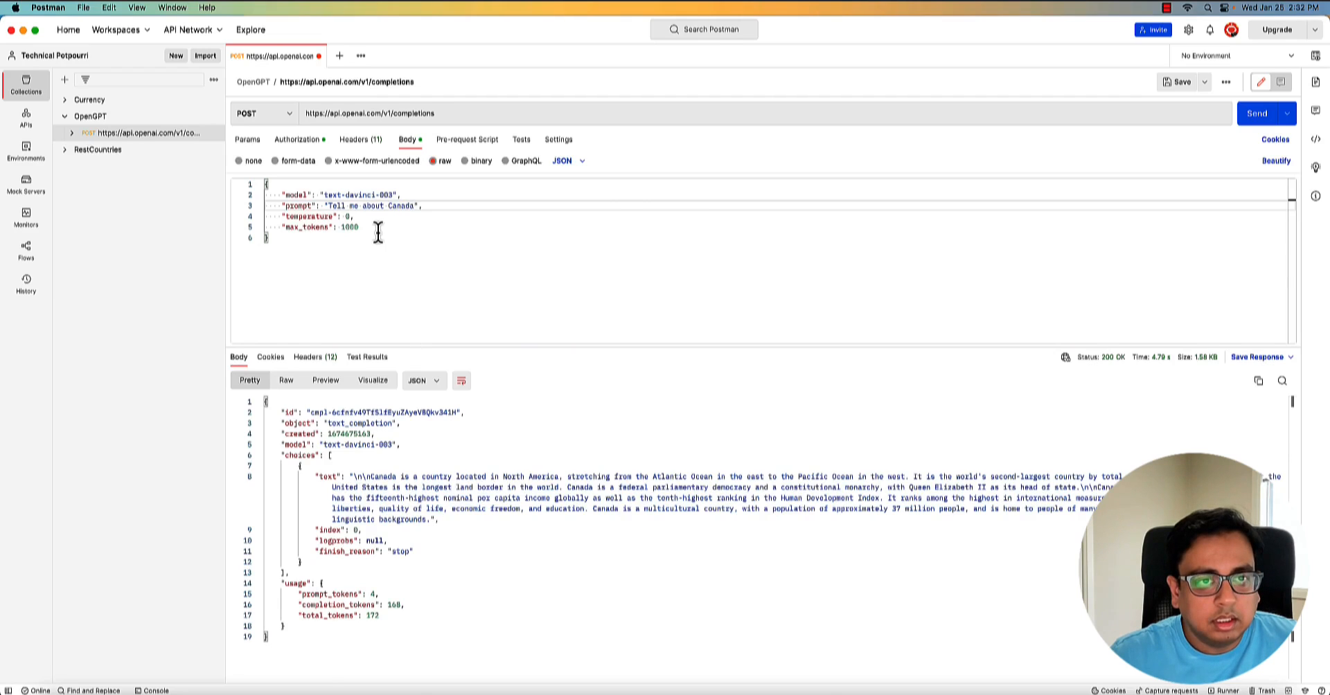
Replace the prompt text in the raw JSON body with {{QUESTION}}
double_click(345, 227)
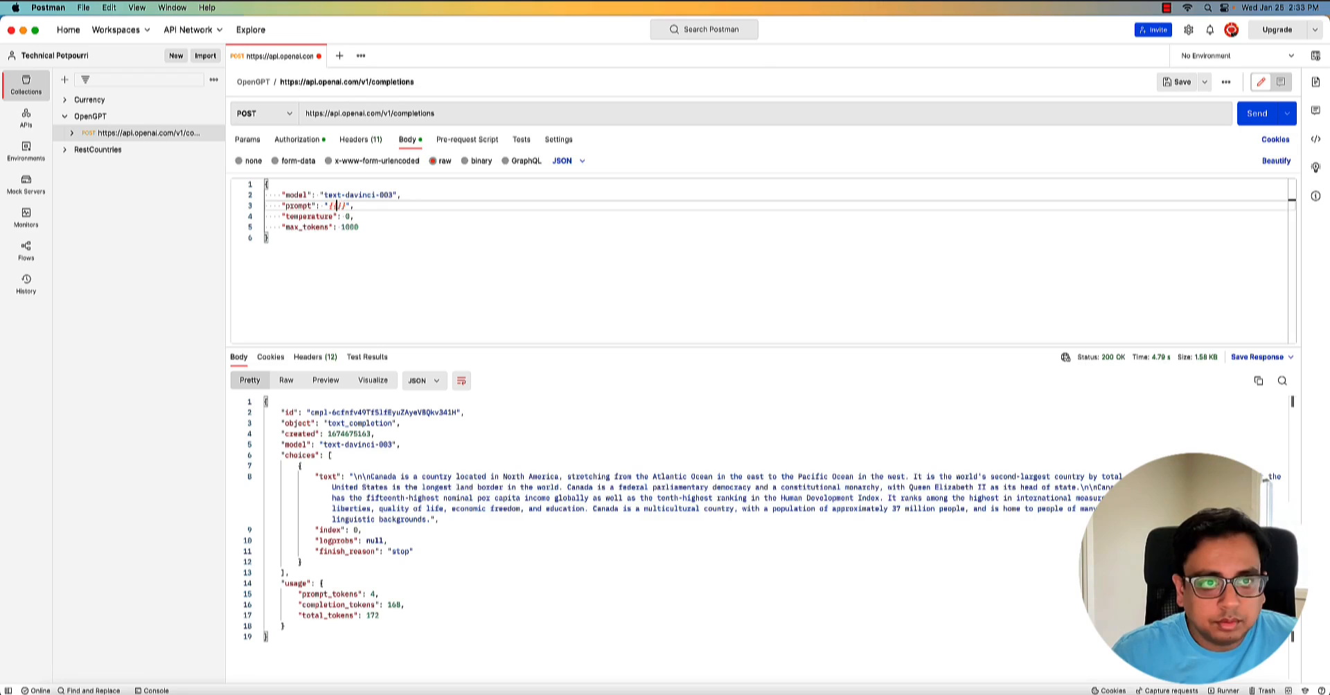
type("{{QUESTION}}")
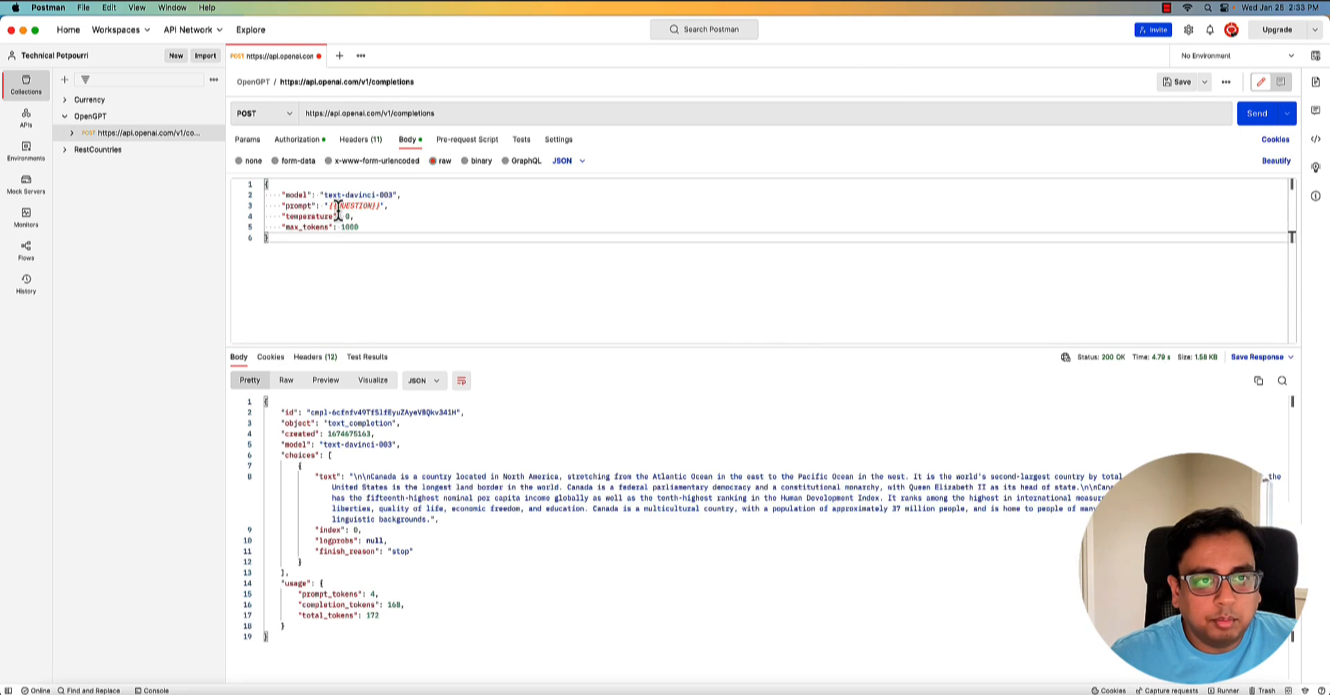
mouse_move(395, 299)
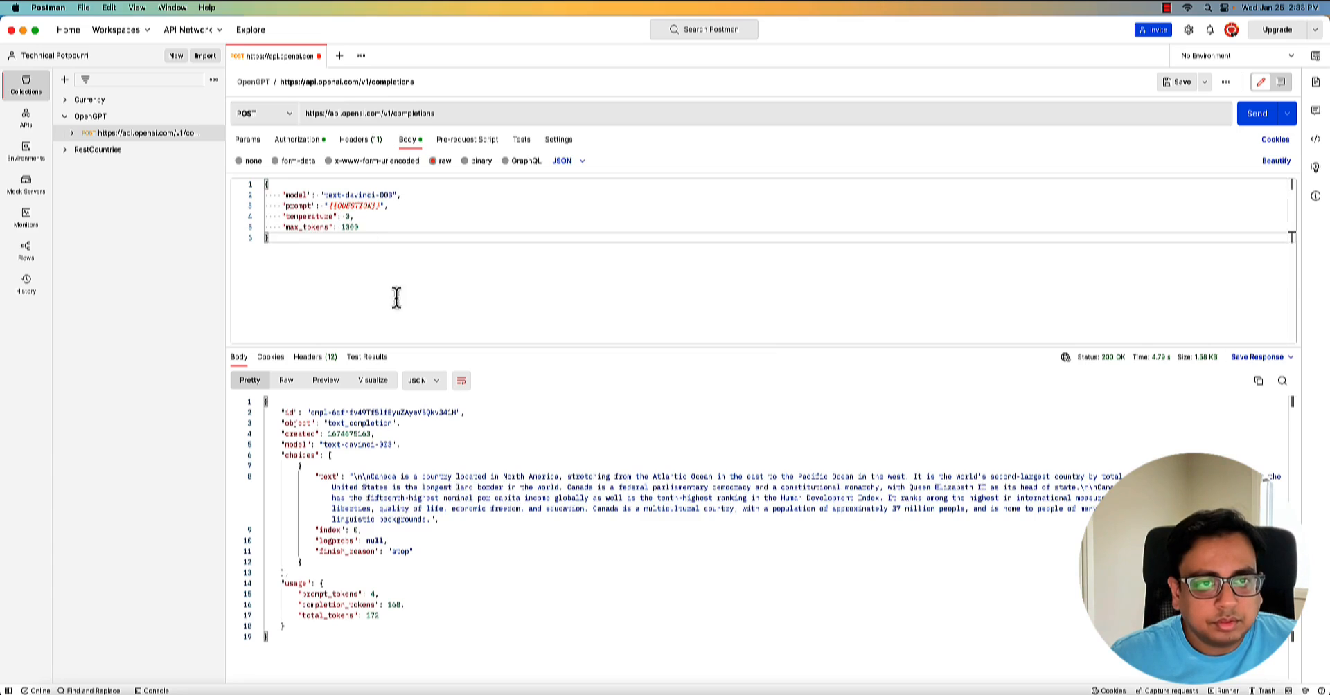
mouse_move(25, 278)
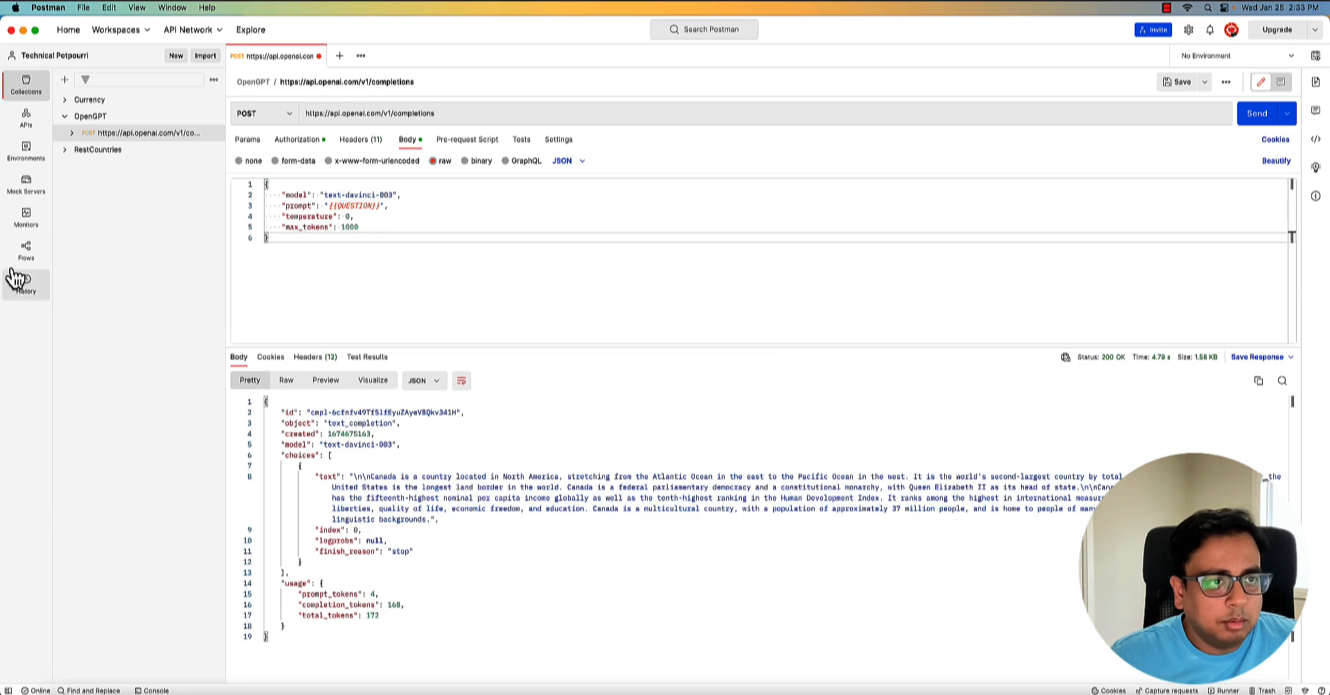
Create a flow with a Send Request block for OpenGPT completions and refresh its variables
left_click(25, 252)
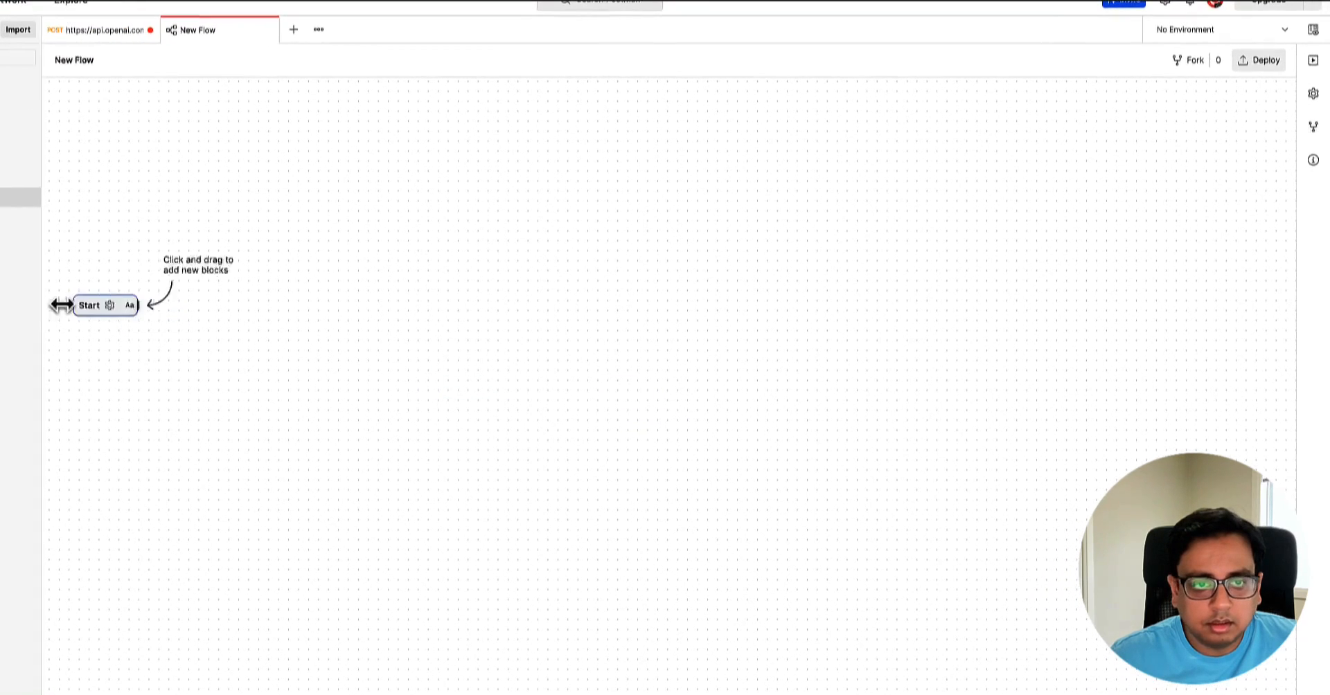
left_click_drag(88, 305, 161, 330)
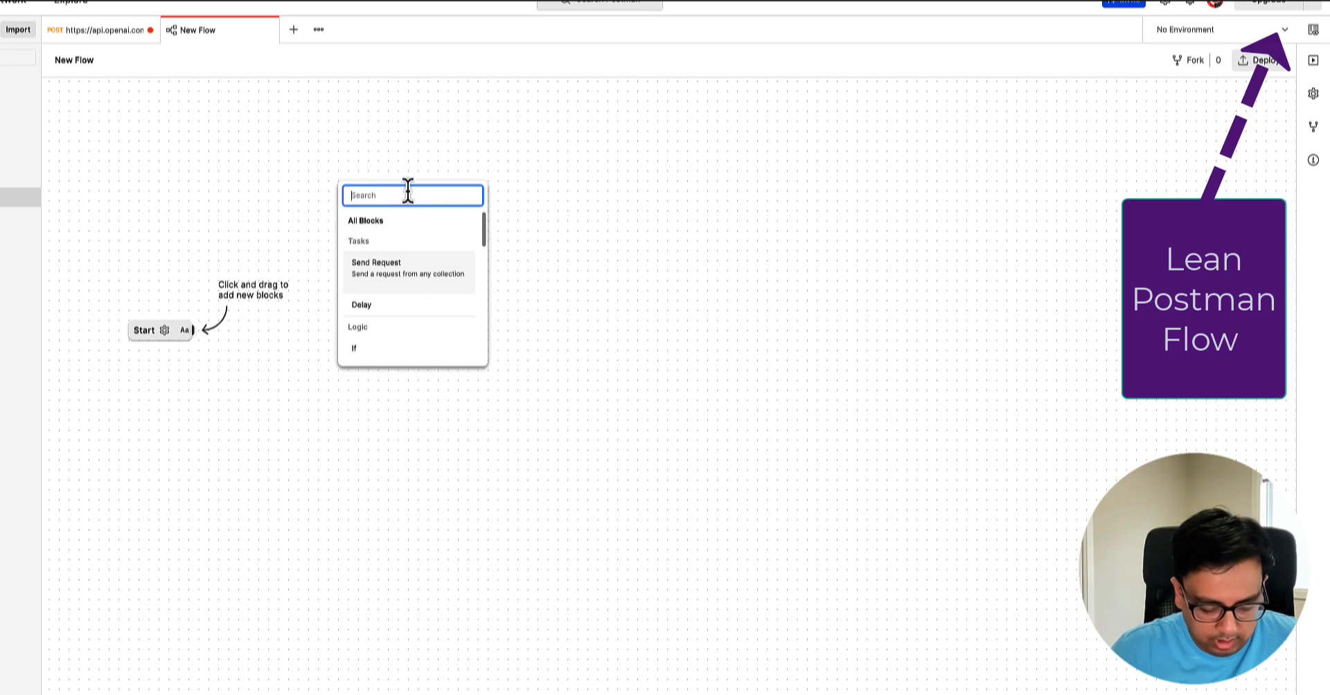
left_click(377, 267)
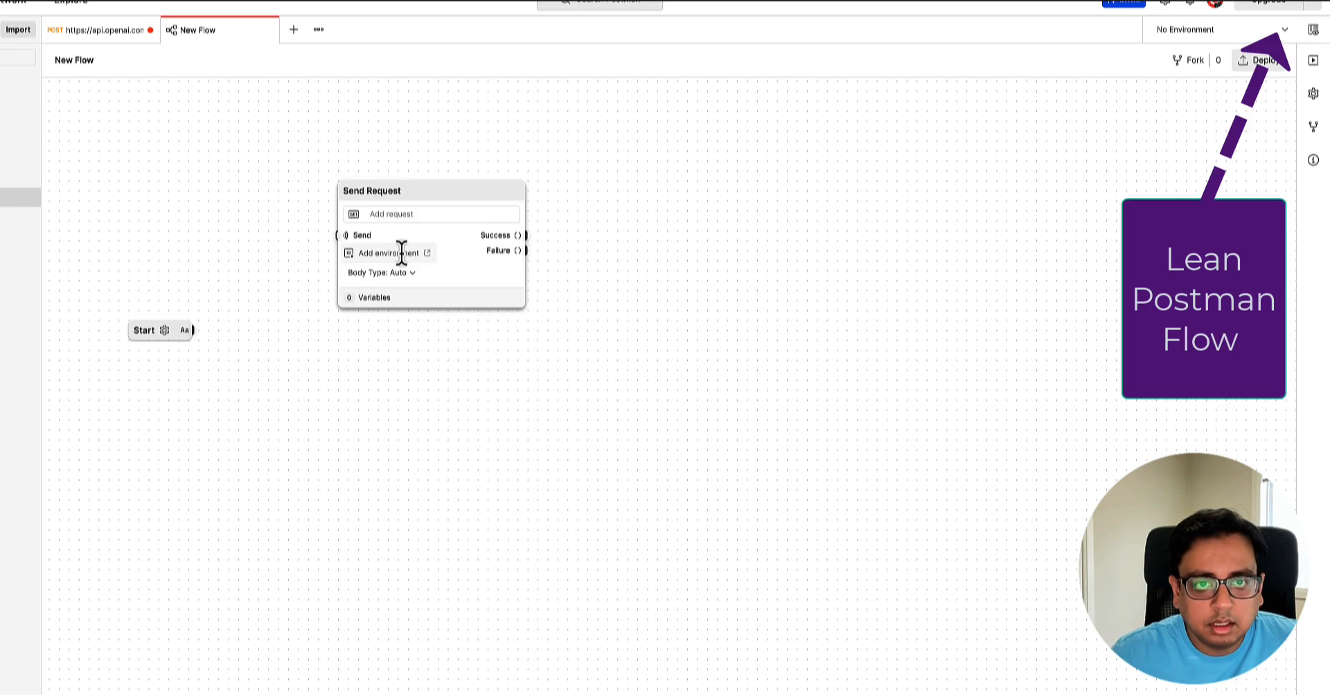
left_click(431, 214)
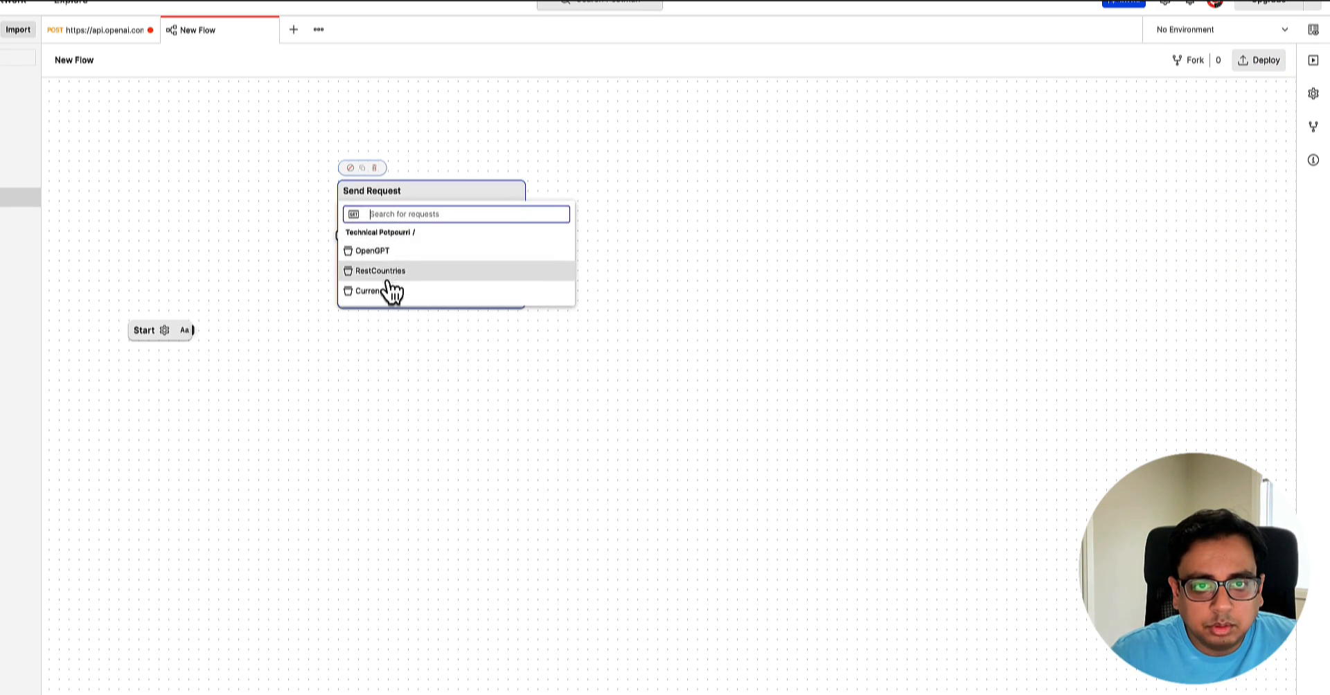
left_click(378, 271)
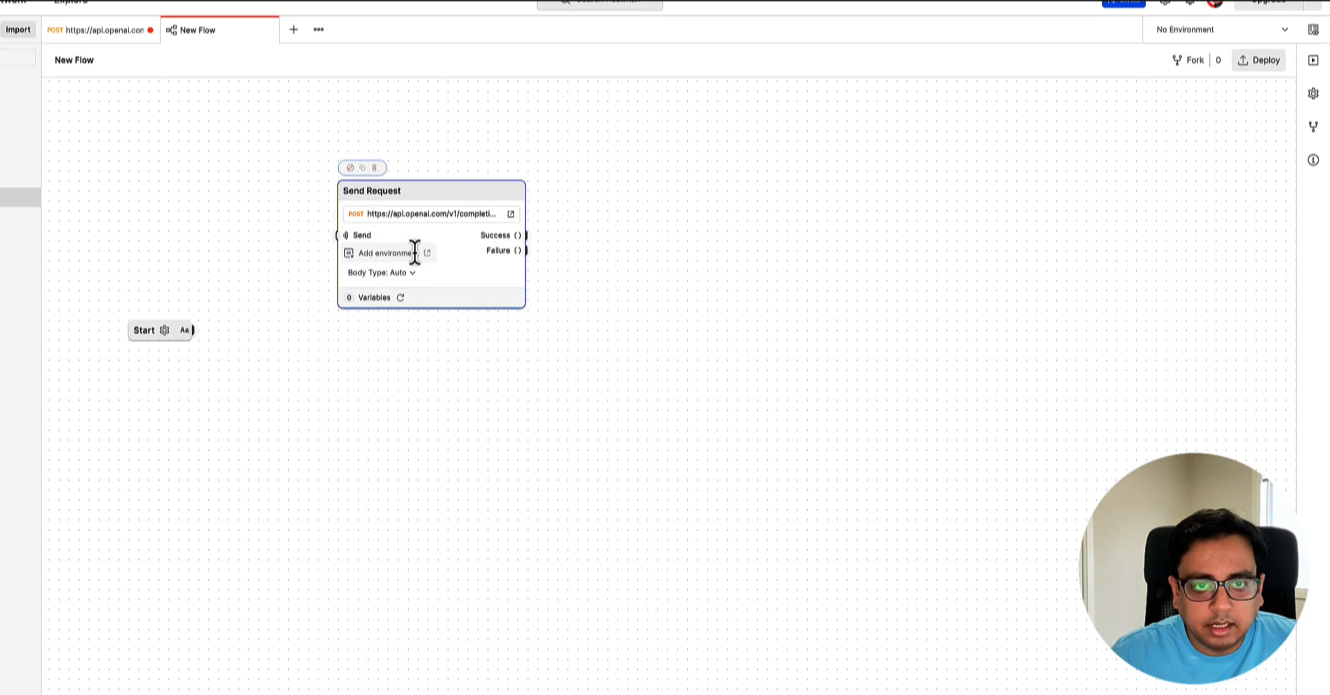
left_click(373, 298)
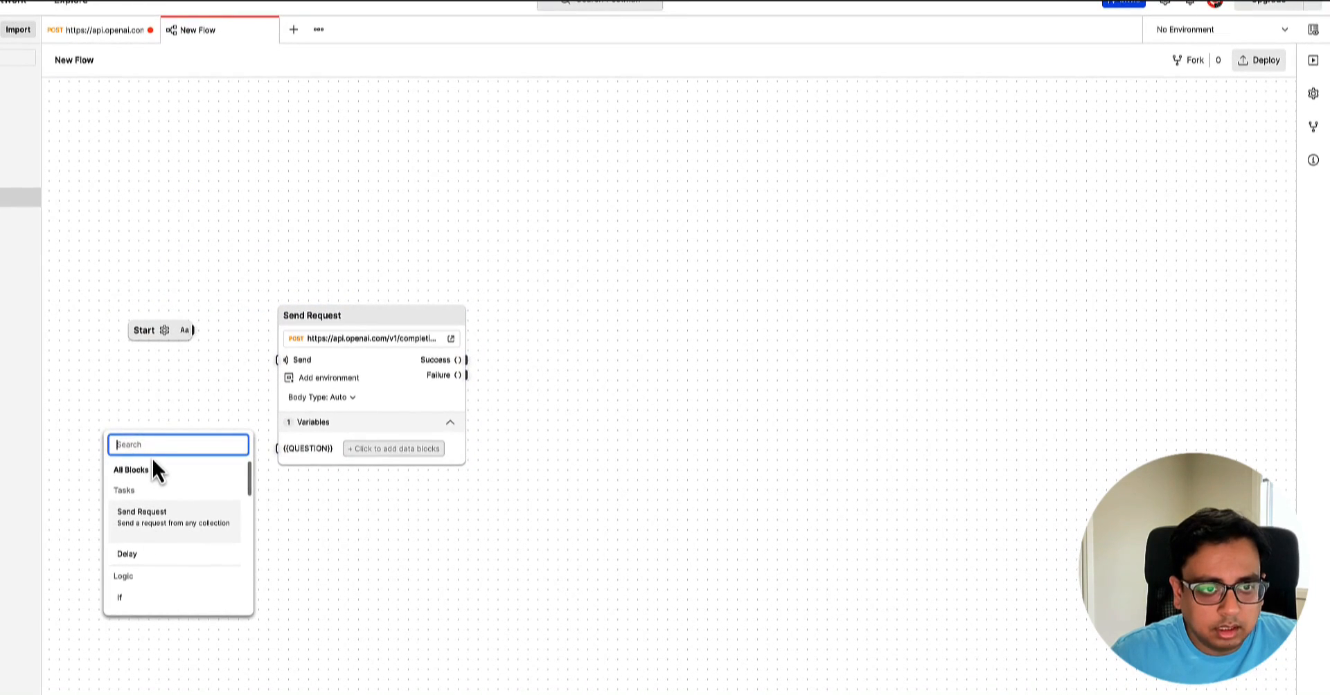
Add a String block 'Tell me about Postman' for {{QUESTION}} and wire Start to Send
type("str")
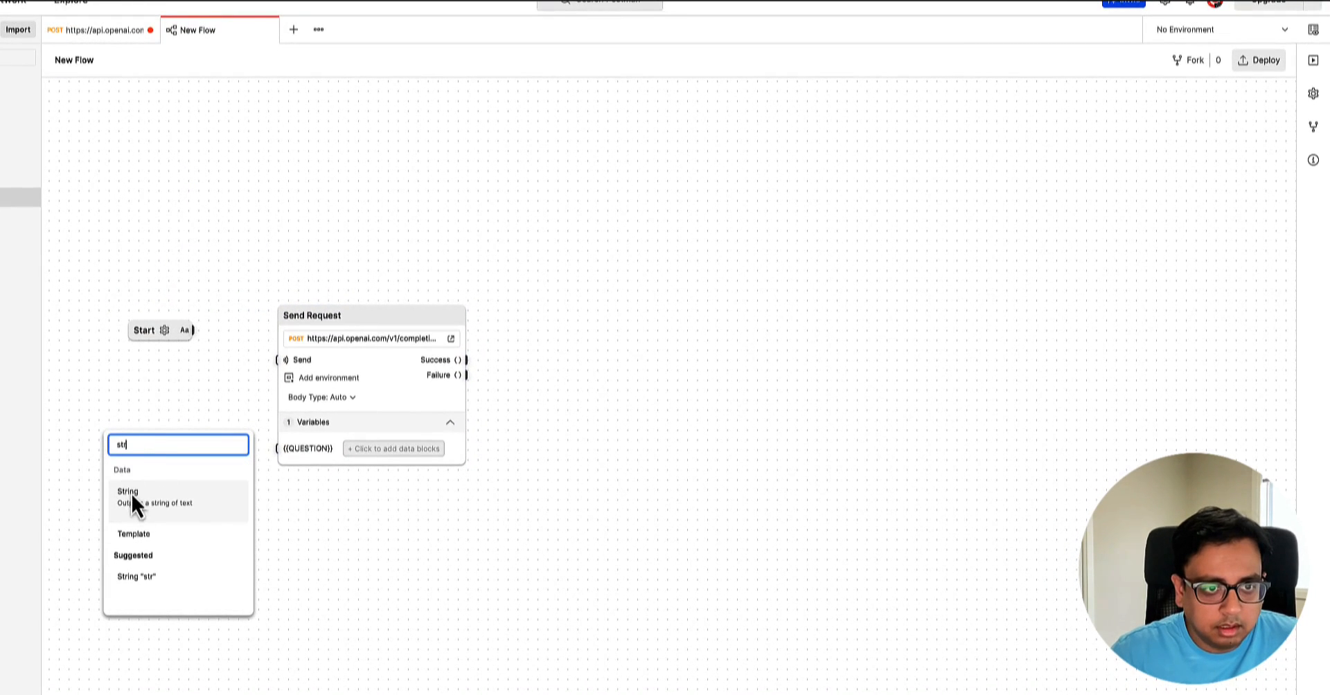
left_click(129, 492)
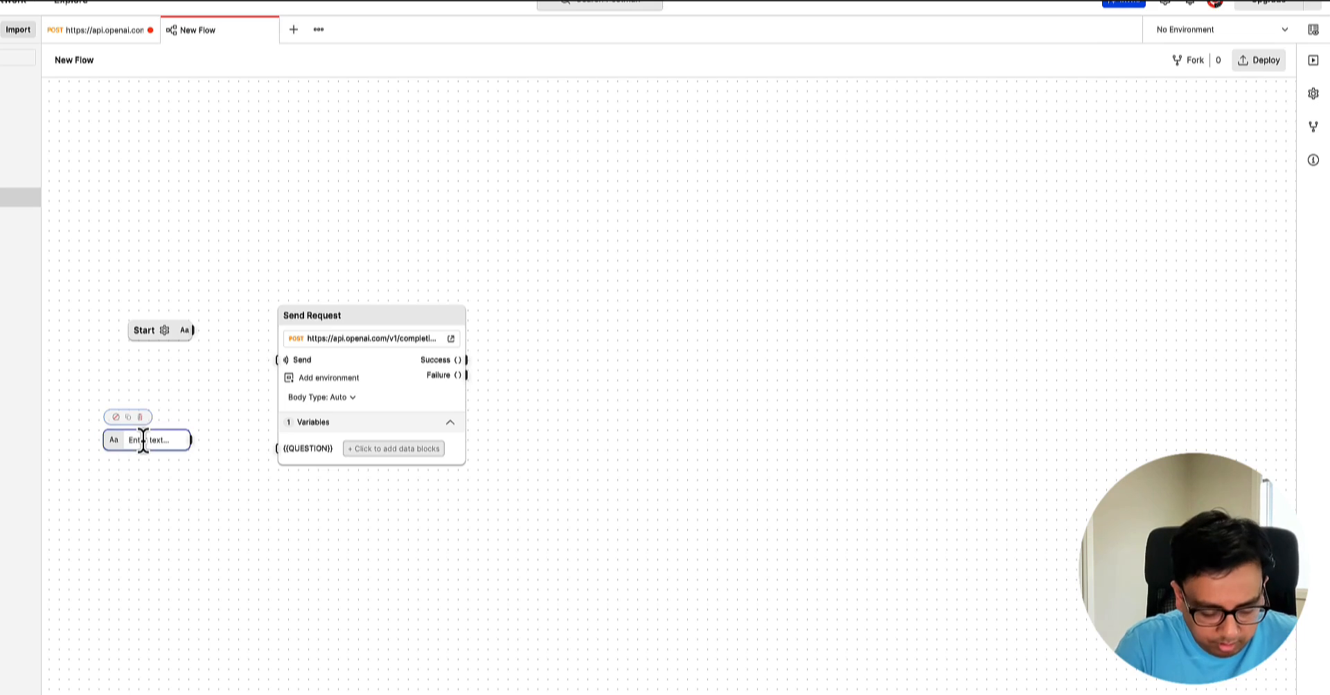
type("Tell me")
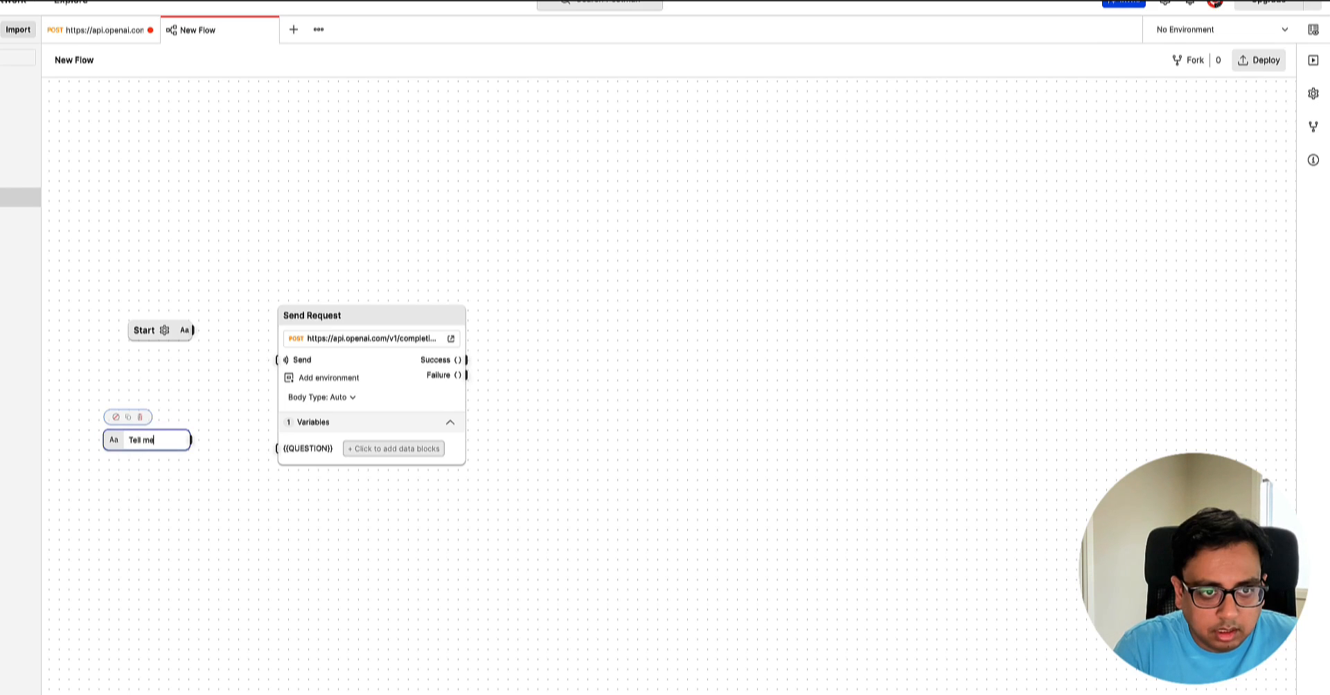
type("about Postman")
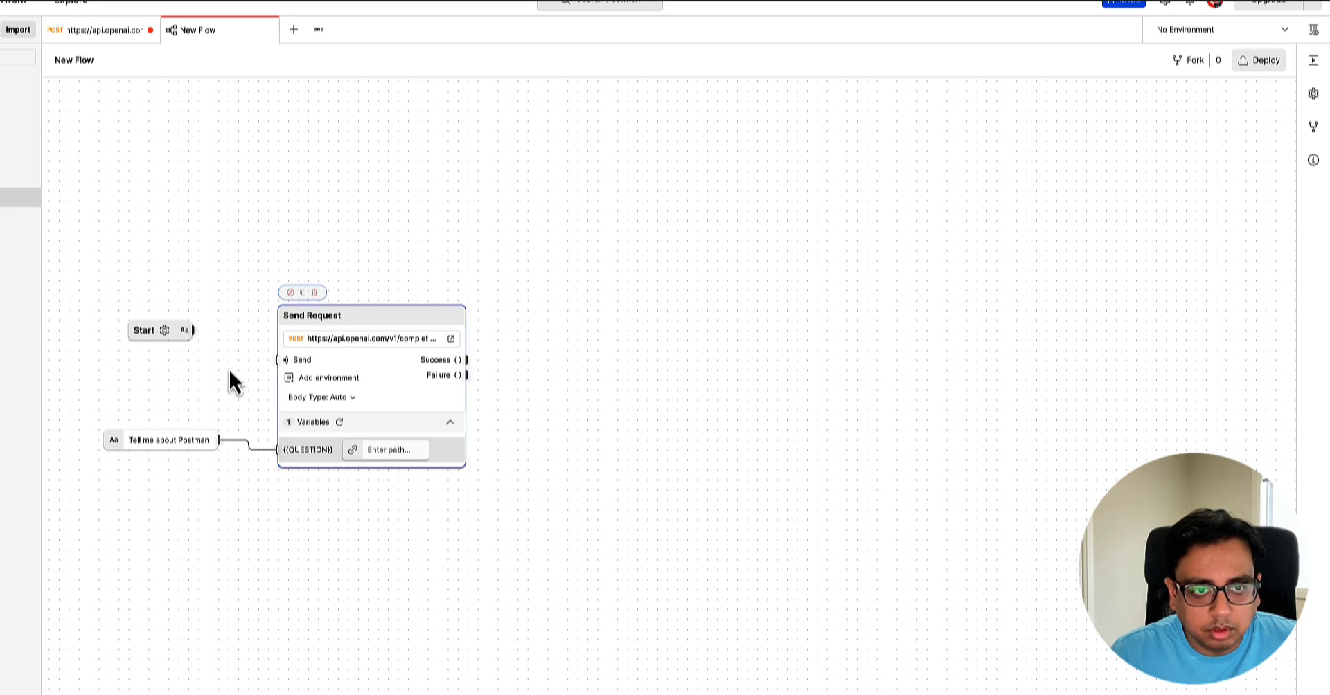
left_click_drag(194, 329, 285, 359)
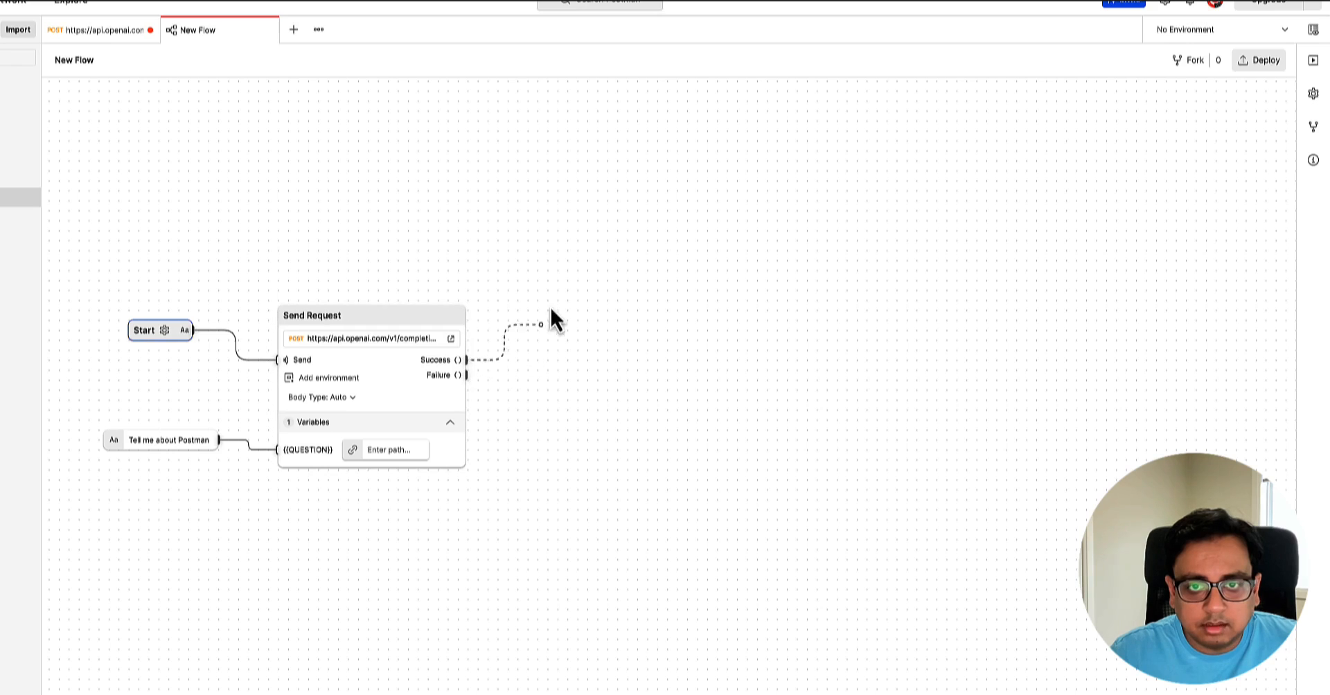
Add a Select block on the Success output with path /body/choices/0/text
type("selec")
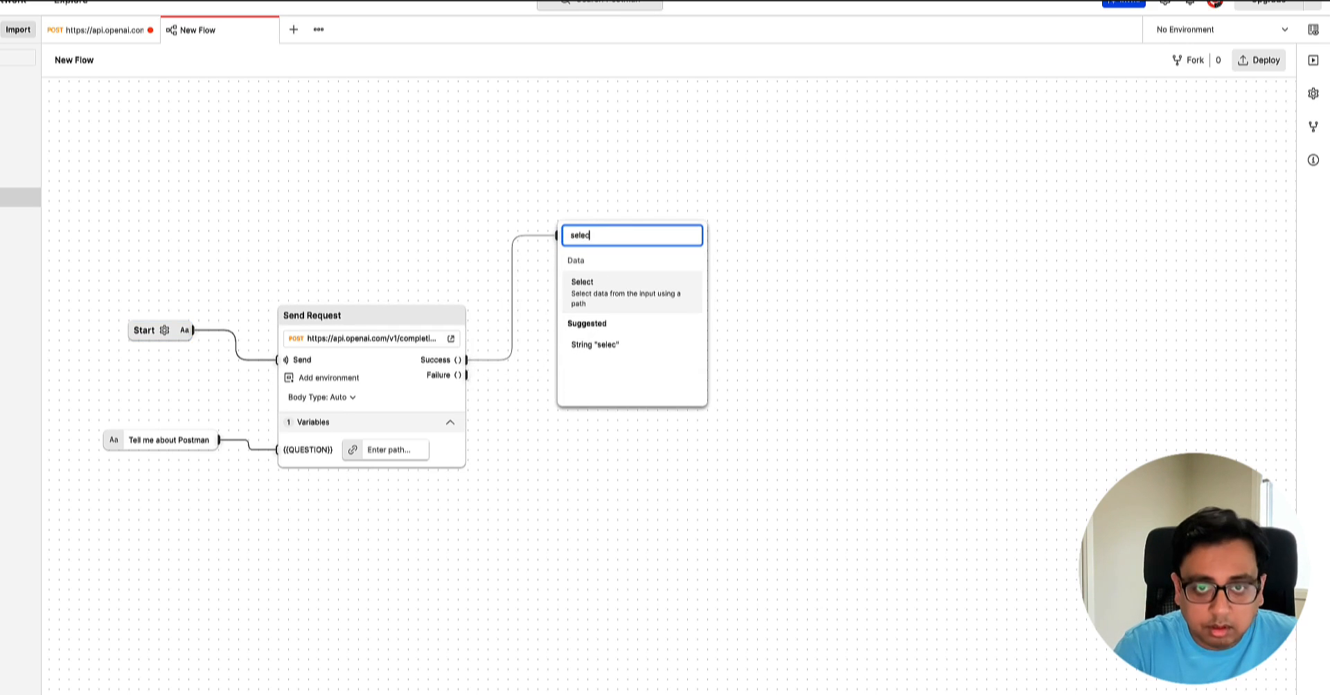
left_click(582, 281)
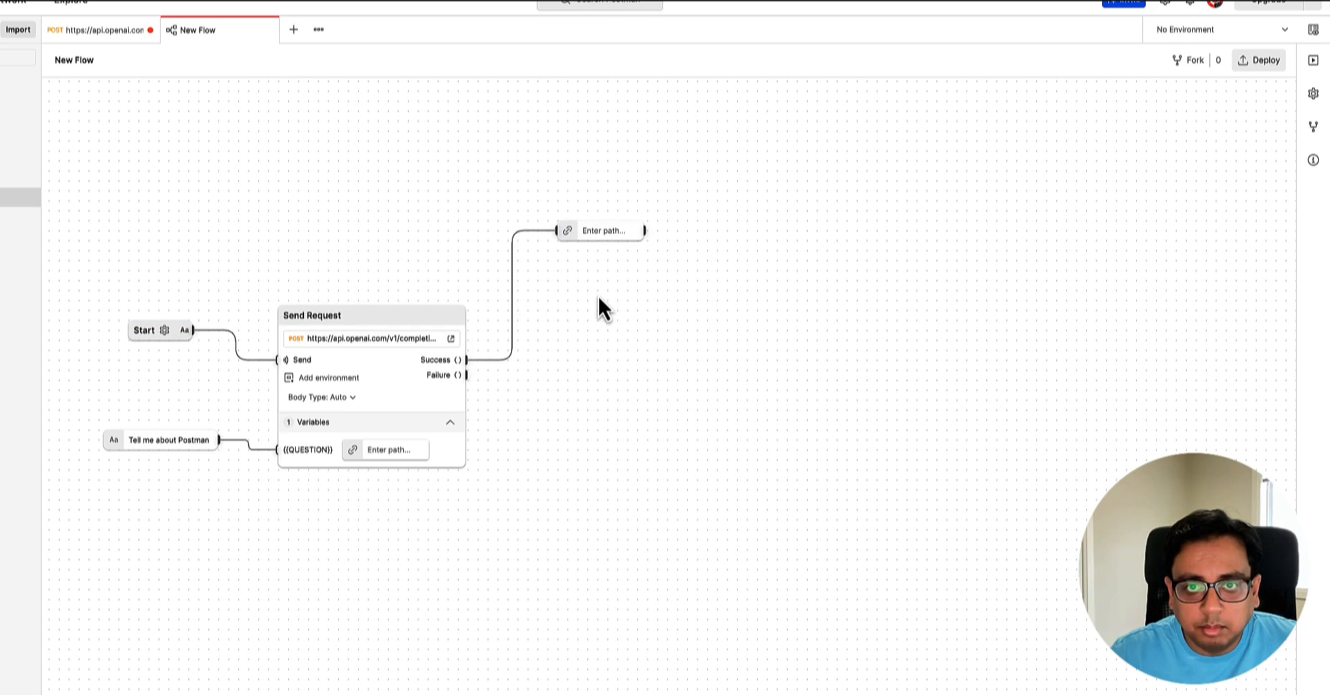
left_click(603, 230)
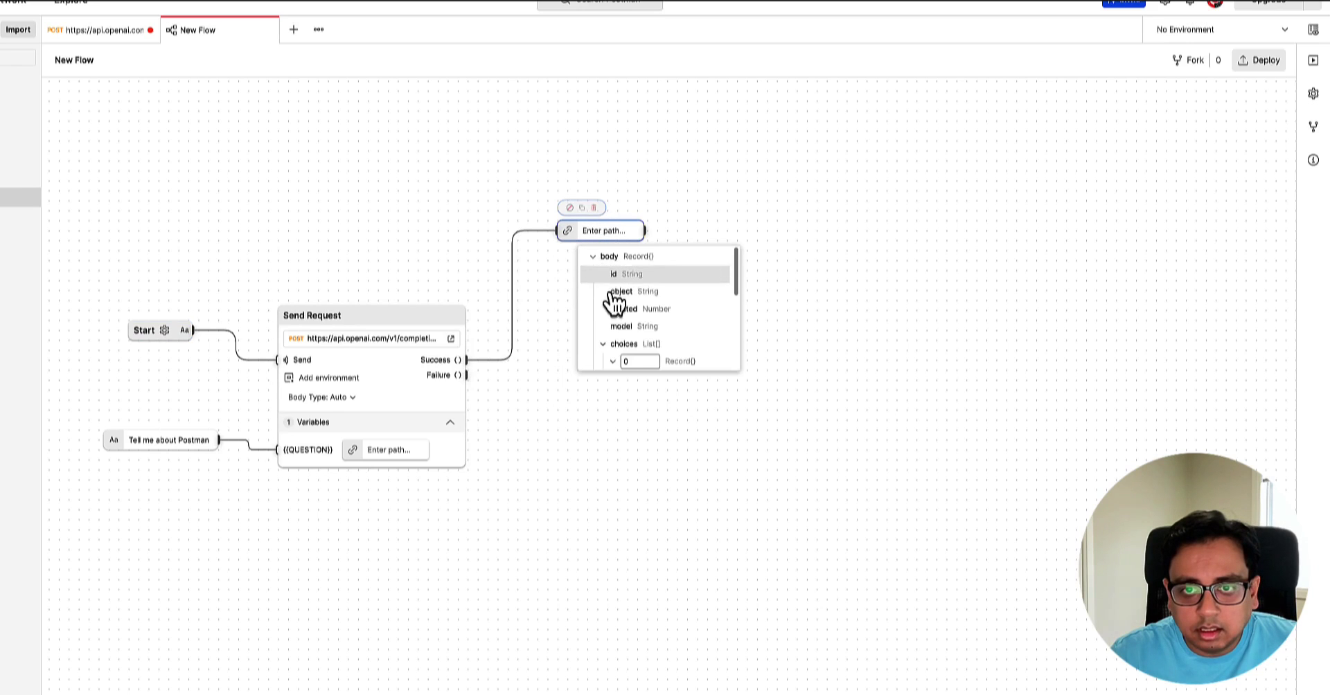
left_click(634, 307)
type("log")
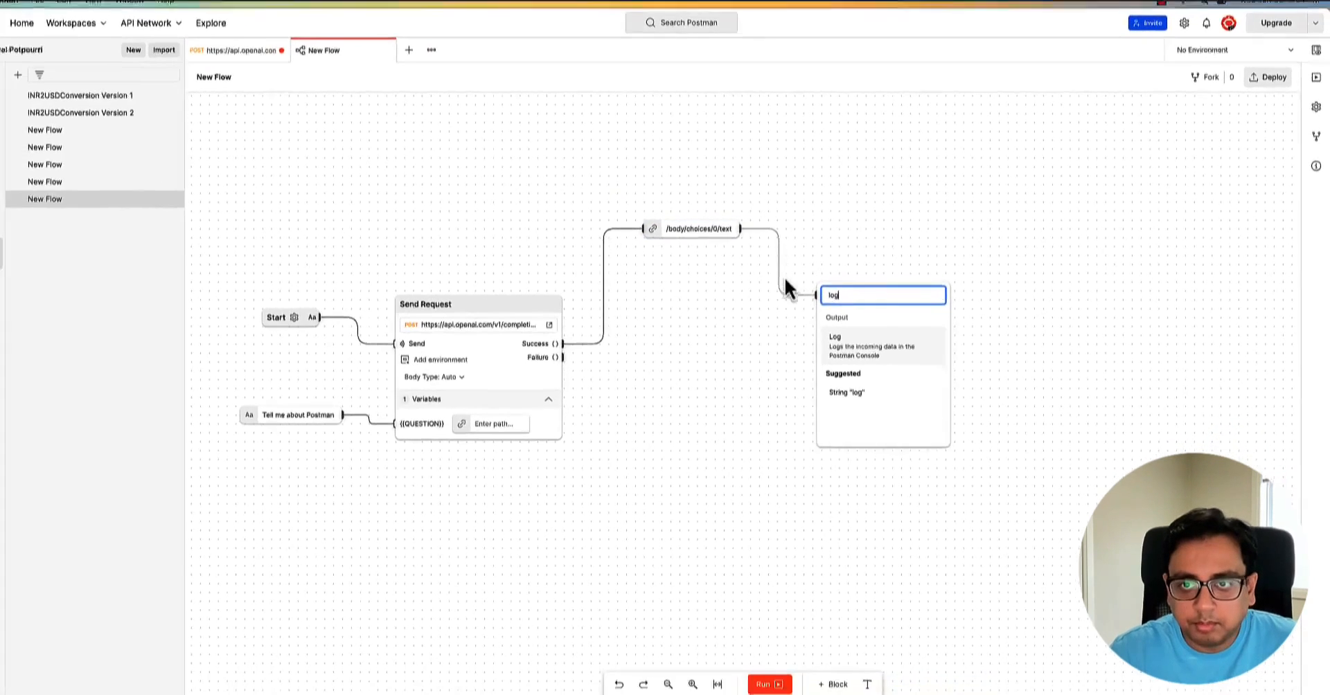
Log the selected completion text and run the flow to print Postman's description
left_click(834, 342)
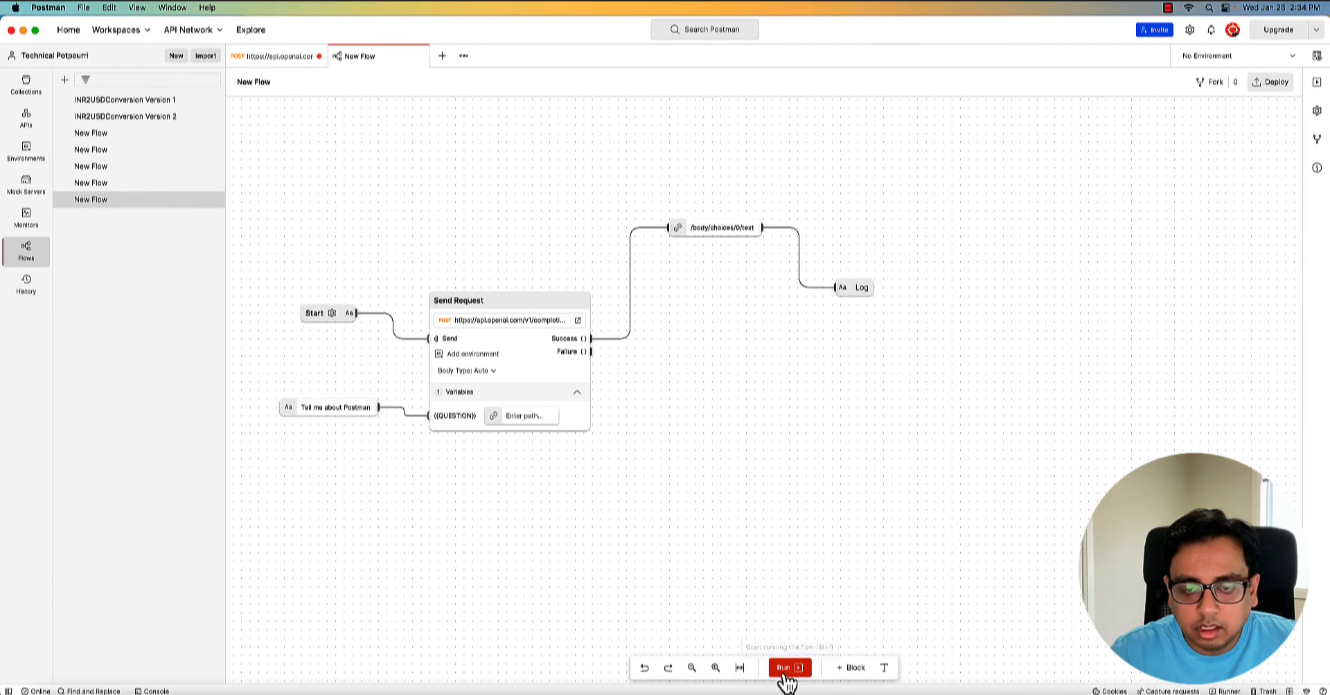
left_click(785, 668)
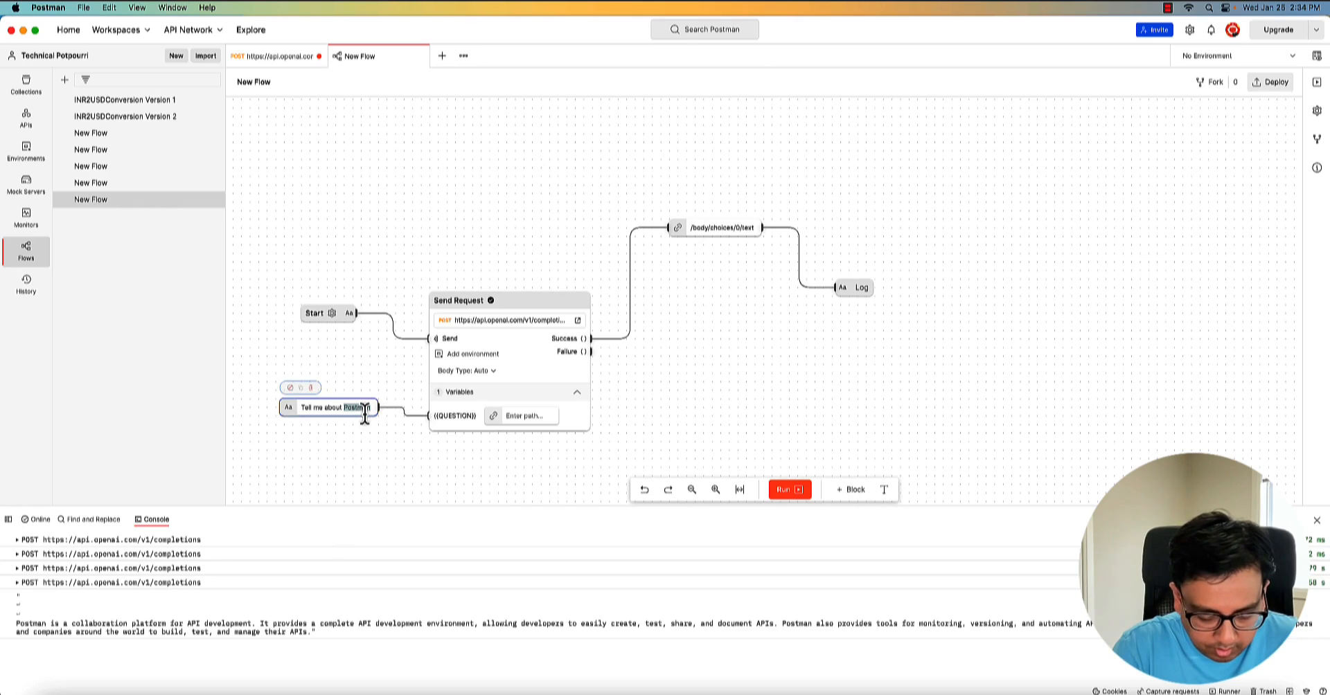
Change the String block to 'Tell me about Switzerland' and rerun the flow
type("Switzerland")
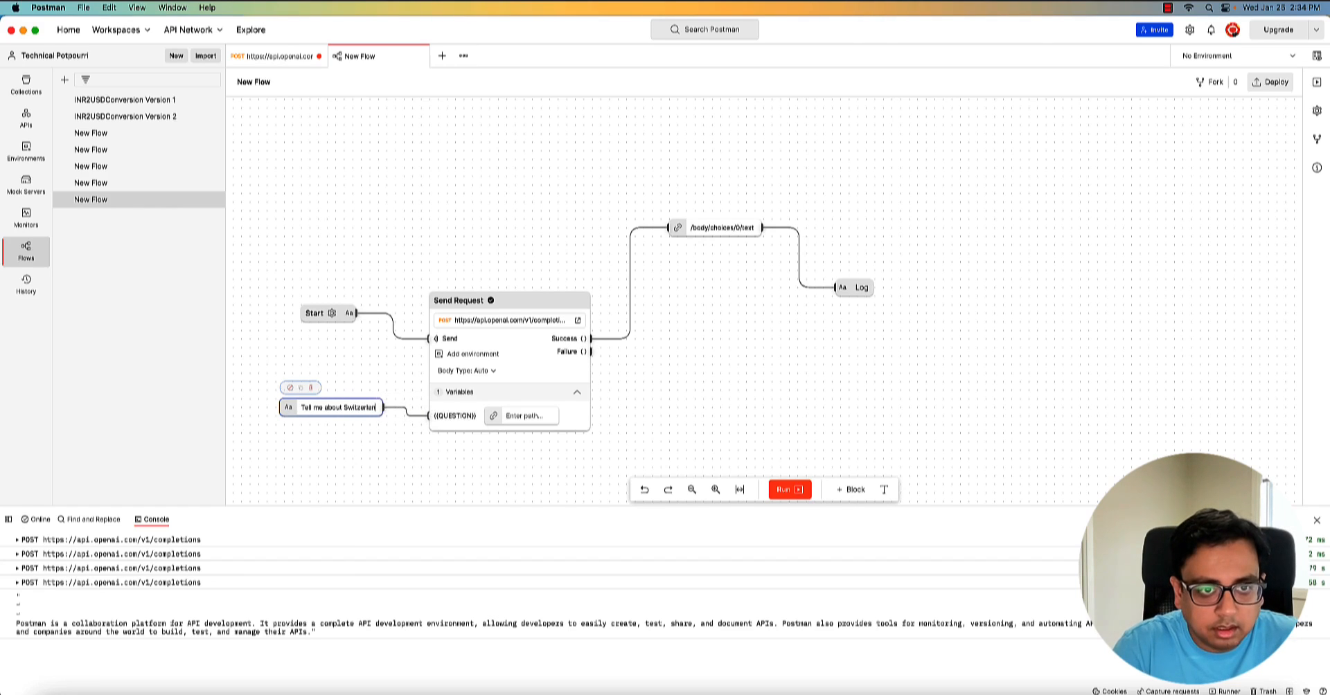
mouse_move(788, 490)
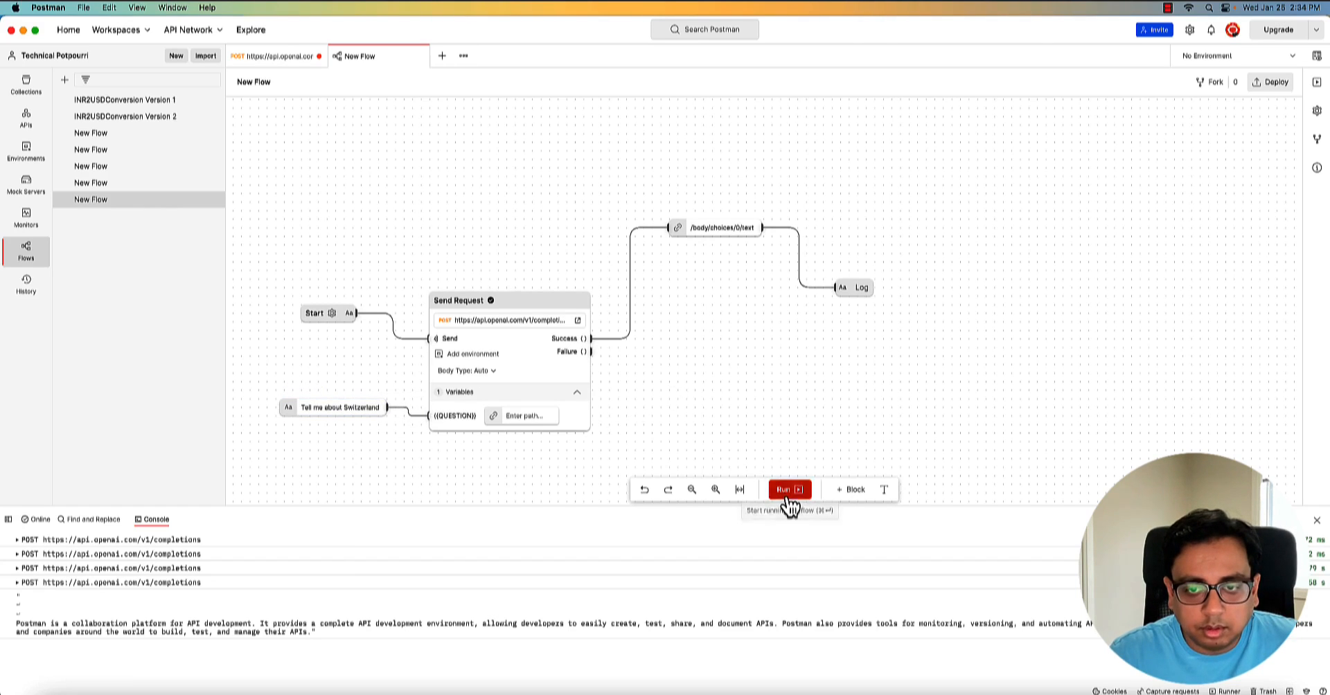
left_click(786, 489)
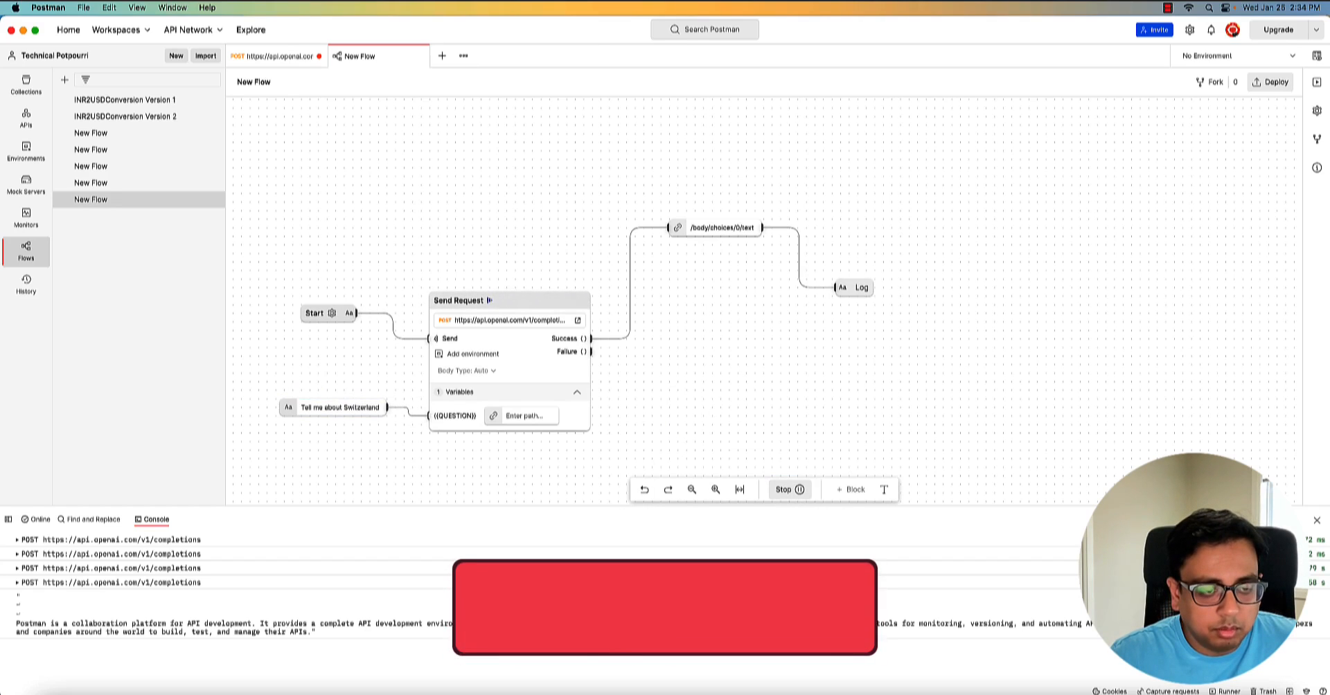
left_click(788, 490)
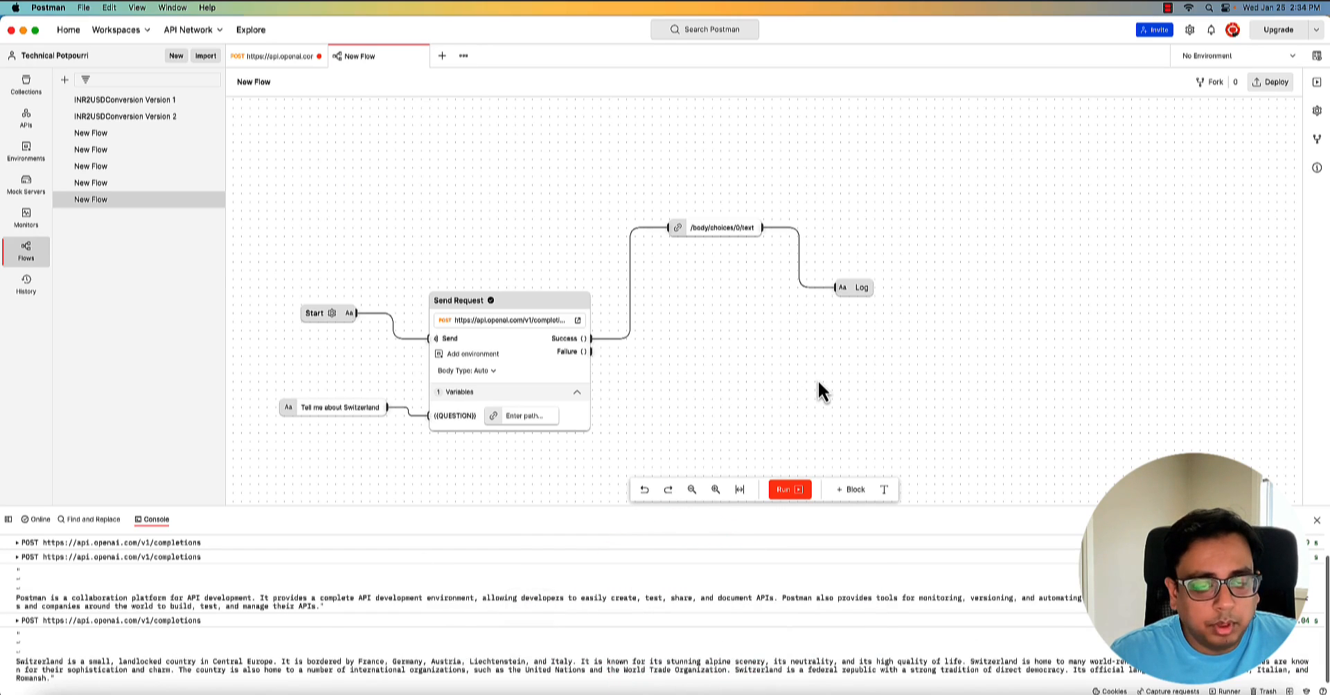
mouse_move(642, 319)
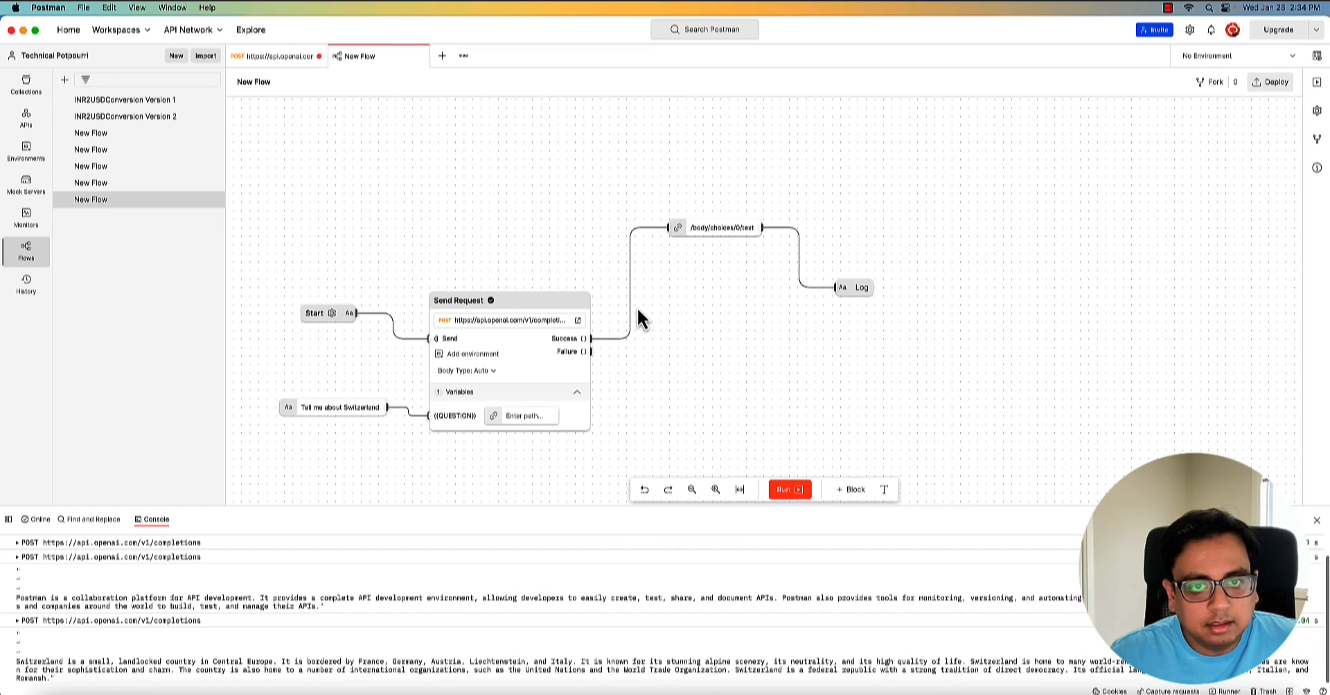
mouse_move(258, 155)
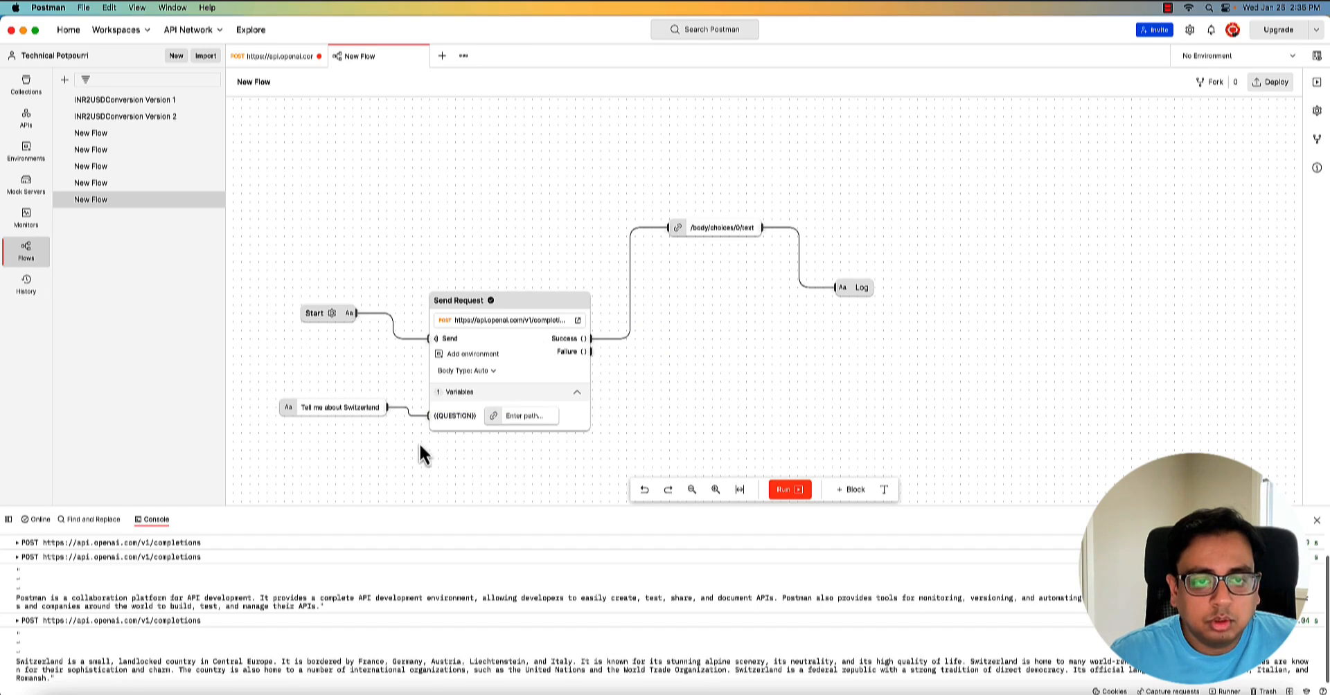
mouse_move(470, 307)
type("send")
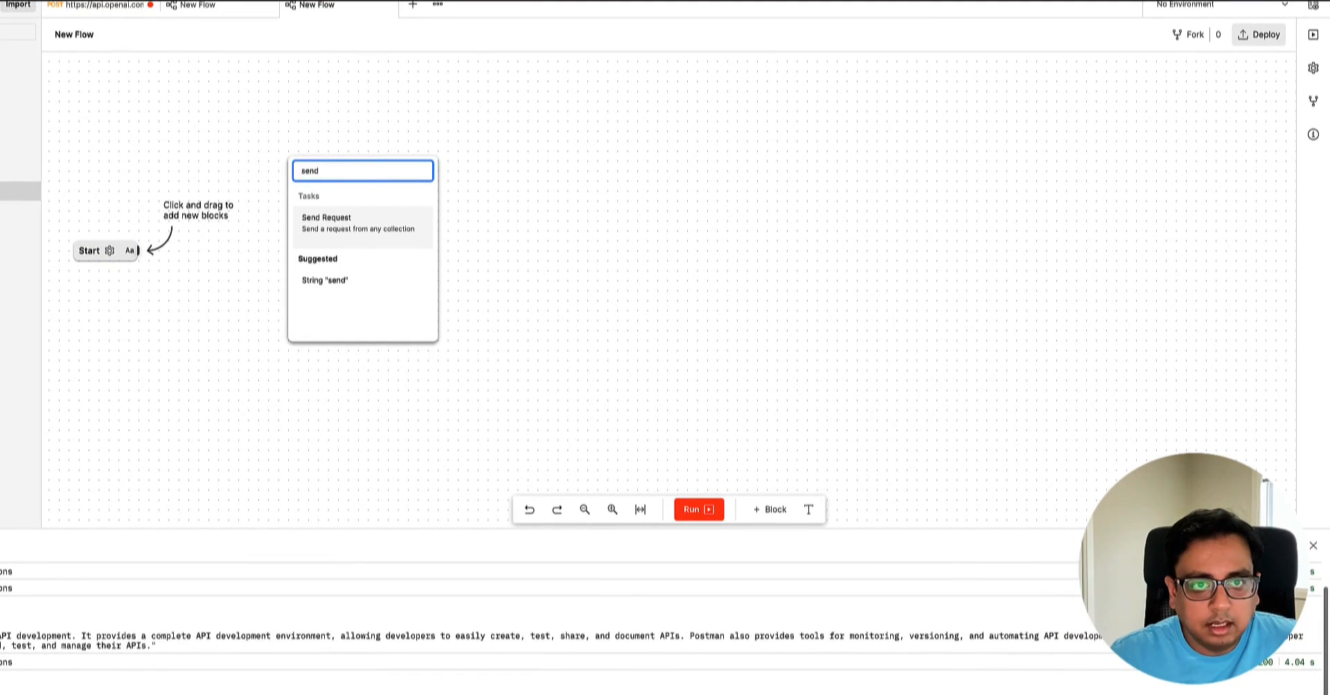
Send By Country Code with IND for COUNTRY_CODE and log successful responses
left_click(332, 222)
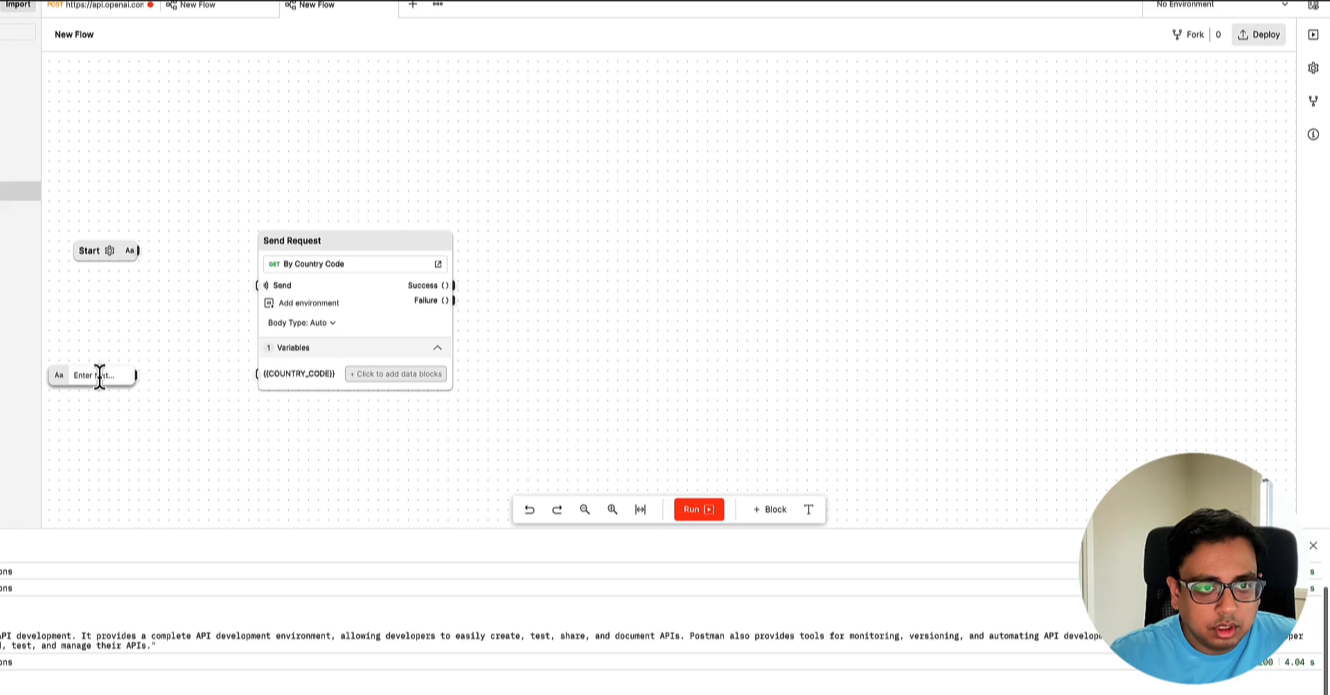
left_click(101, 375)
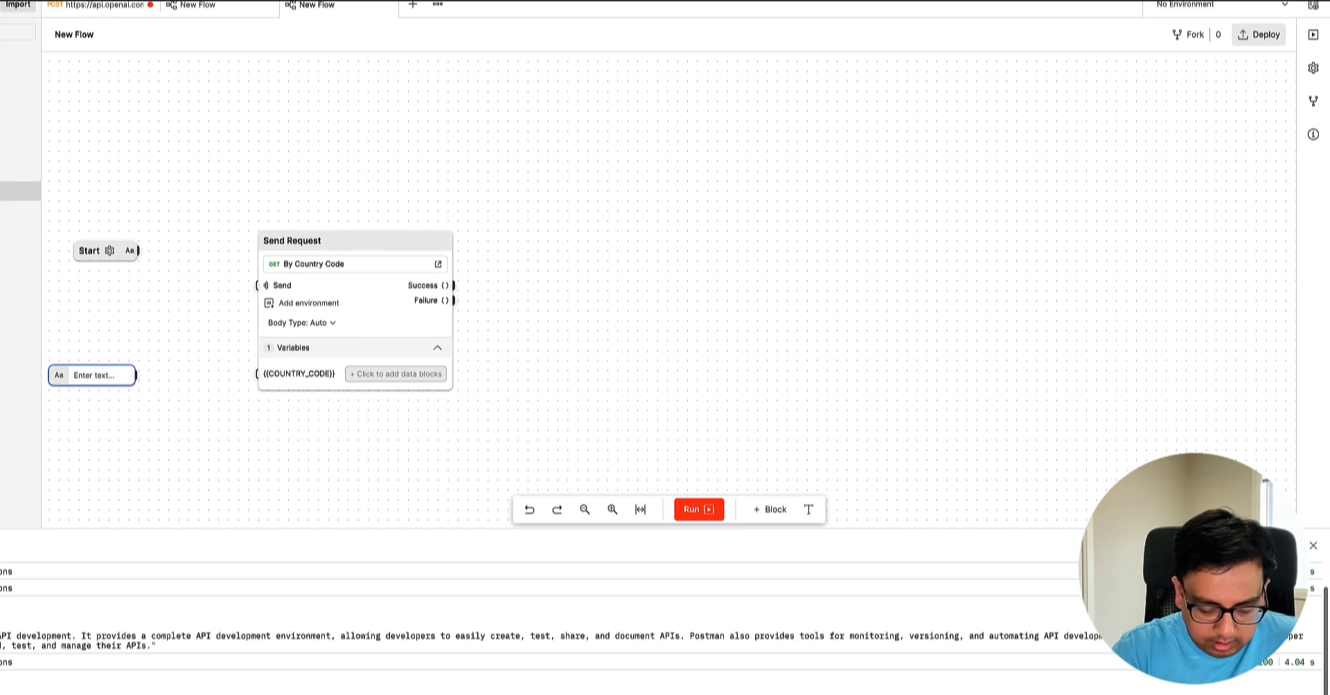
type("IND")
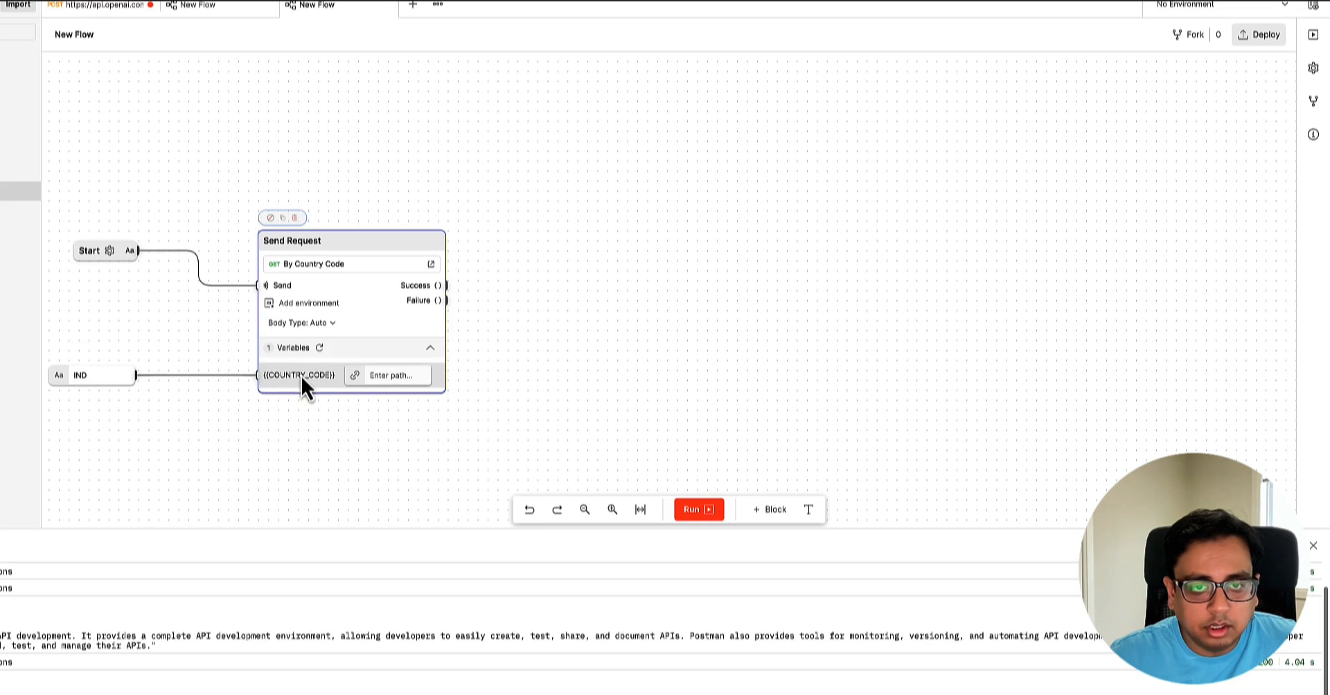
left_click_drag(441, 285, 518, 185)
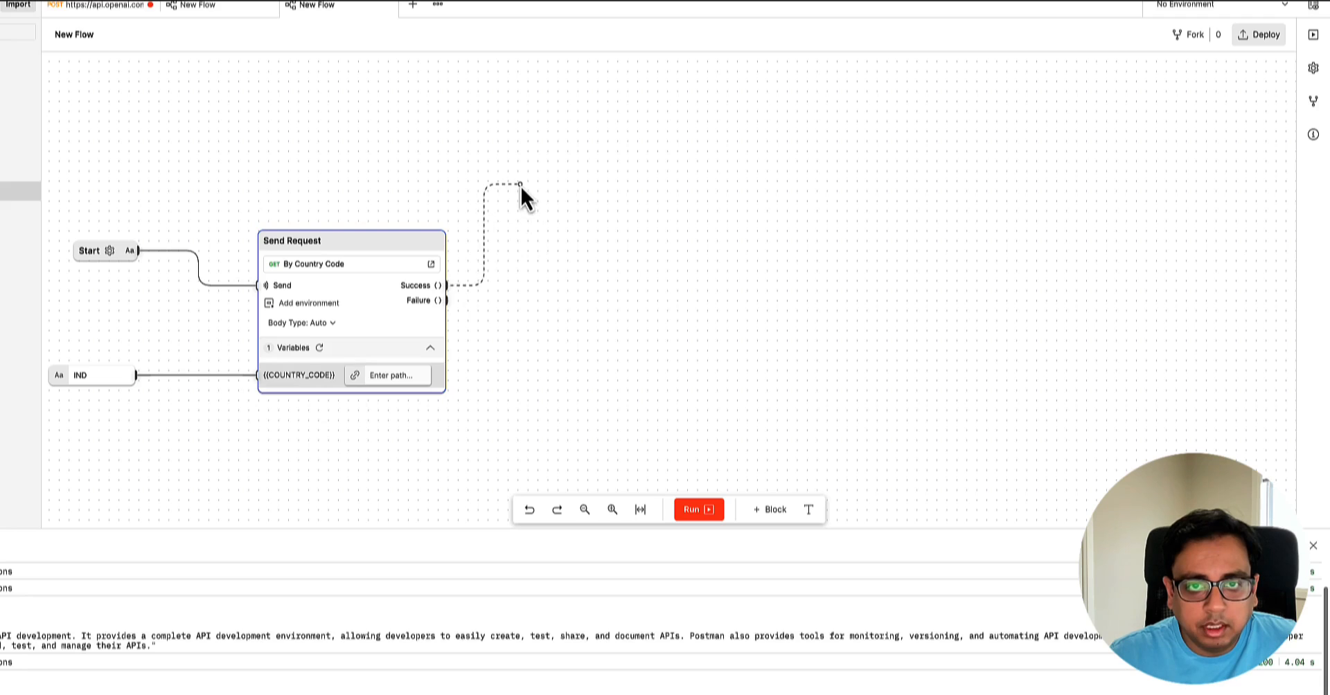
left_click(520, 185)
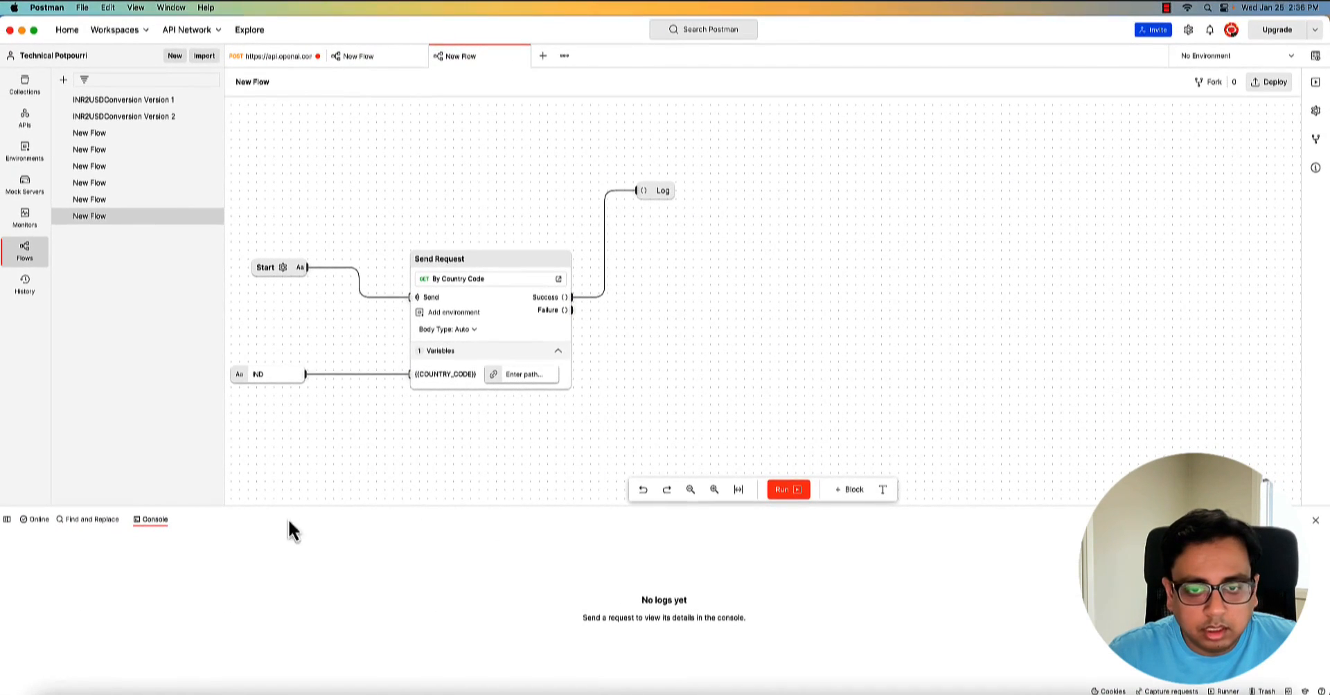
Run the flow and expand the logged response body showing India's capital, New Delhi
left_click(786, 490)
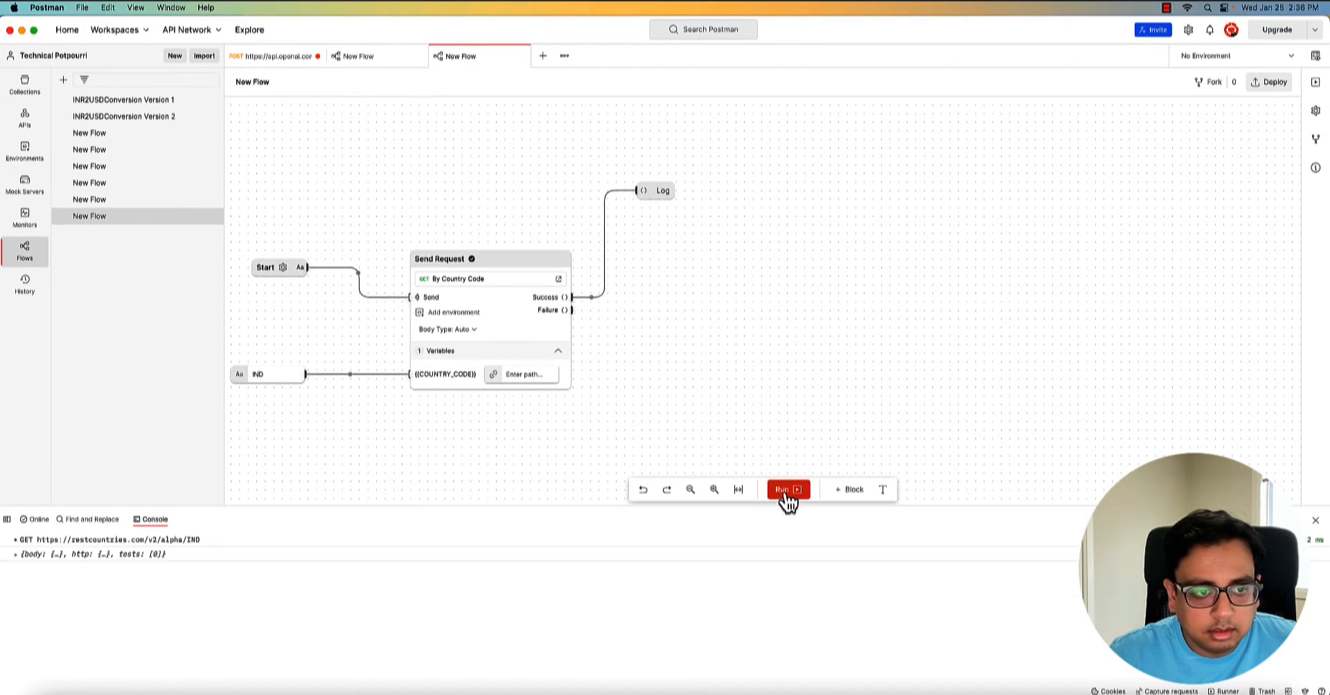
left_click(17, 556)
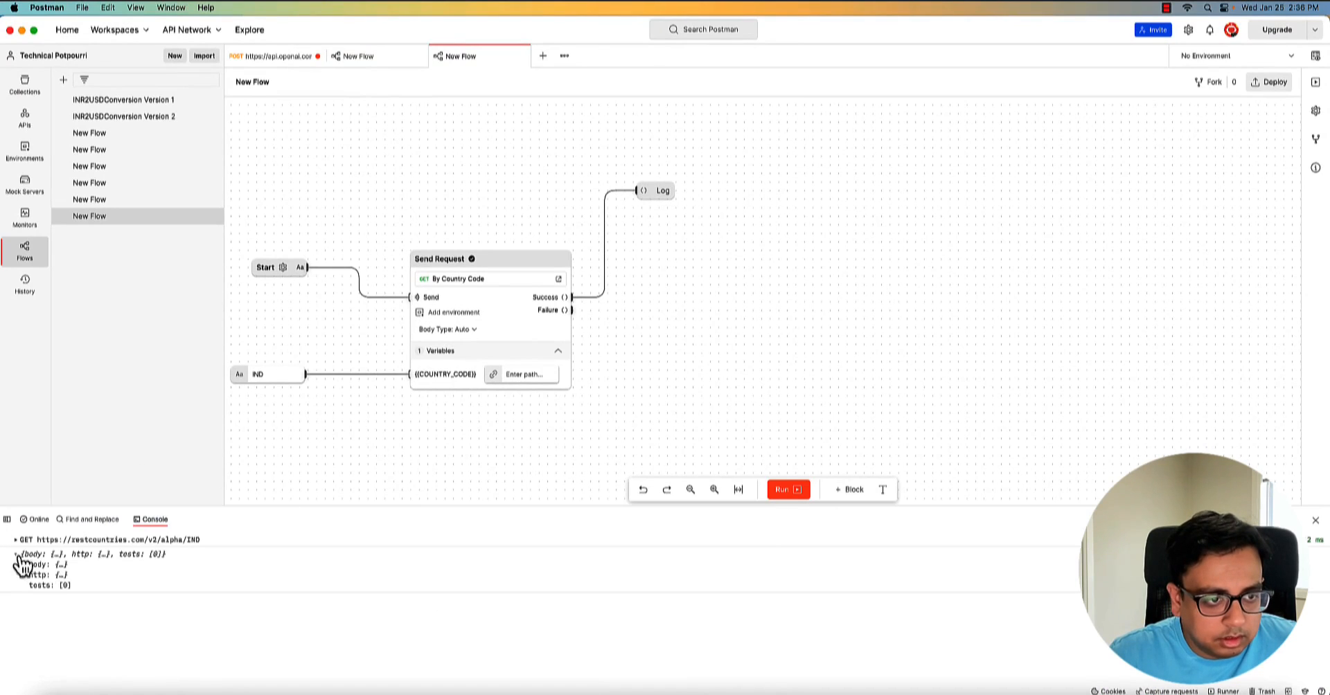
left_click(19, 567)
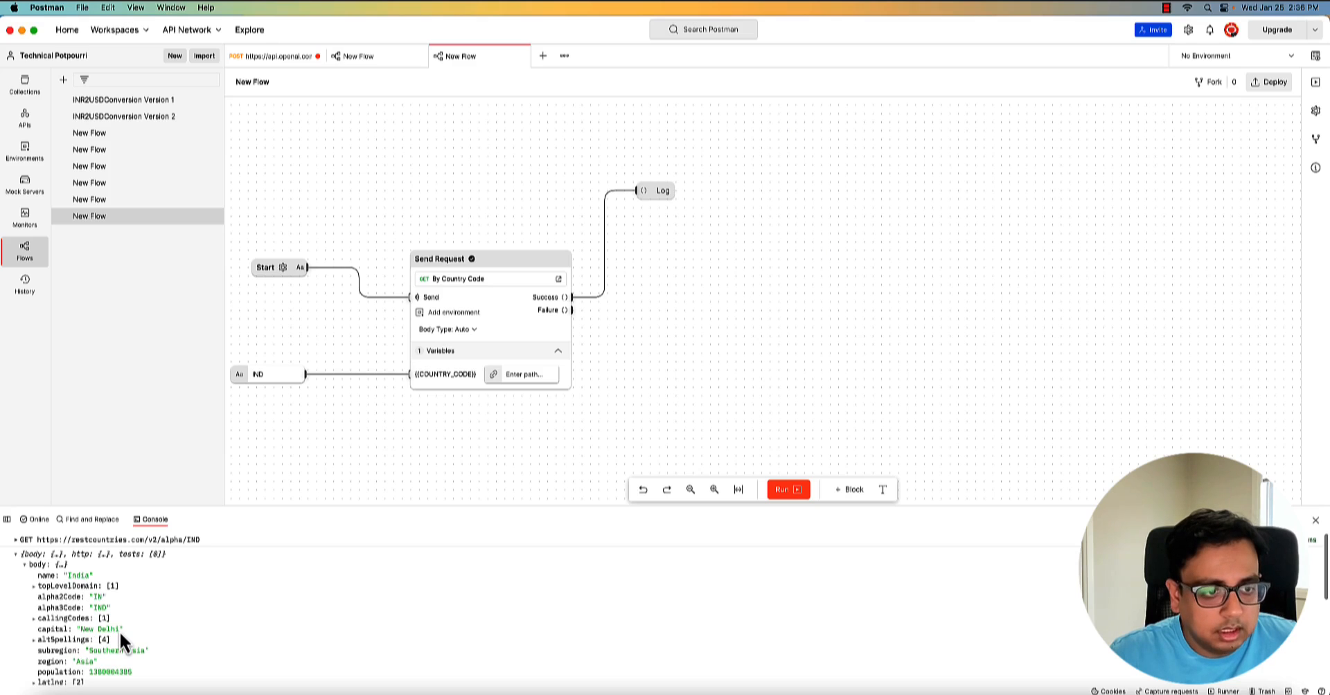
mouse_move(701, 328)
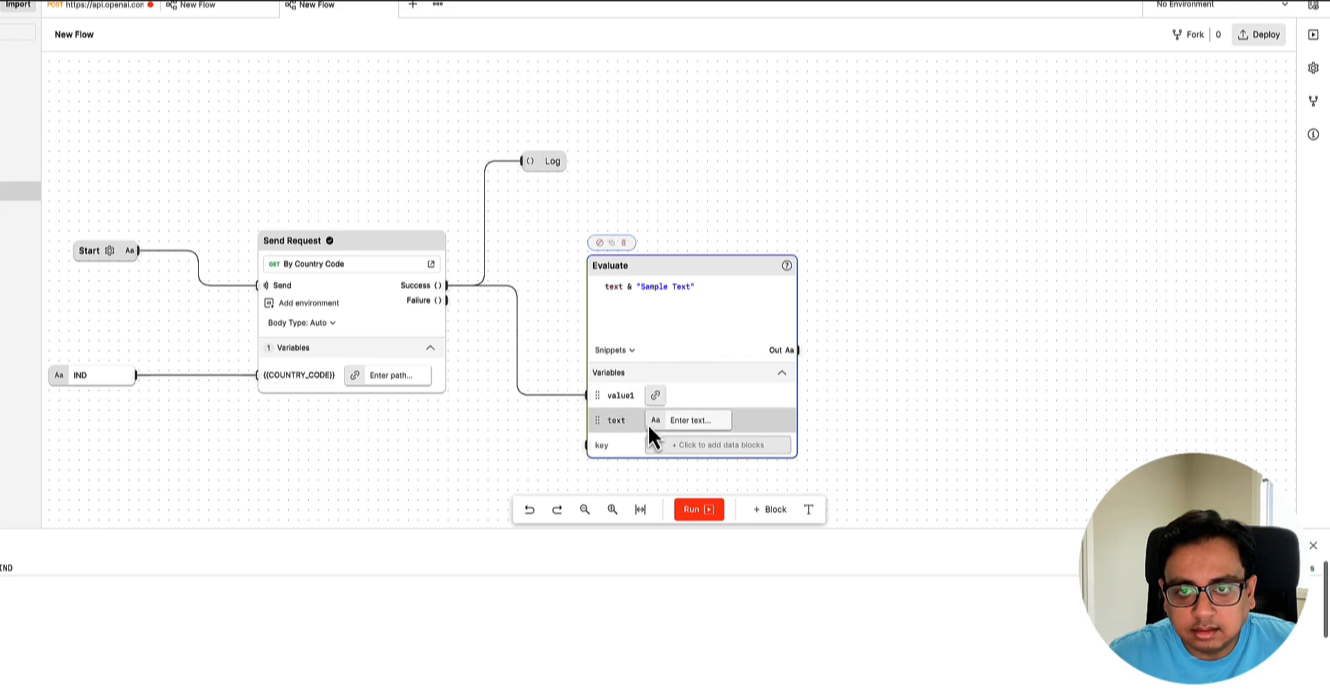
Join 'Tell me more about' with value1 in Evaluate, log it, remove the old Log
type("Tell me more about")
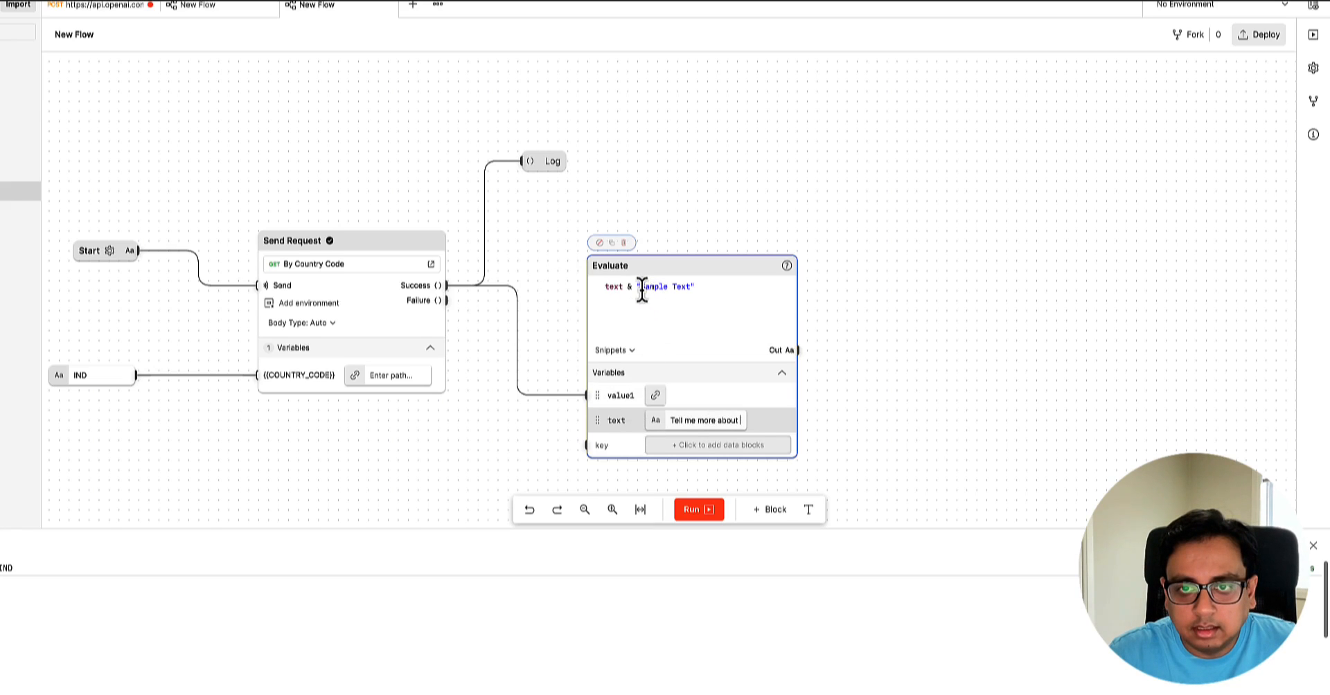
double_click(666, 286)
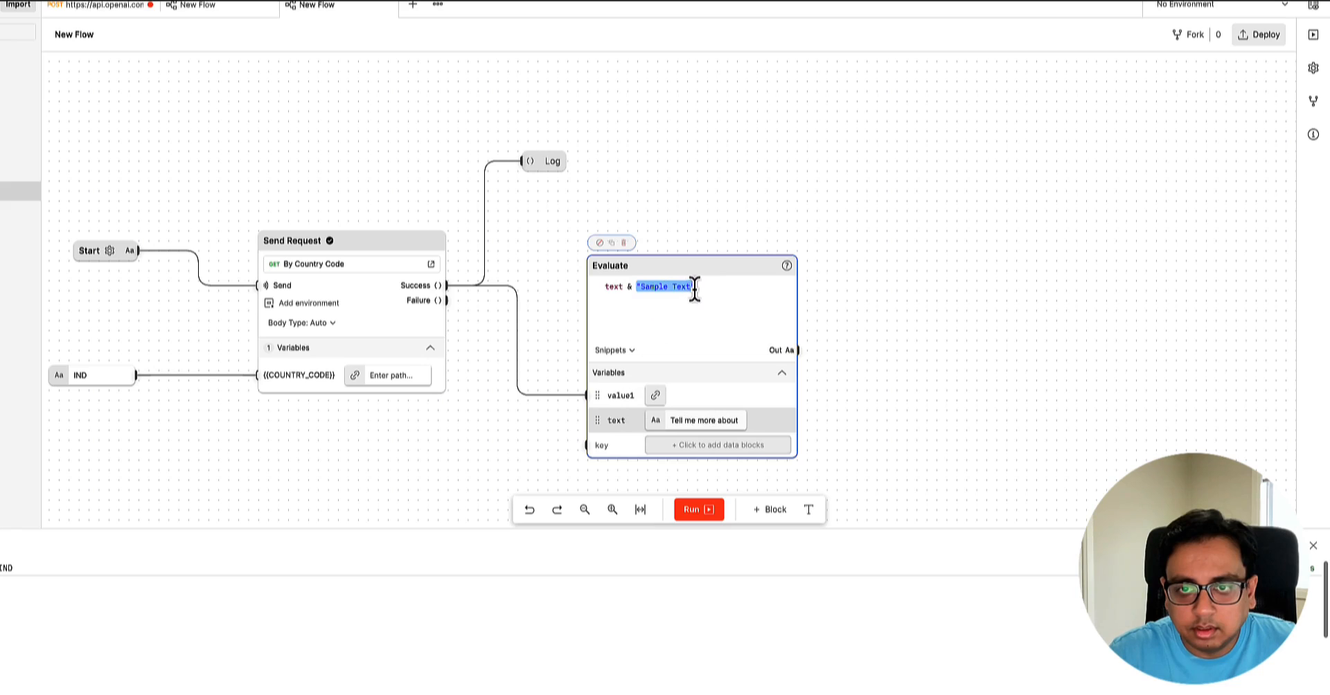
type("value1")
type("log")
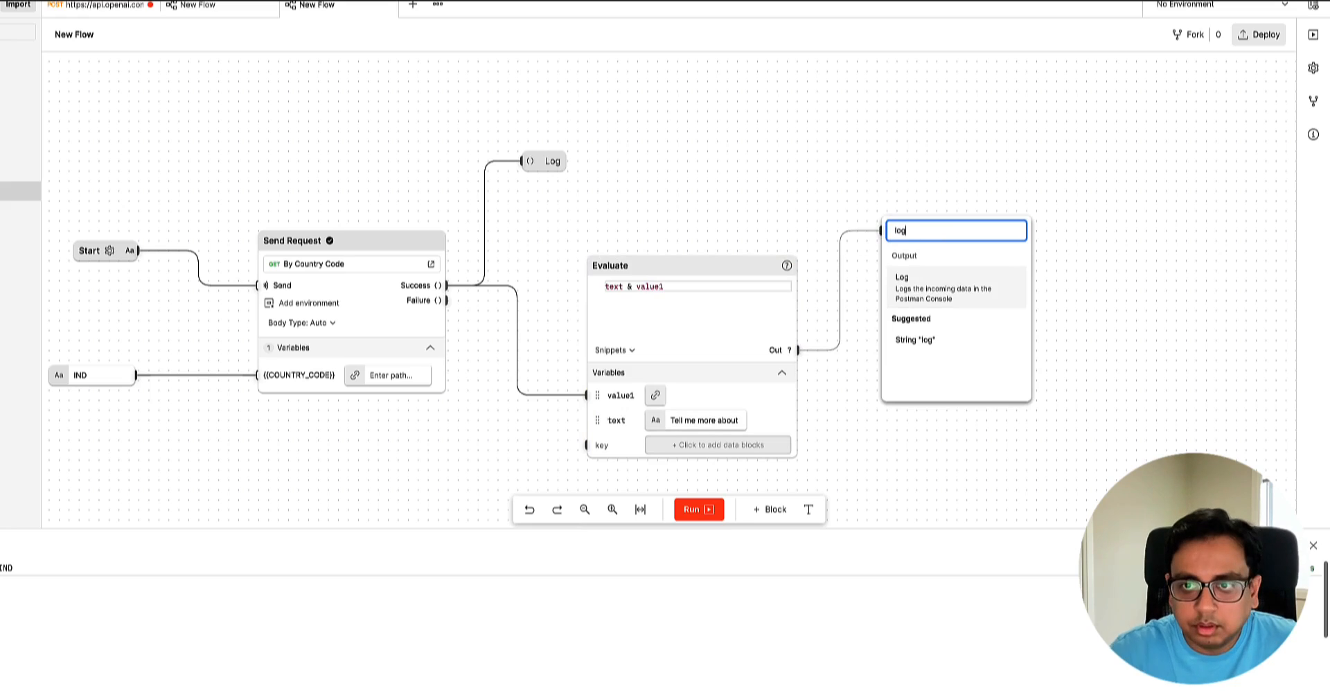
left_click(920, 286)
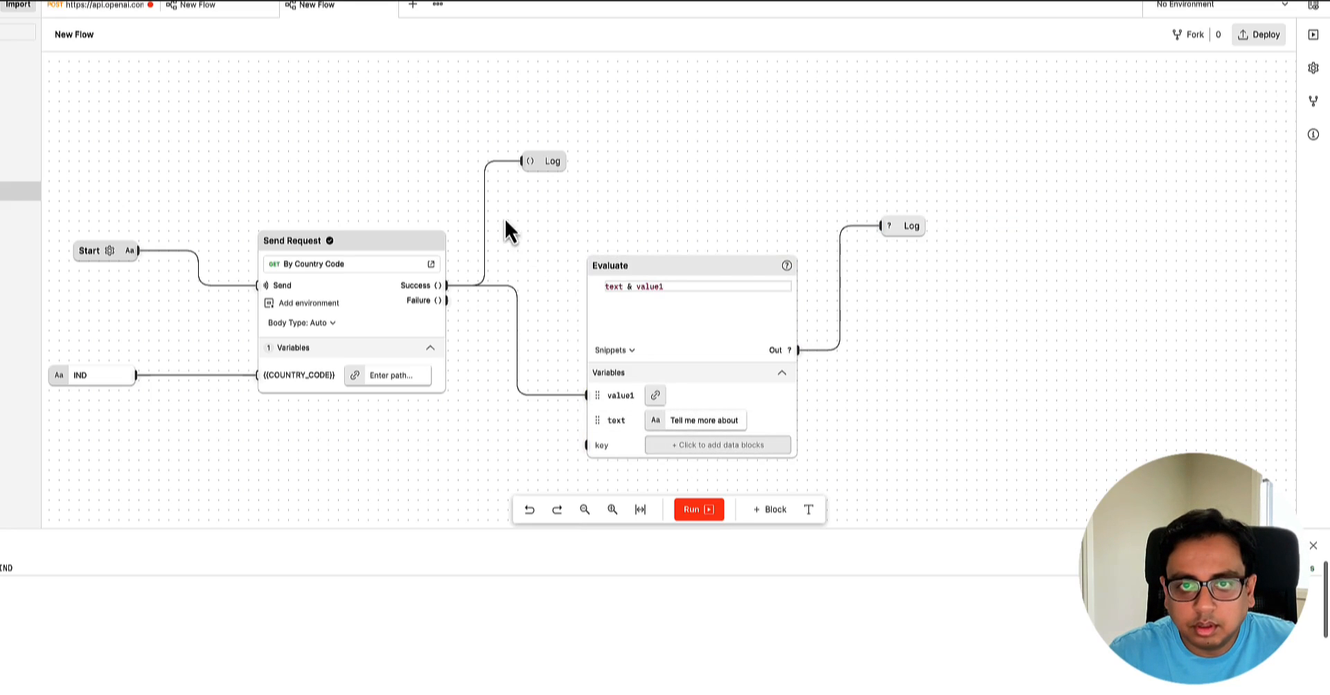
left_click(547, 162)
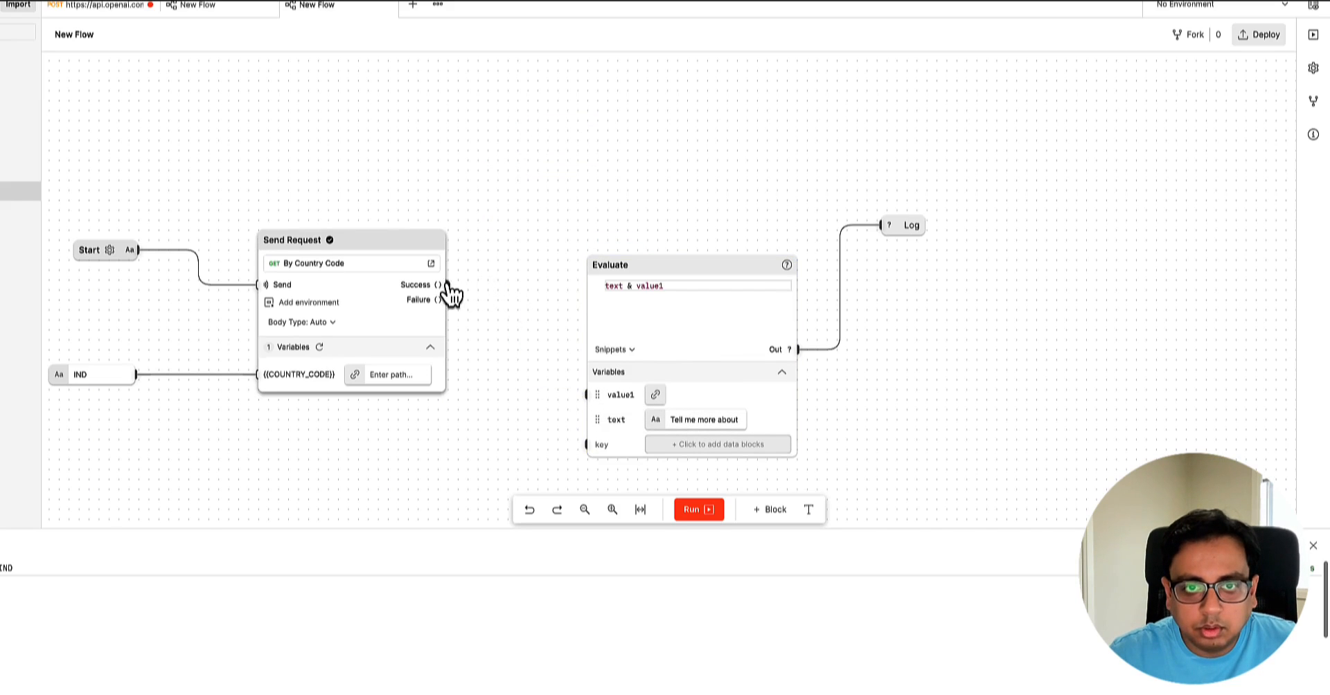
Feed /body/capital into value1 and run, logging 'Tell me more about New Delhi'
left_click(438, 284)
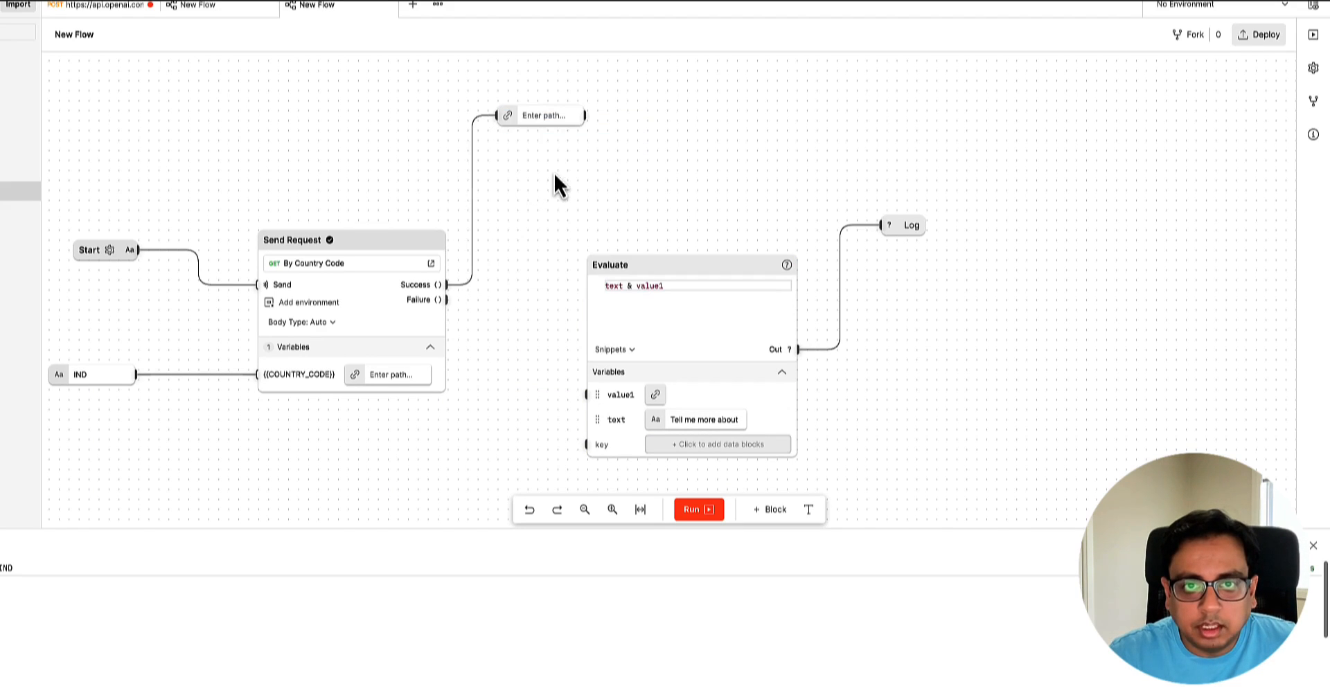
left_click(544, 115)
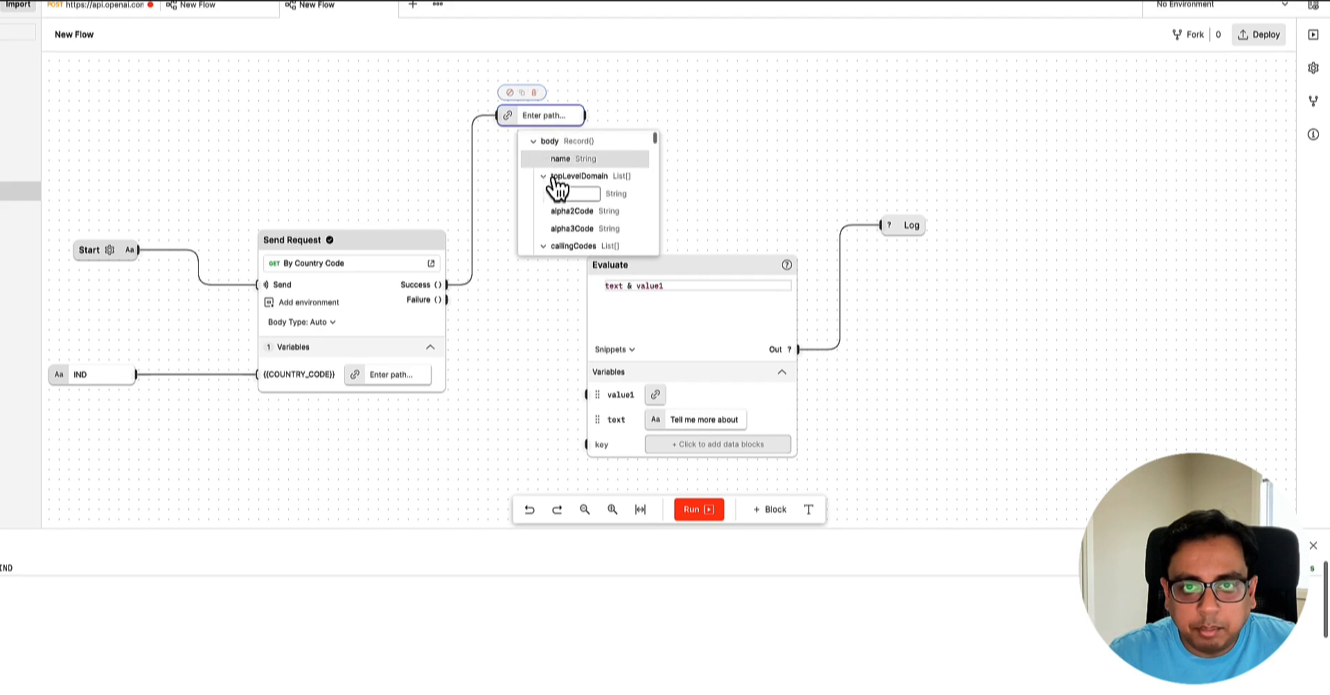
scroll("down", 3)
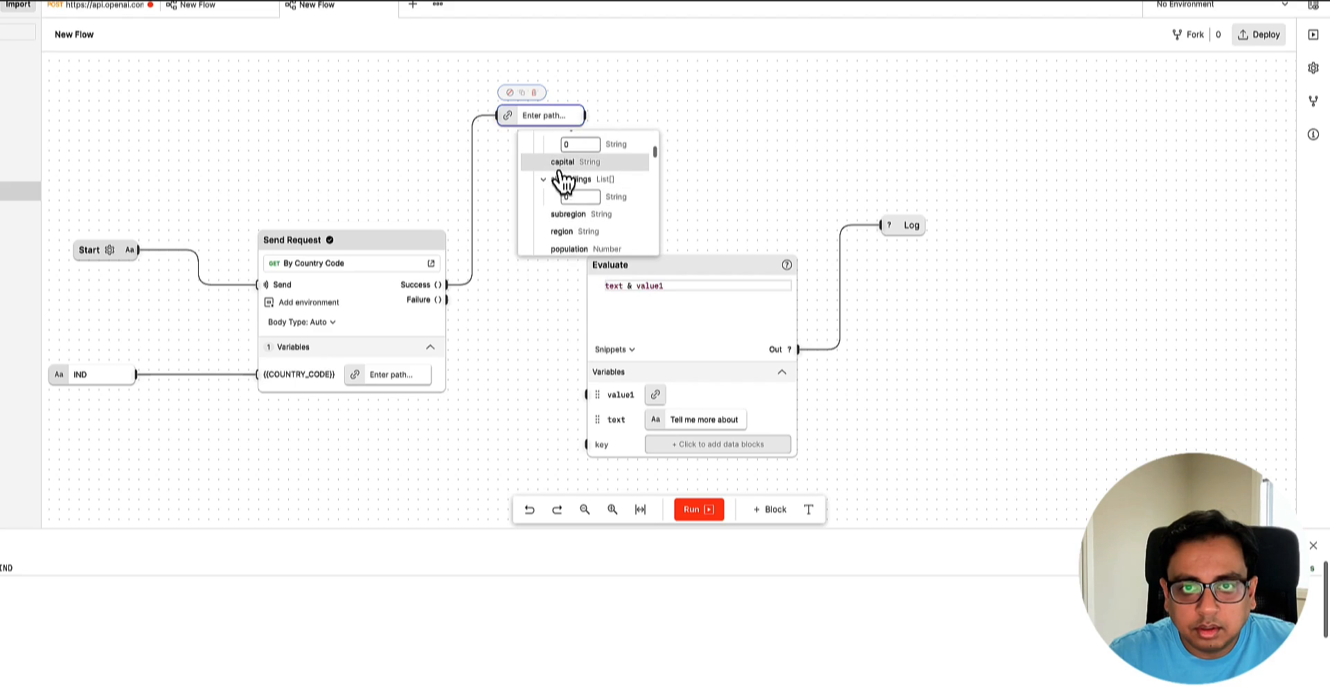
left_click(562, 161)
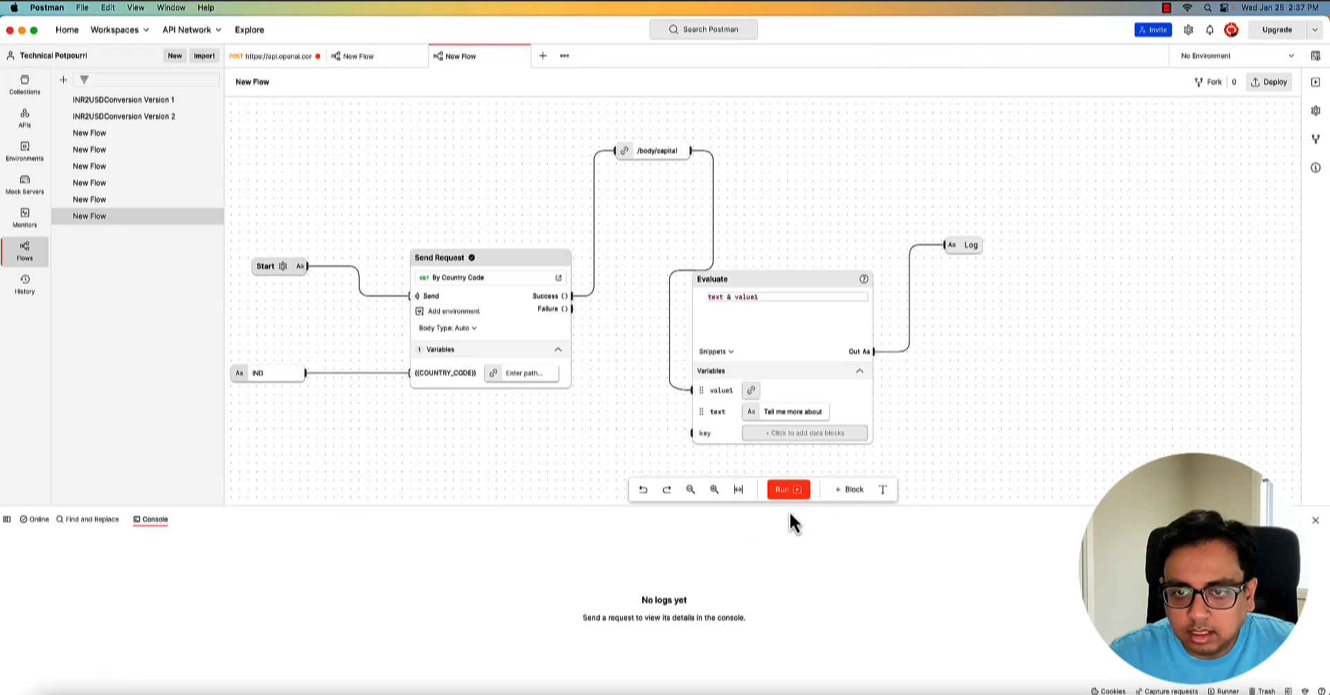
left_click(787, 490)
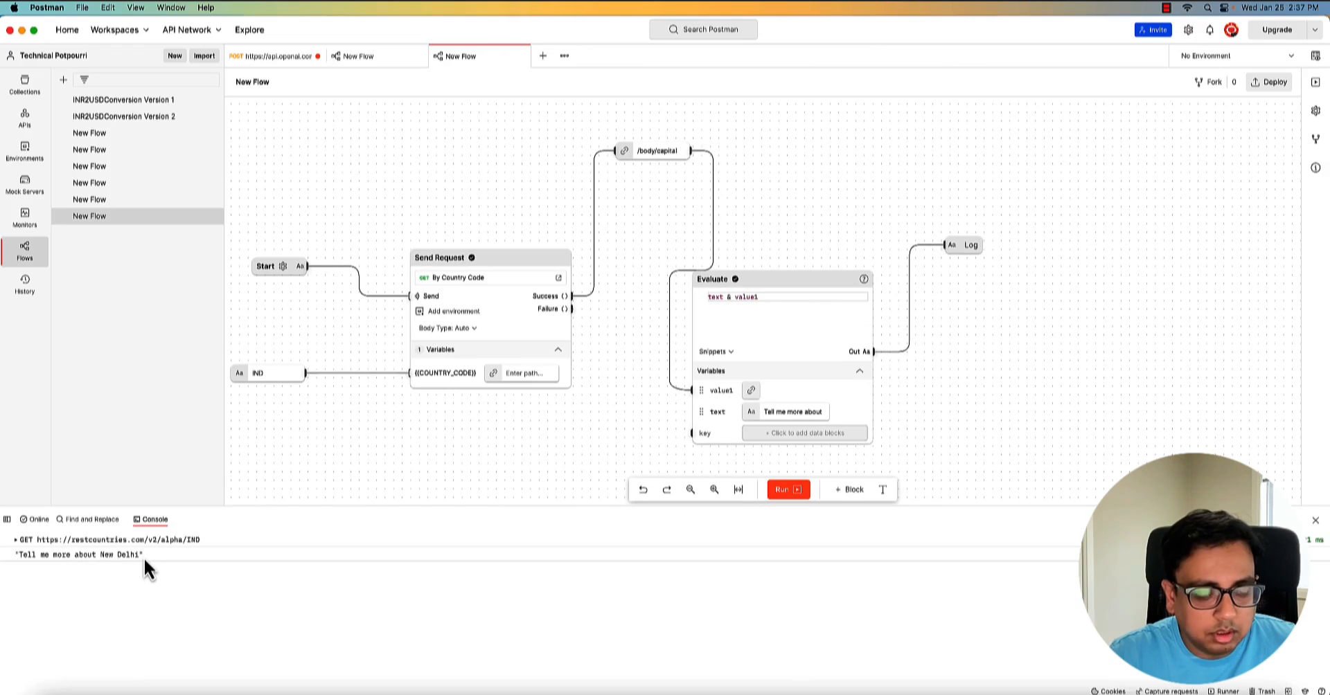
mouse_move(967, 248)
type("send")
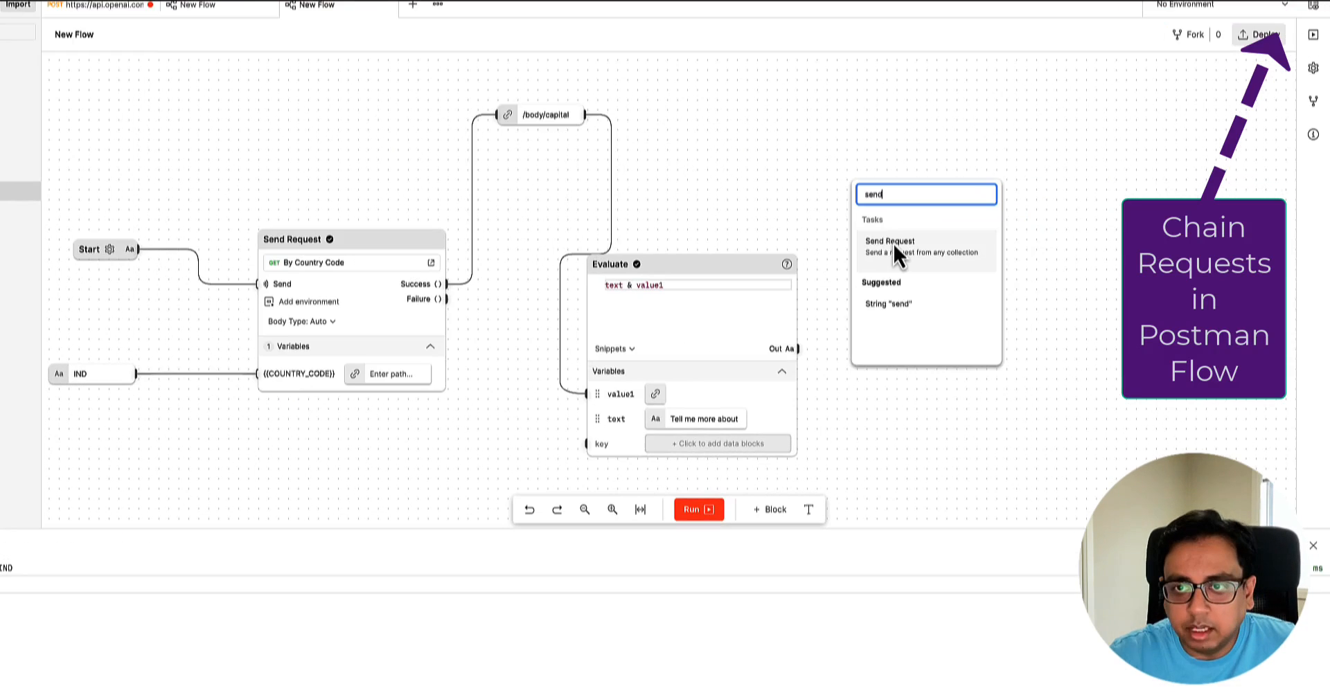
Add a Send Request block for the OpenGPT collection's OpenAI completions request
left_click(890, 246)
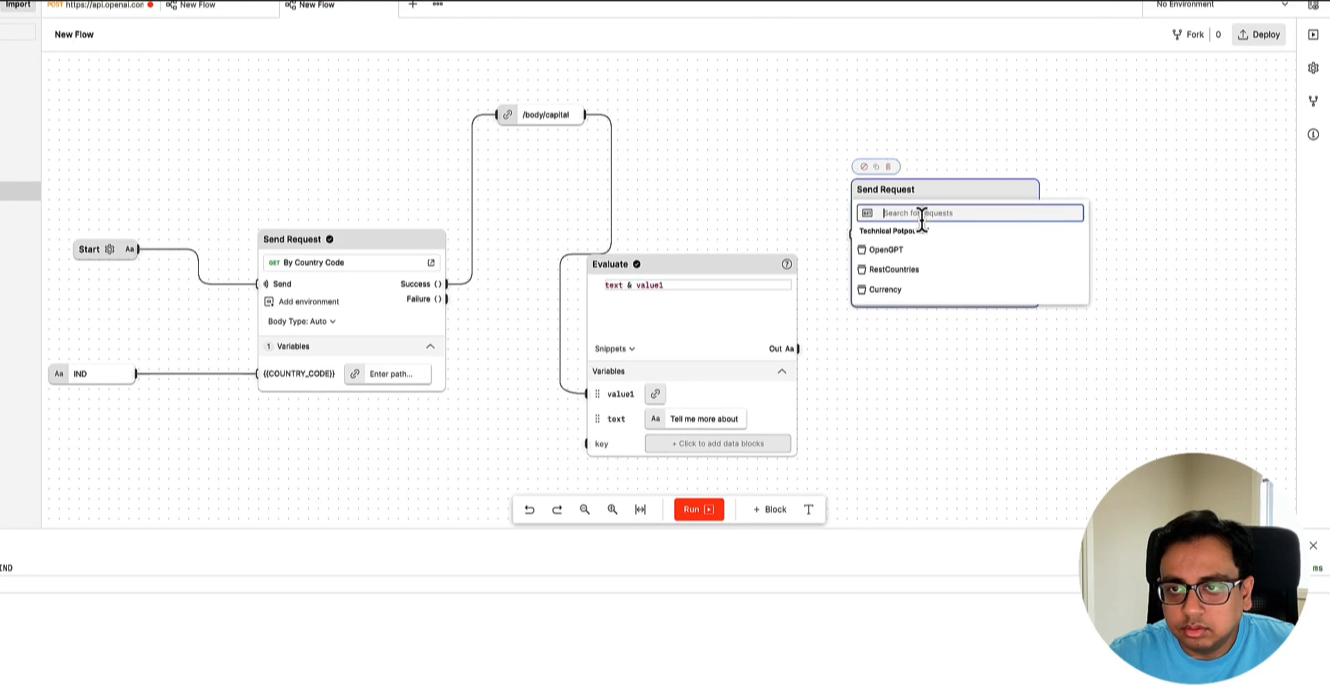
left_click(885, 250)
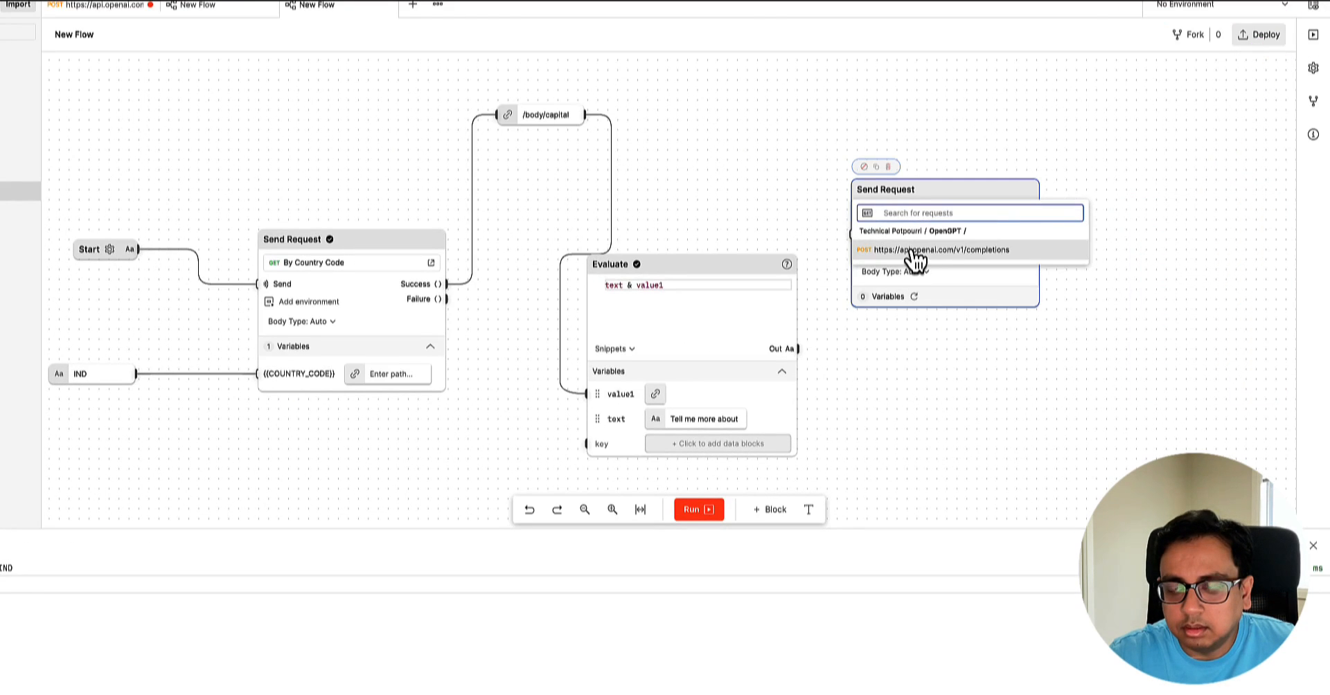
left_click(955, 250)
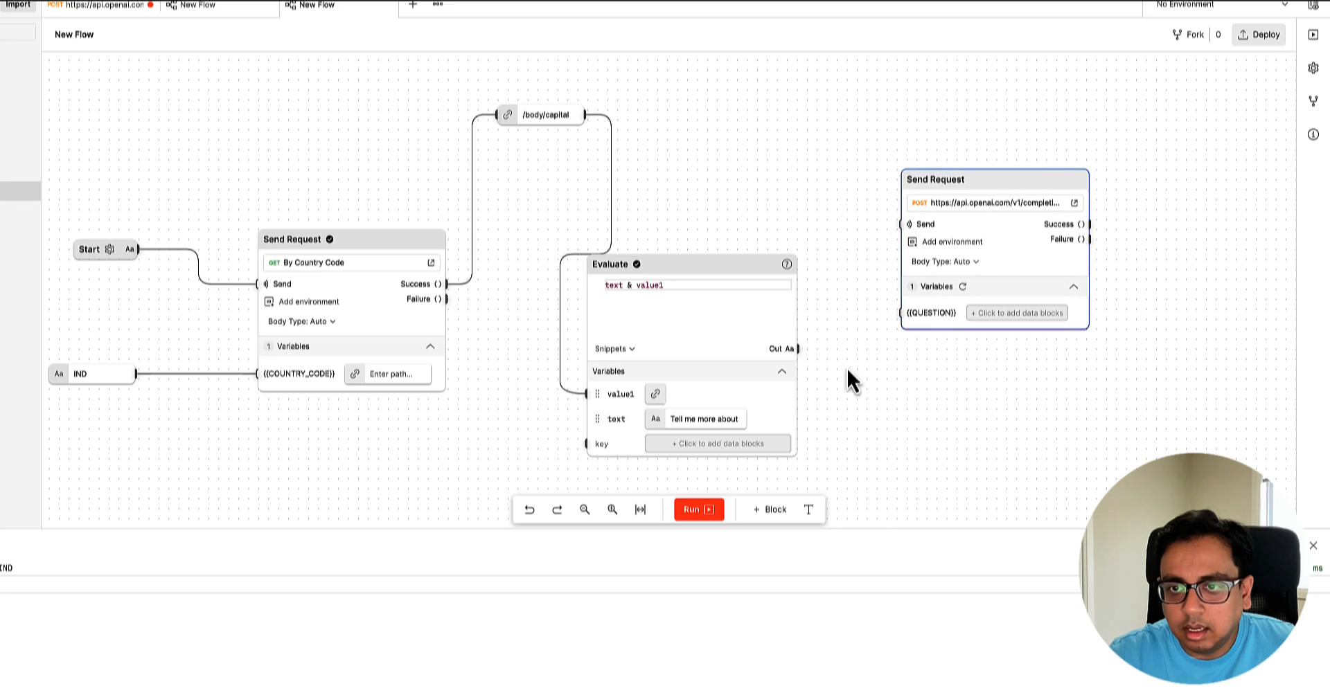
mouse_move(838, 354)
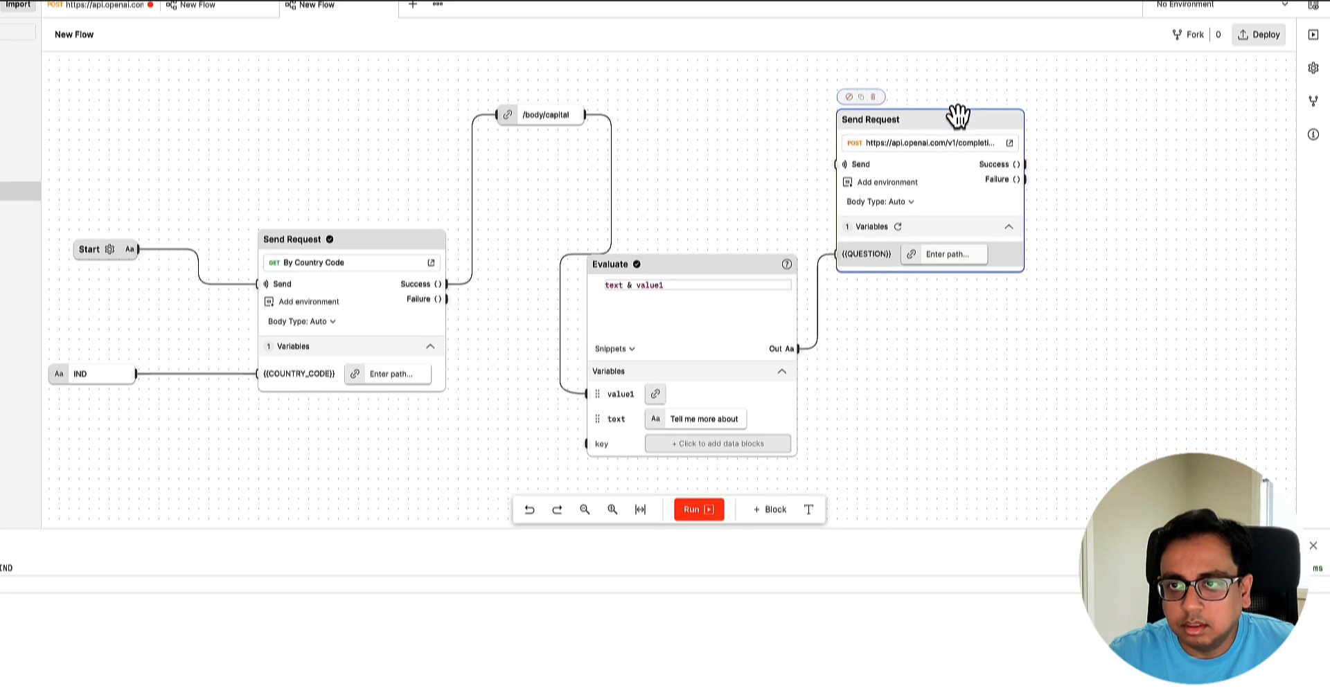
Select /body/choices/0/text from the completion response and feed it to a Log block
left_click_drag(1024, 164, 921, 395)
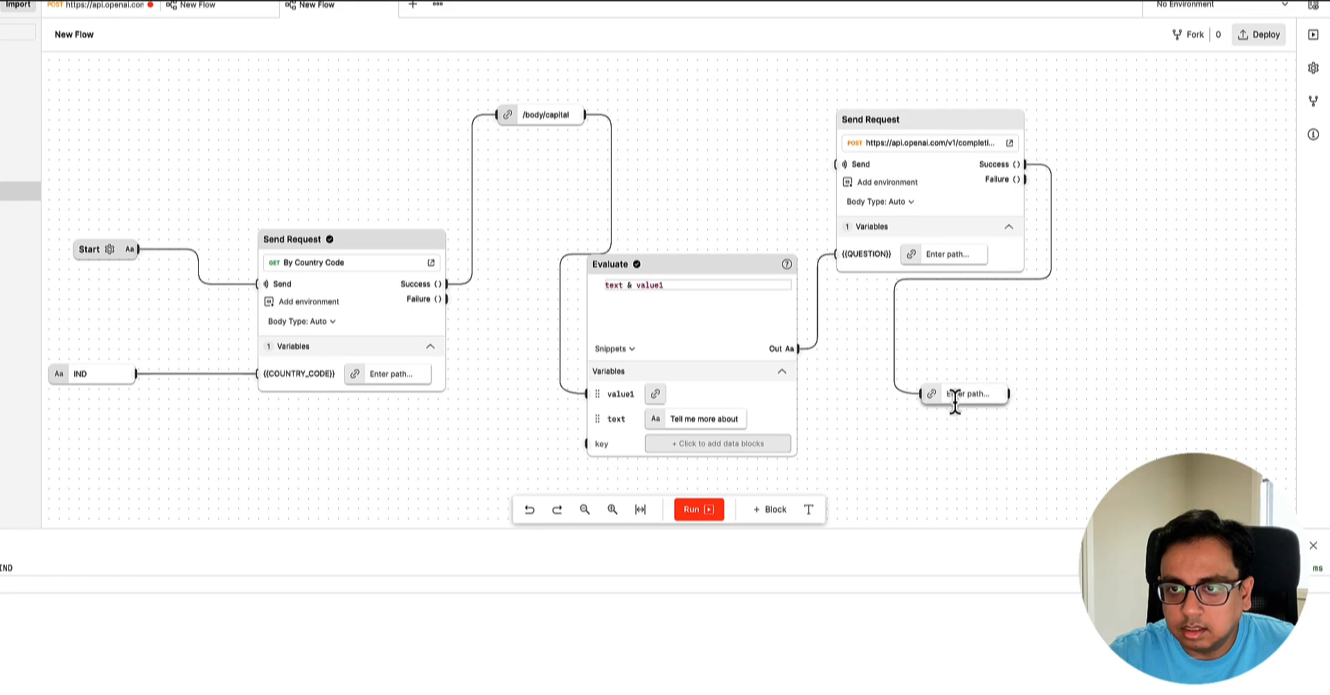
left_click(964, 394)
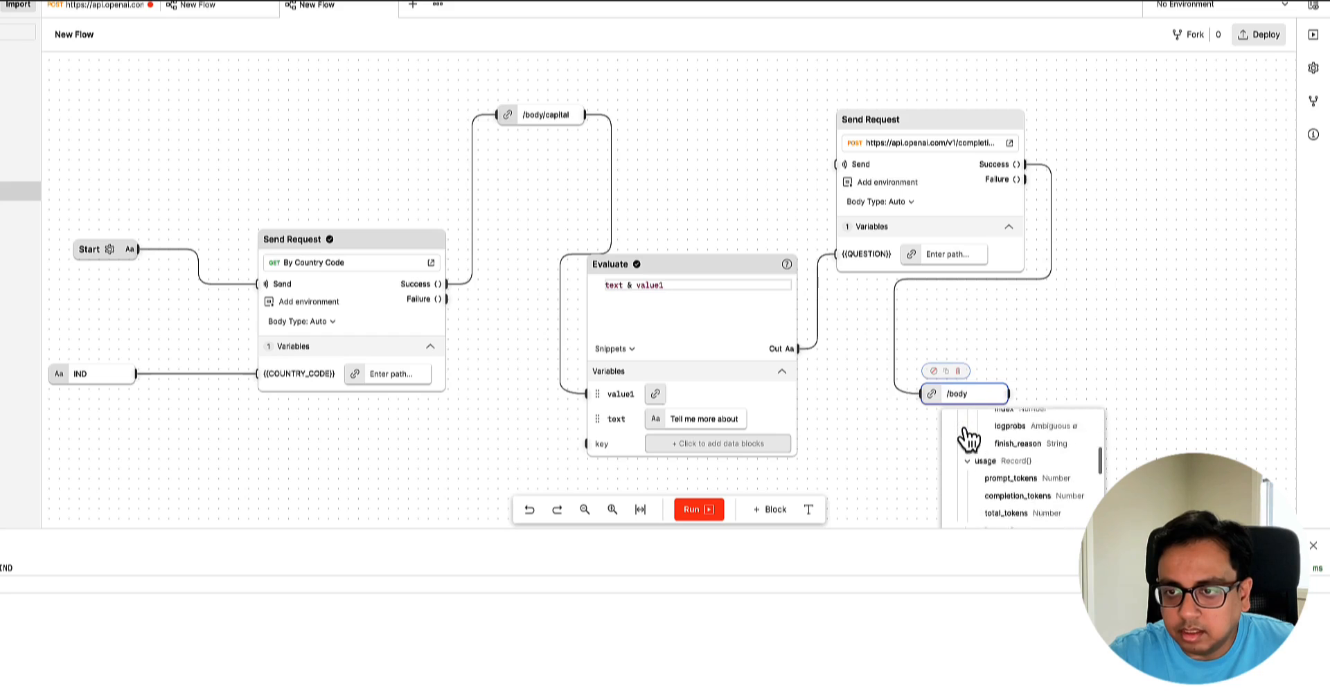
left_click(1000, 469)
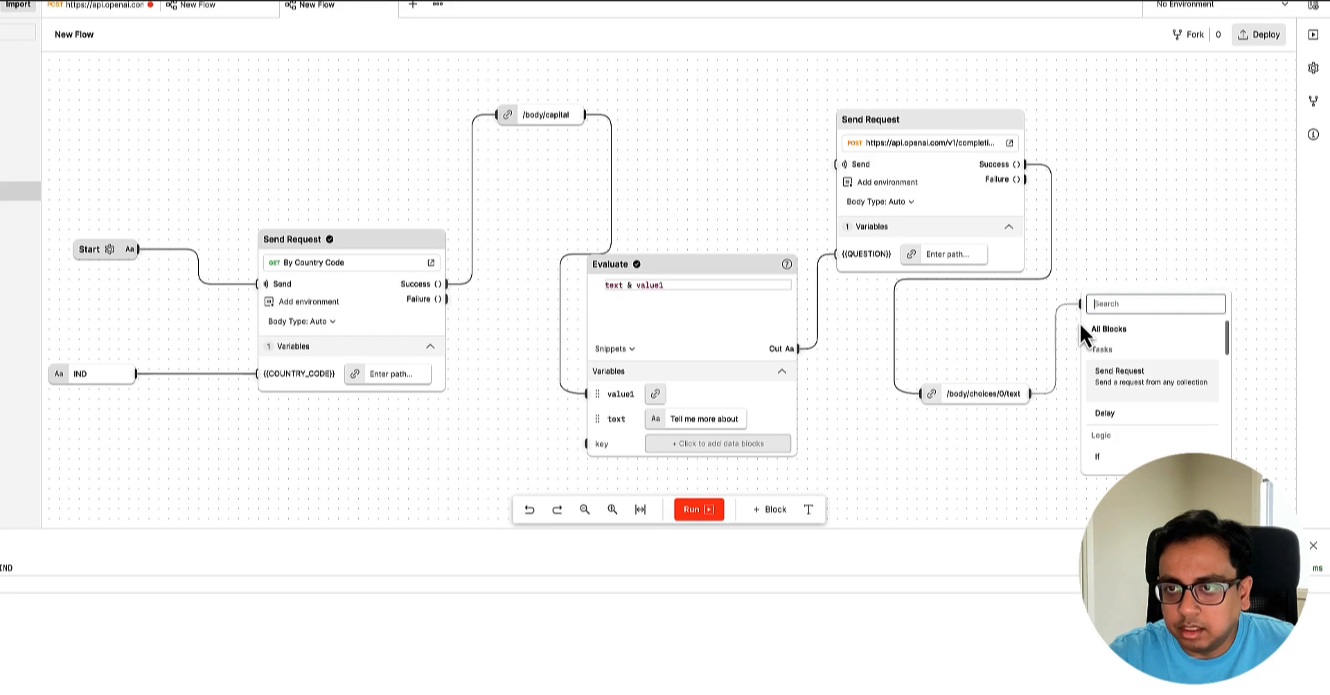
type("log")
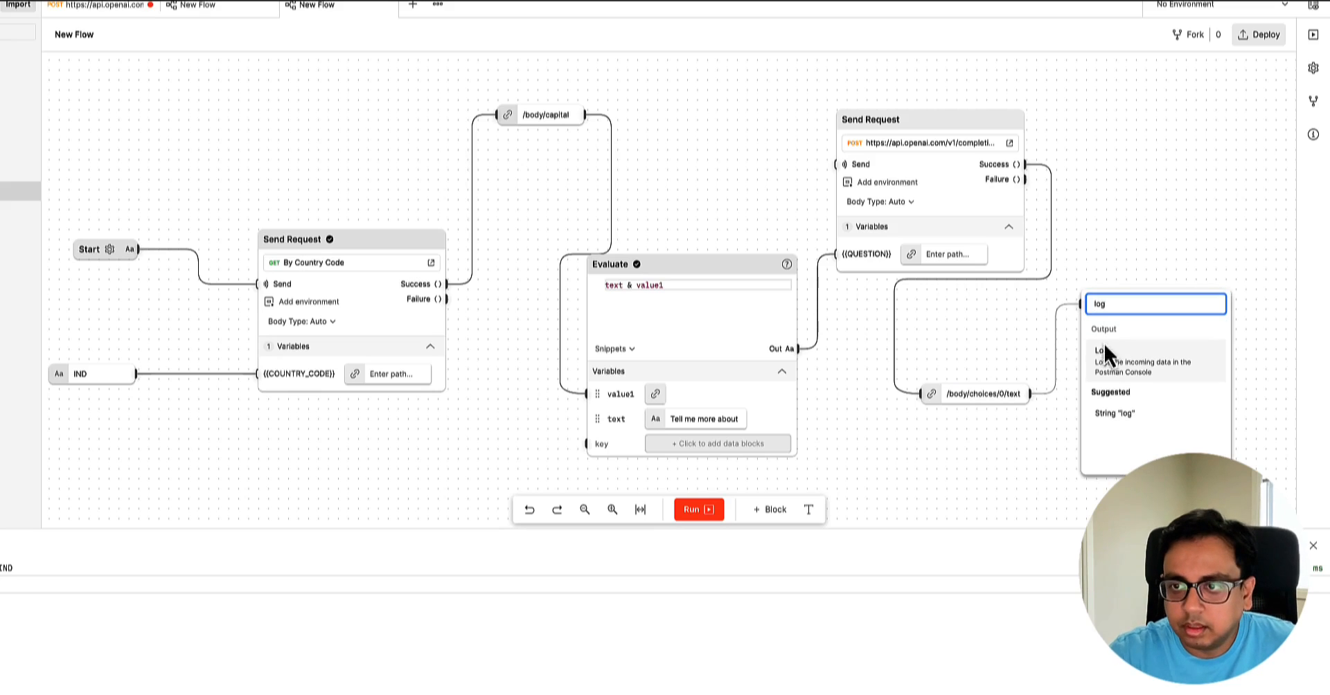
left_click(1102, 351)
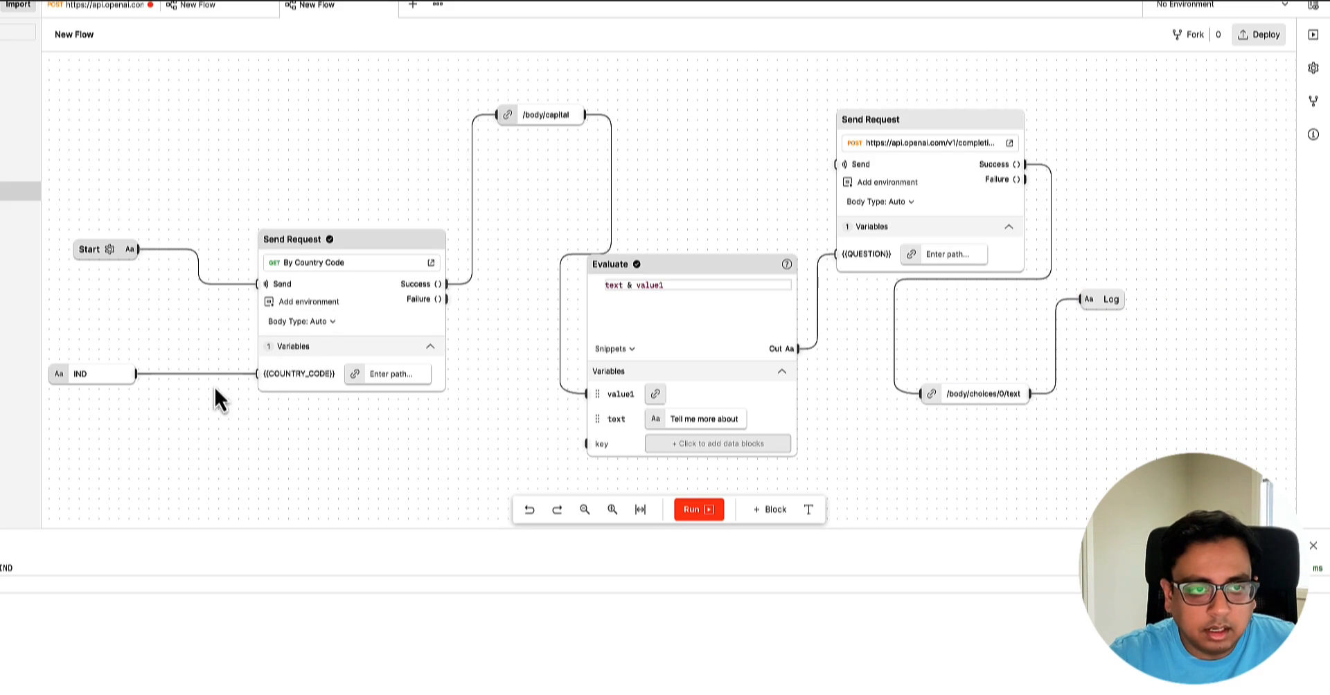
mouse_move(503, 241)
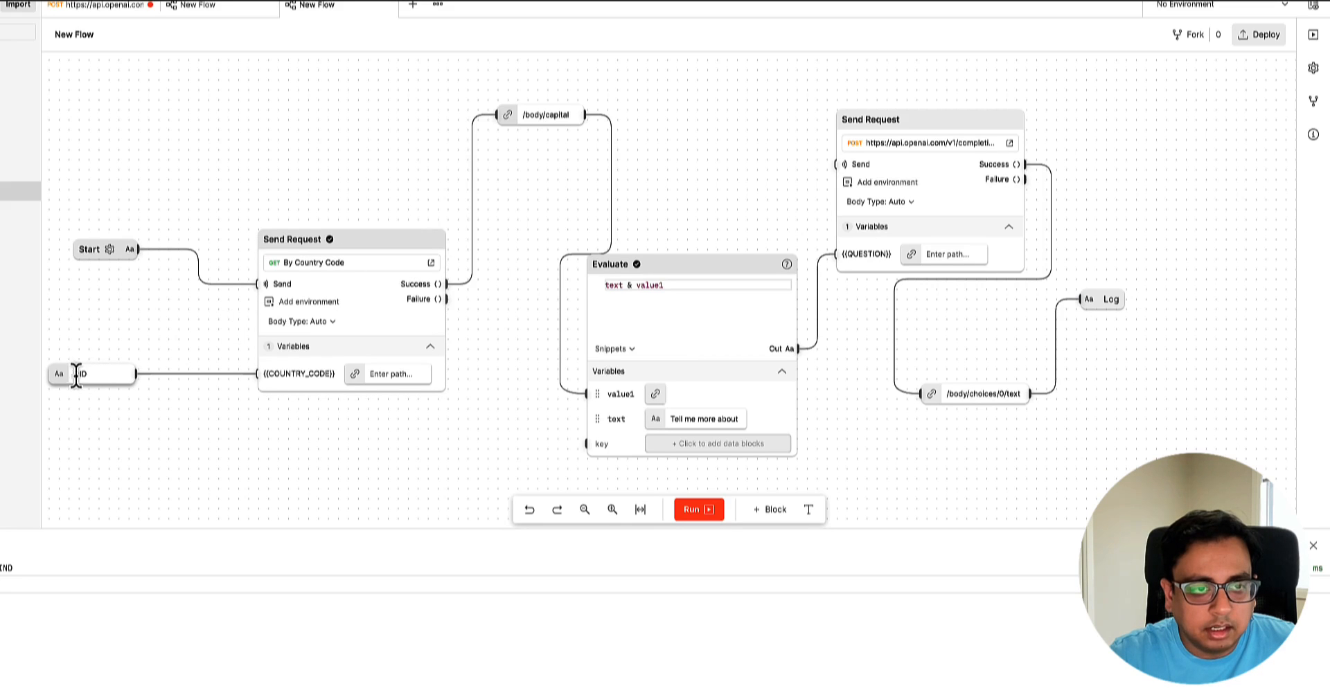
Enter IND as the country code value
type("IND")
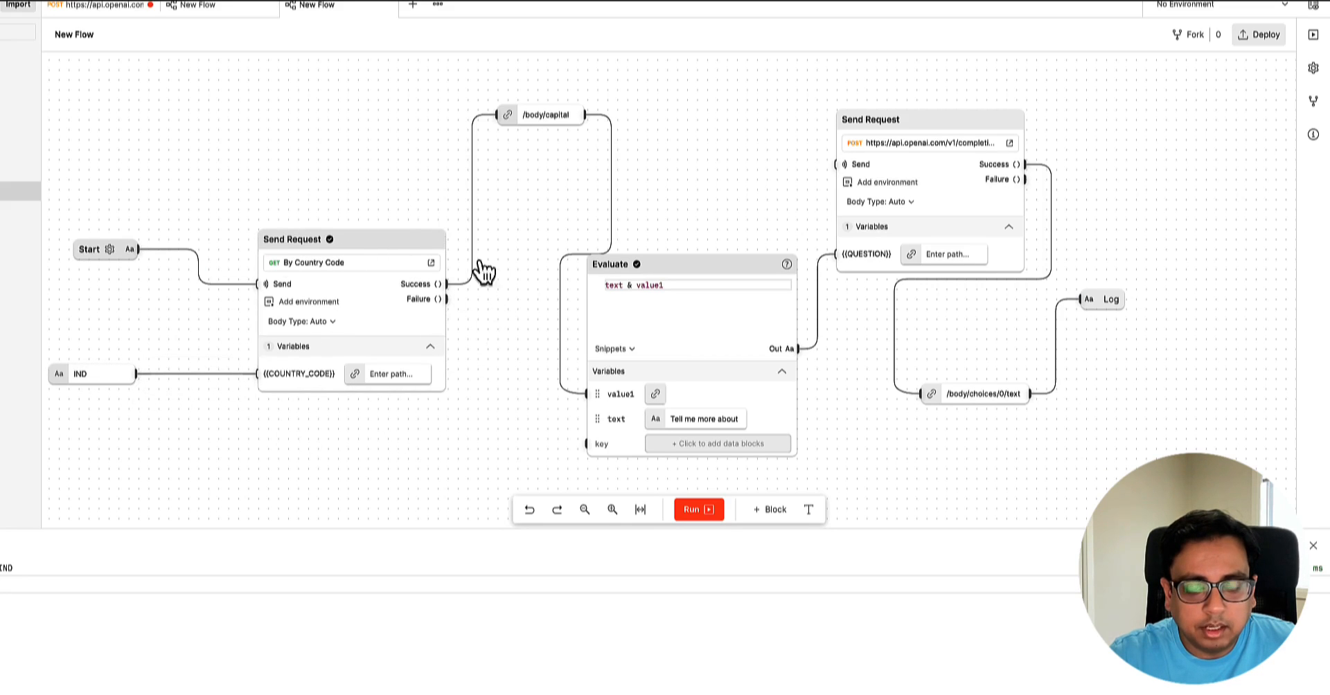
mouse_move(296, 469)
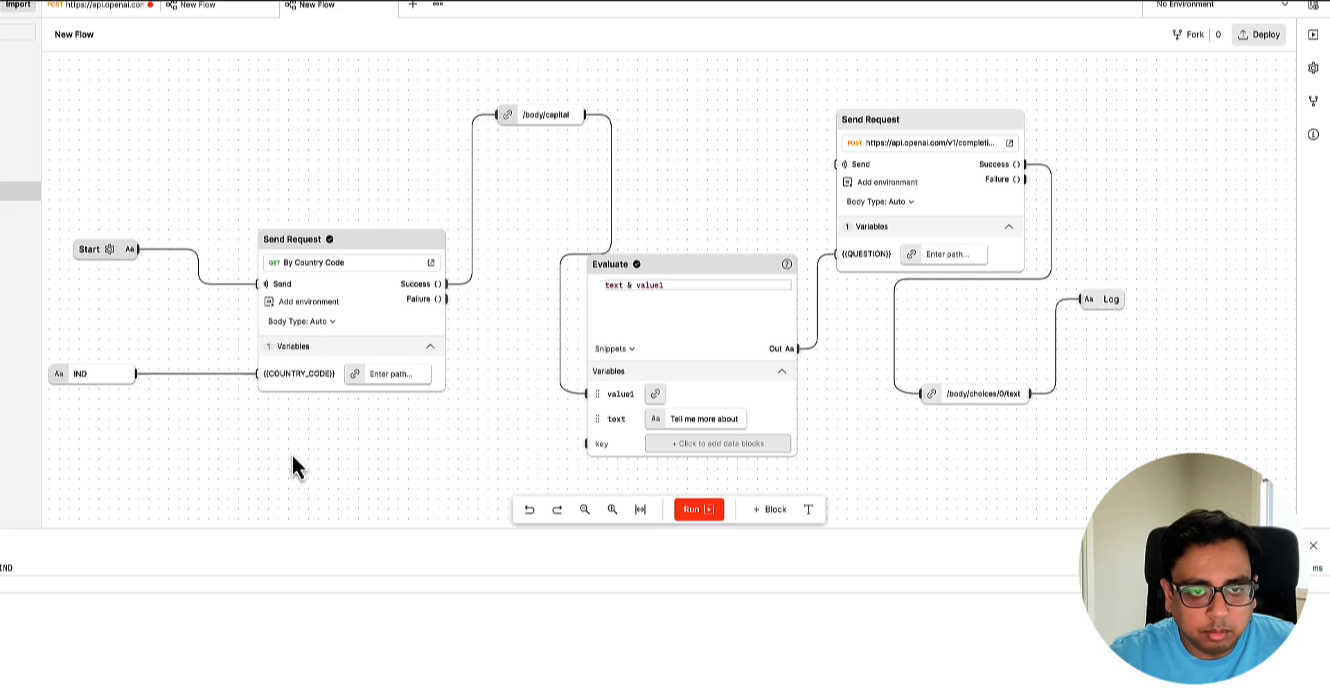
mouse_move(456, 451)
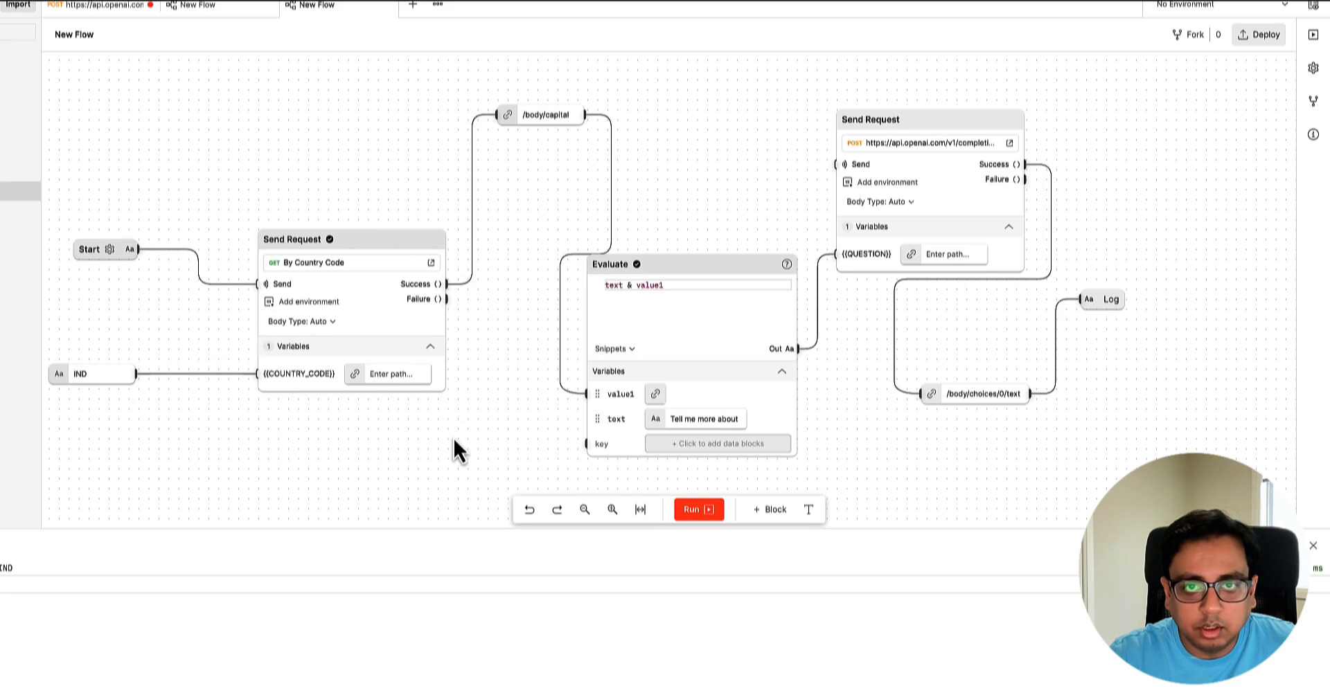
mouse_move(504, 406)
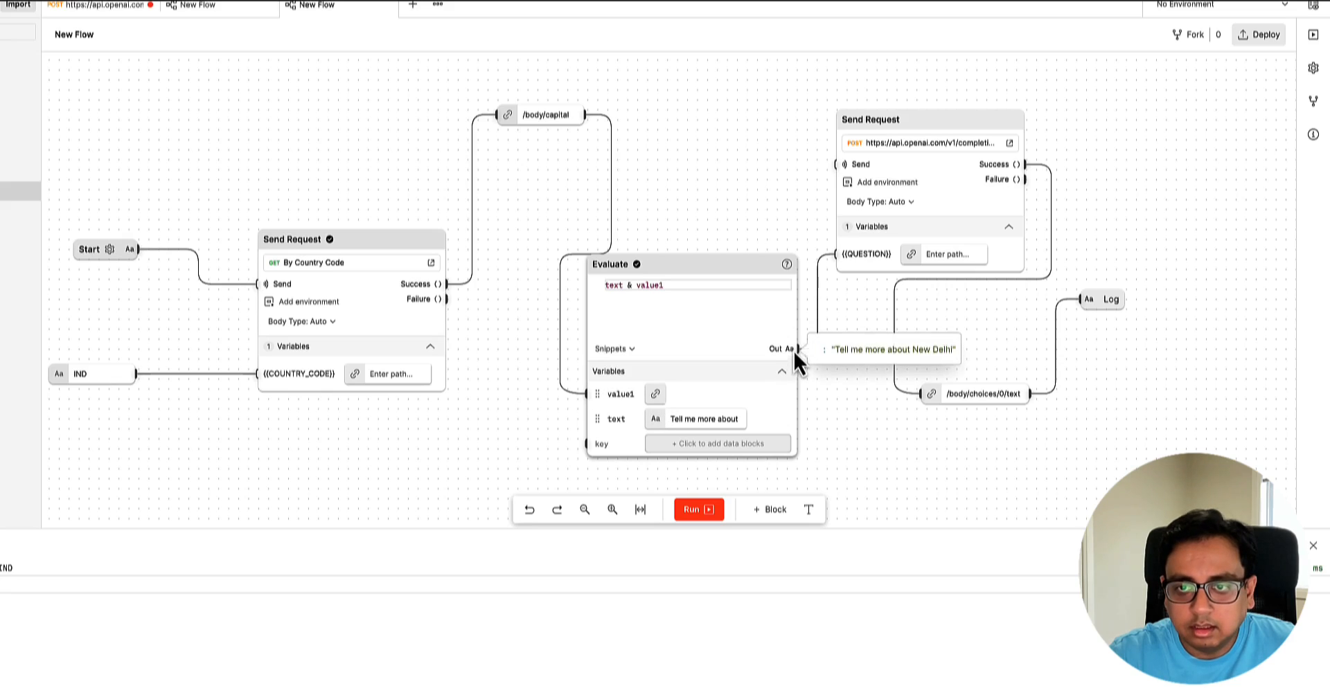
mouse_move(1070, 168)
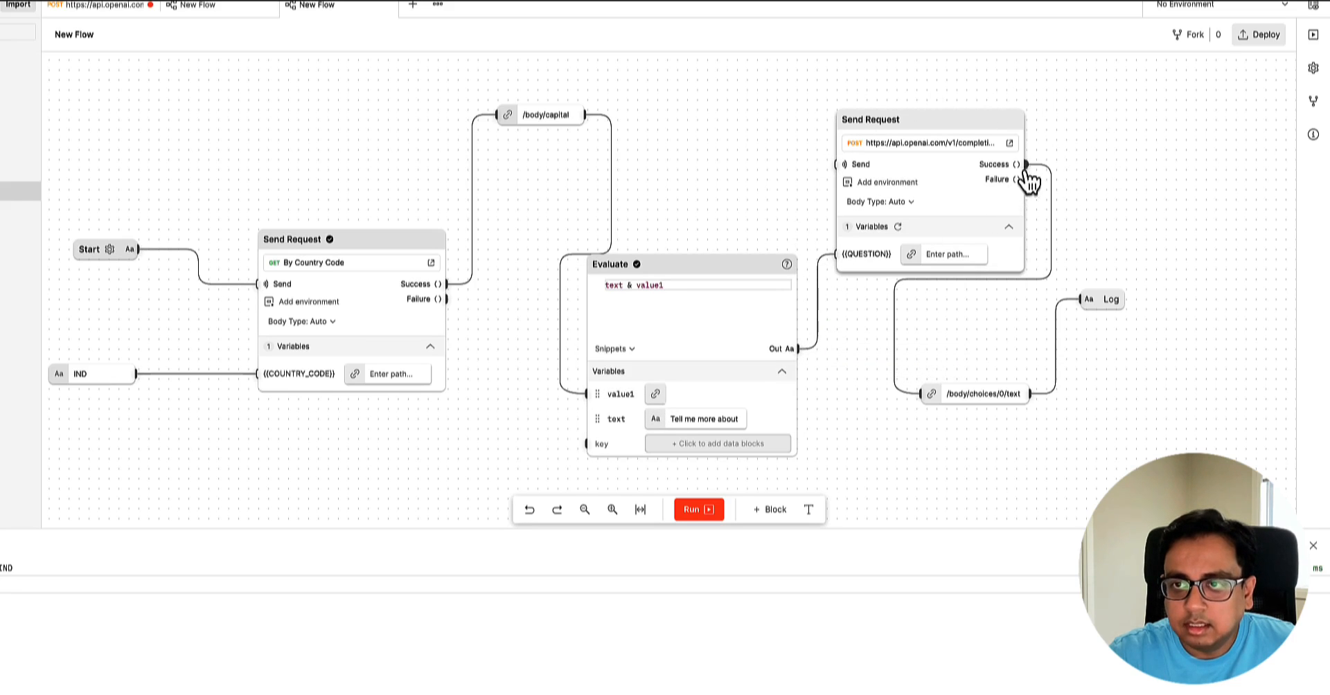
mouse_move(872, 414)
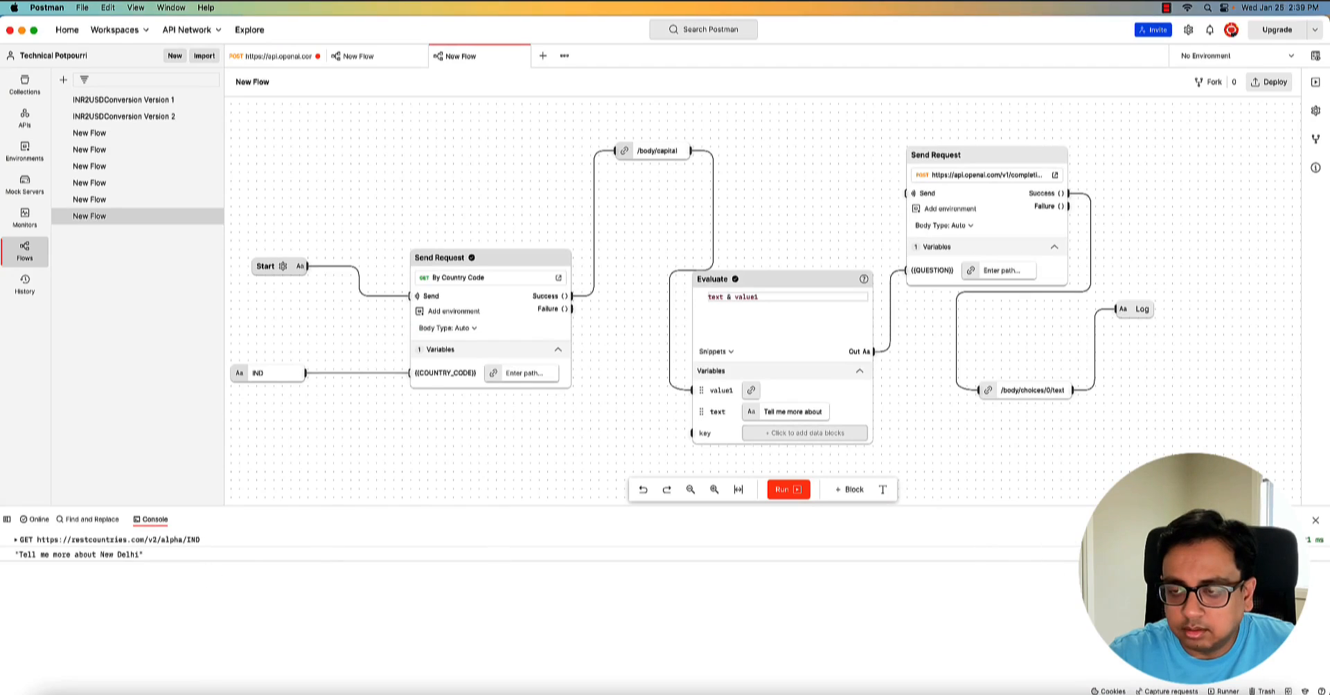
Run the full flow so the console logs an AI-written description of New Delhi
left_click(787, 489)
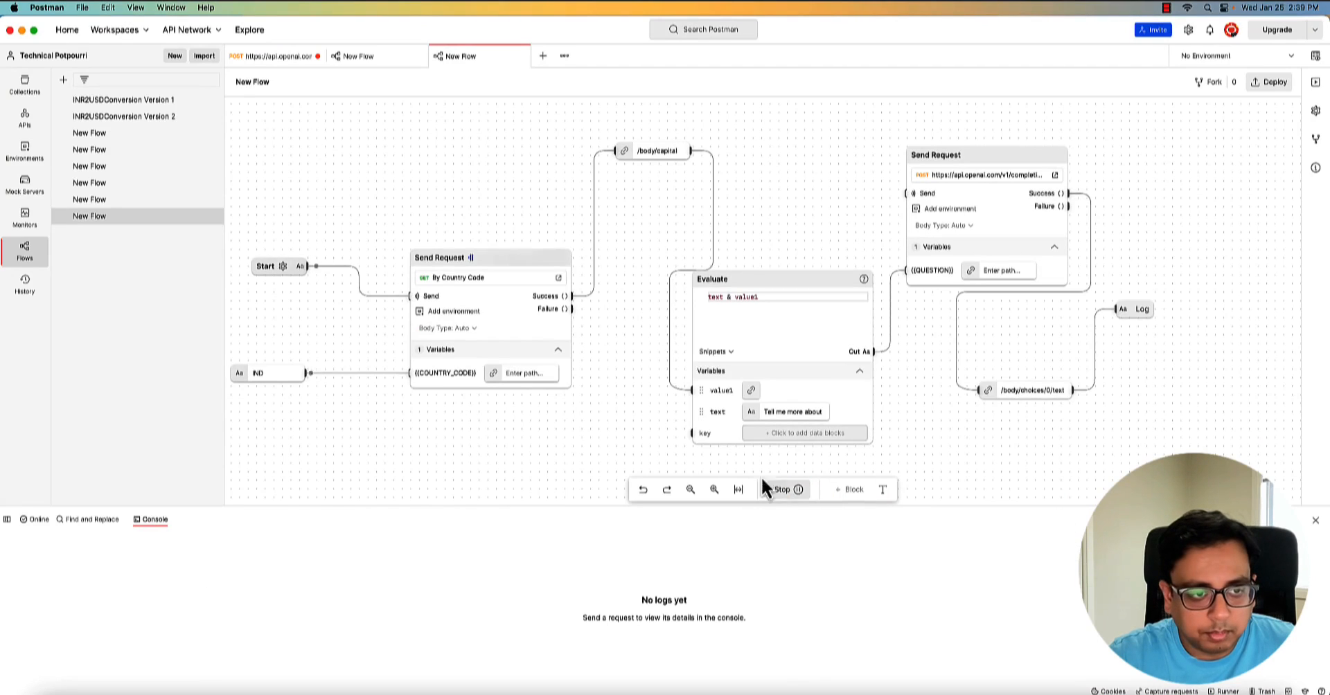
left_click(787, 489)
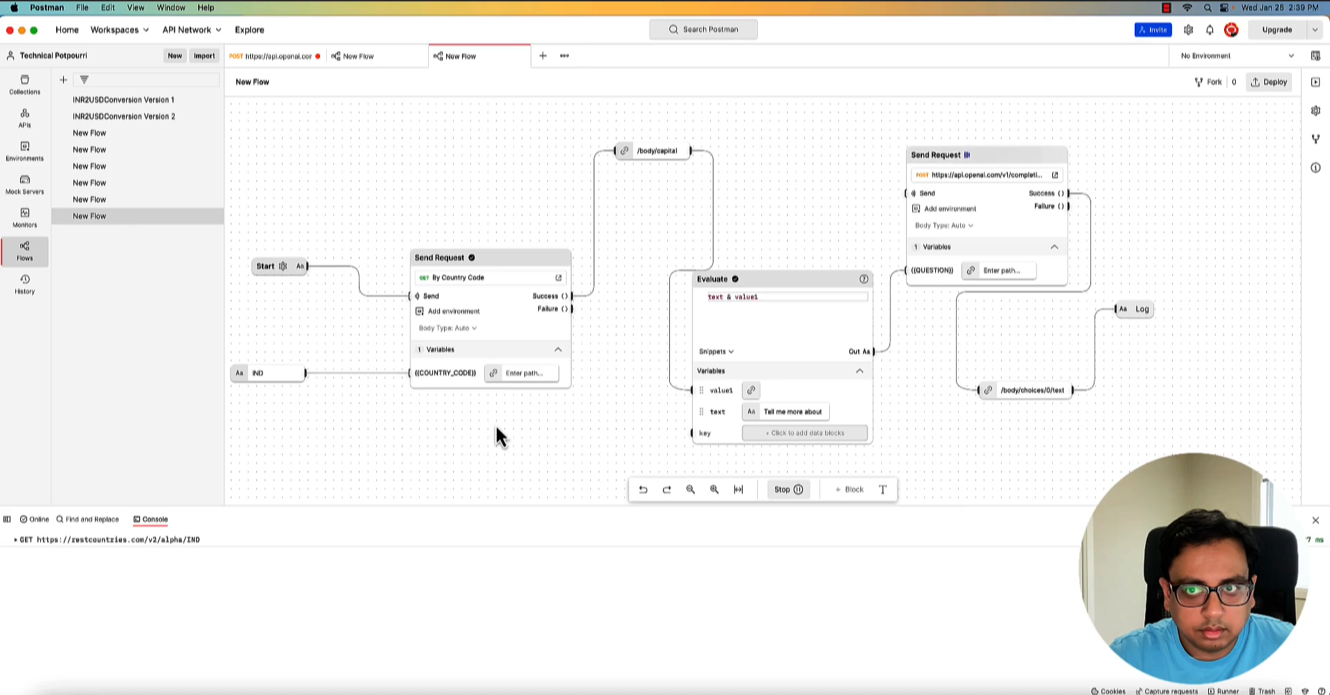
left_click(788, 489)
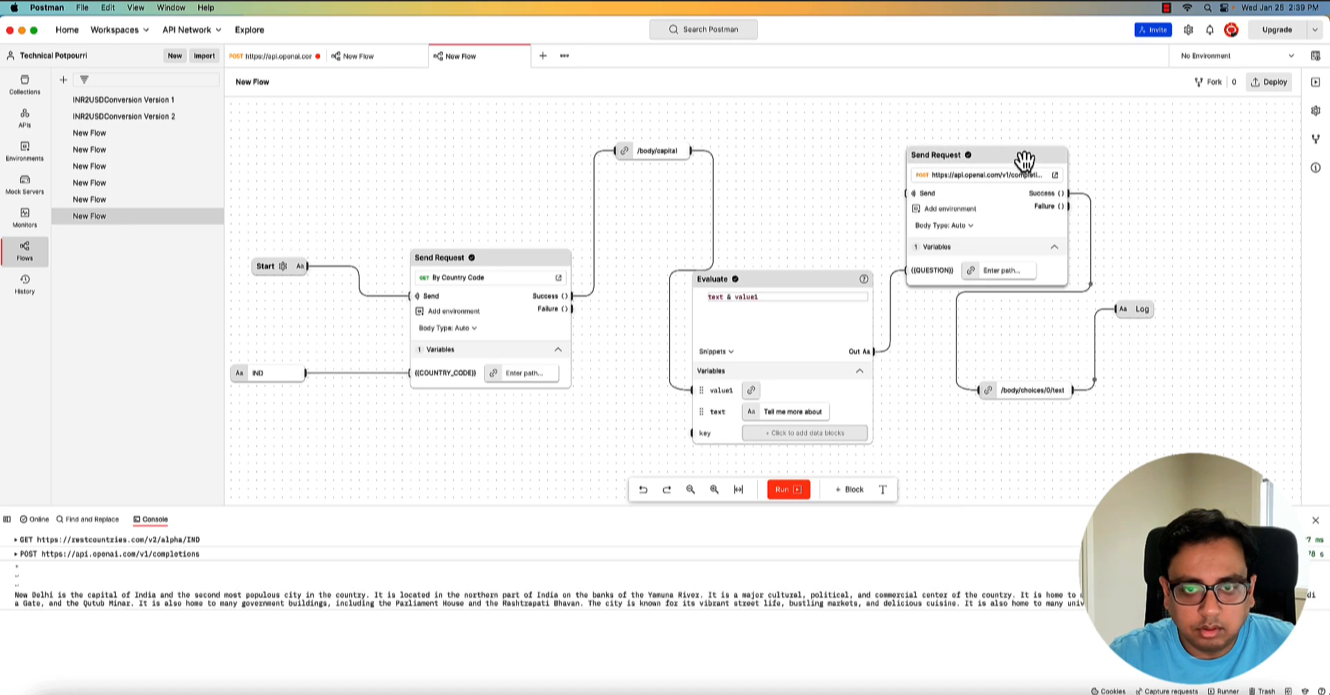
mouse_move(134, 612)
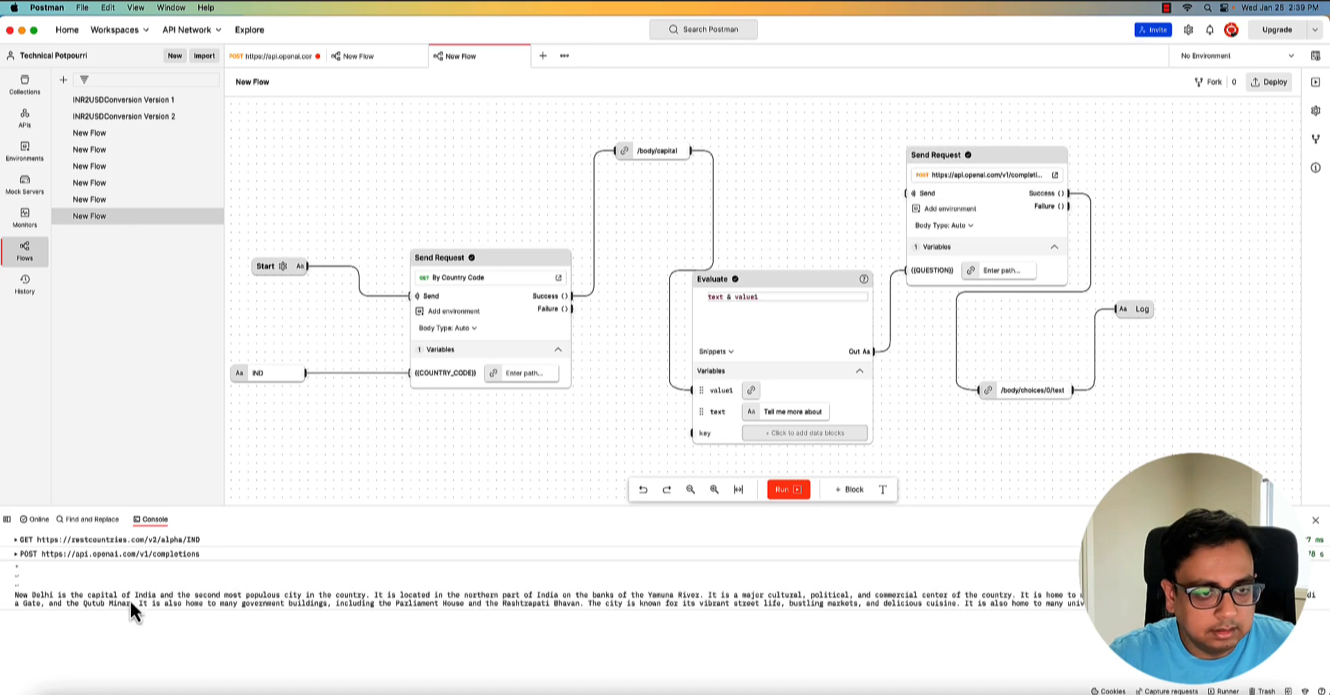
mouse_move(225, 621)
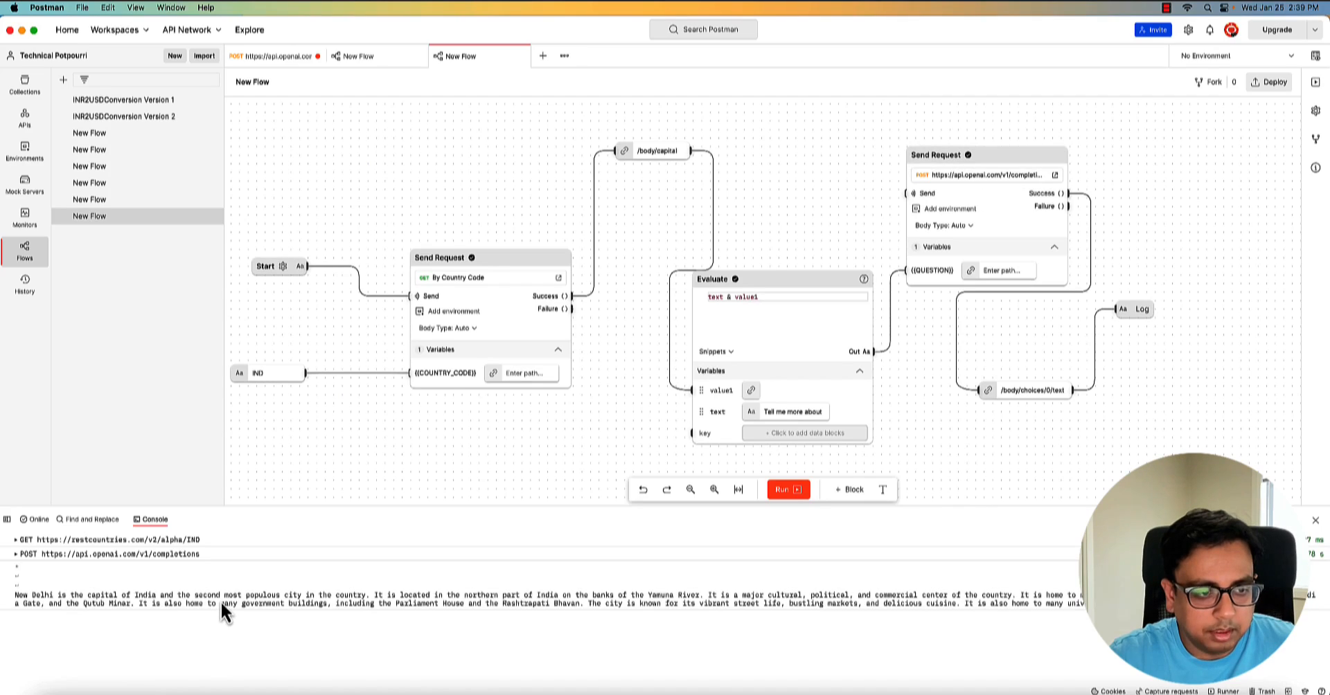
left_click(268, 373)
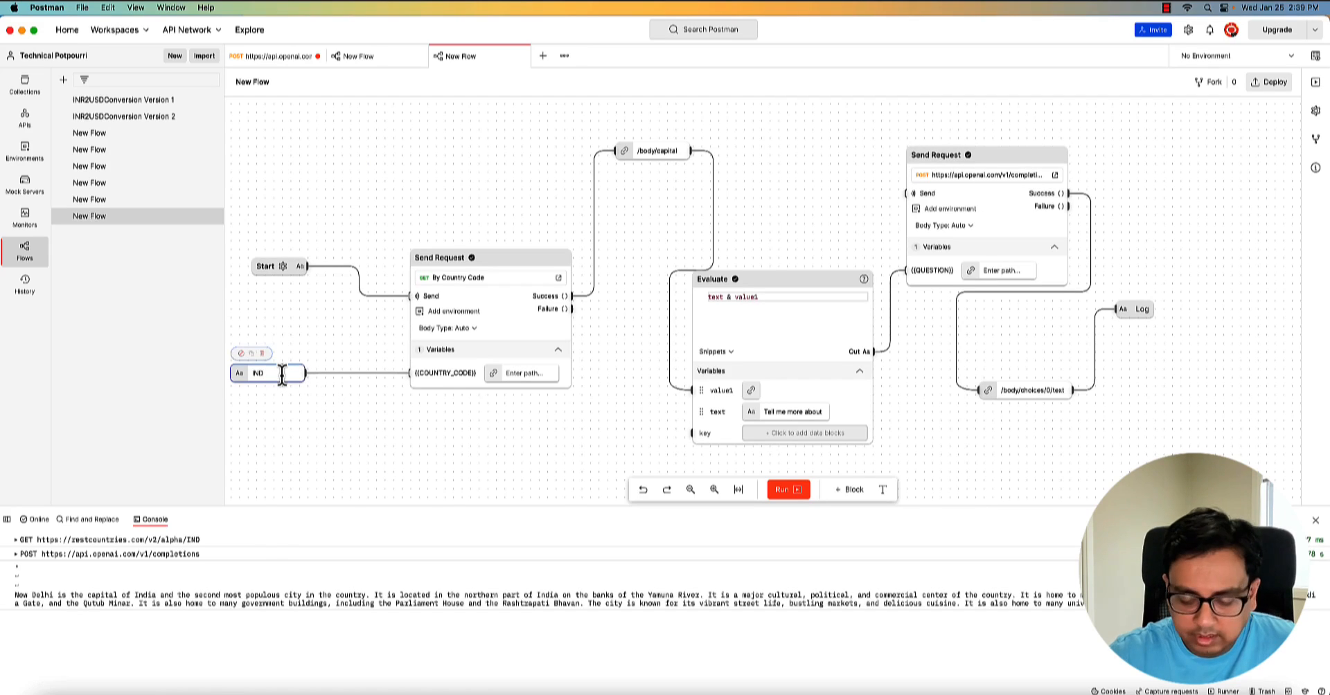
Rerun the flow with CAN, then USA, logging descriptions of Ottawa and Washington, D.C
type("CAN")
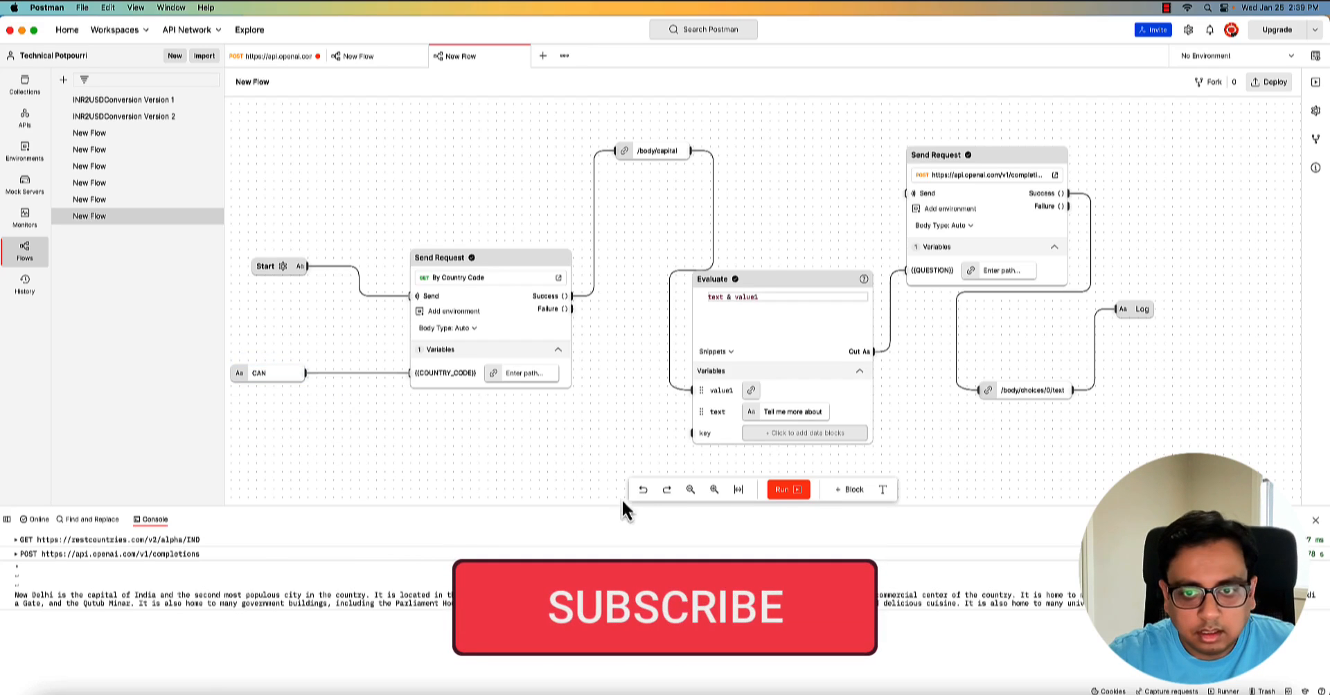
left_click(788, 490)
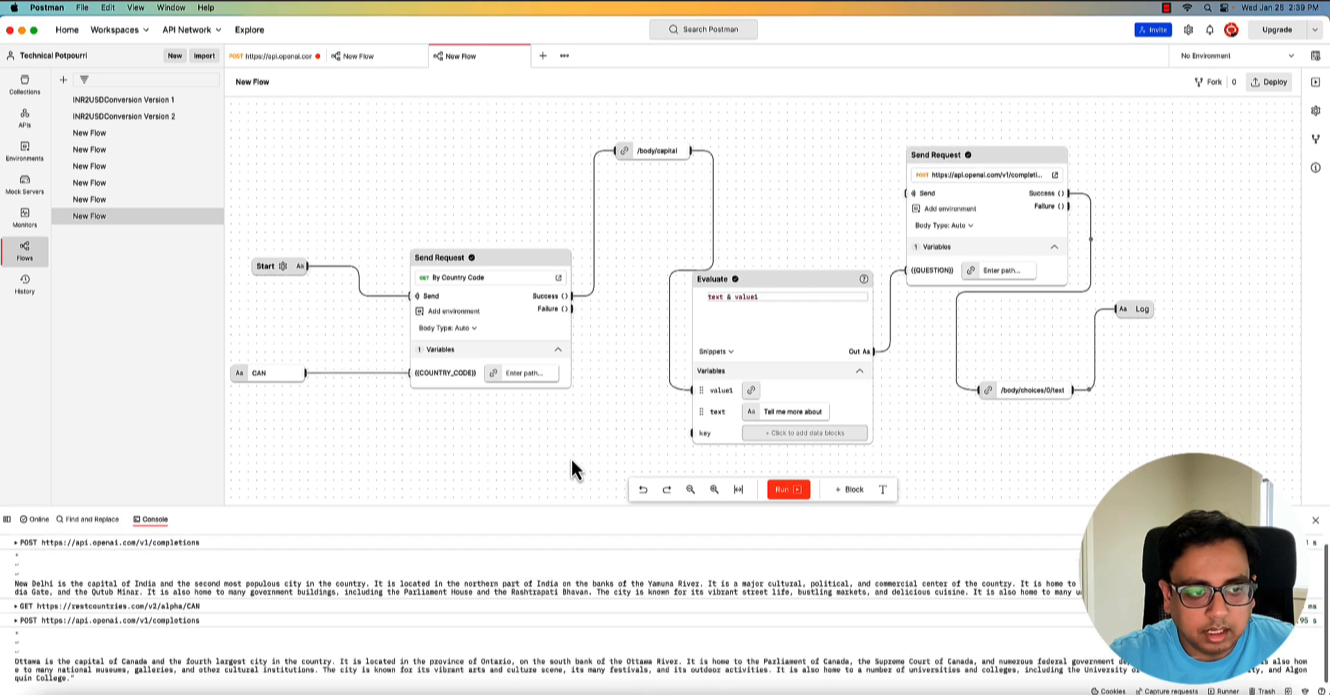
mouse_move(26, 675)
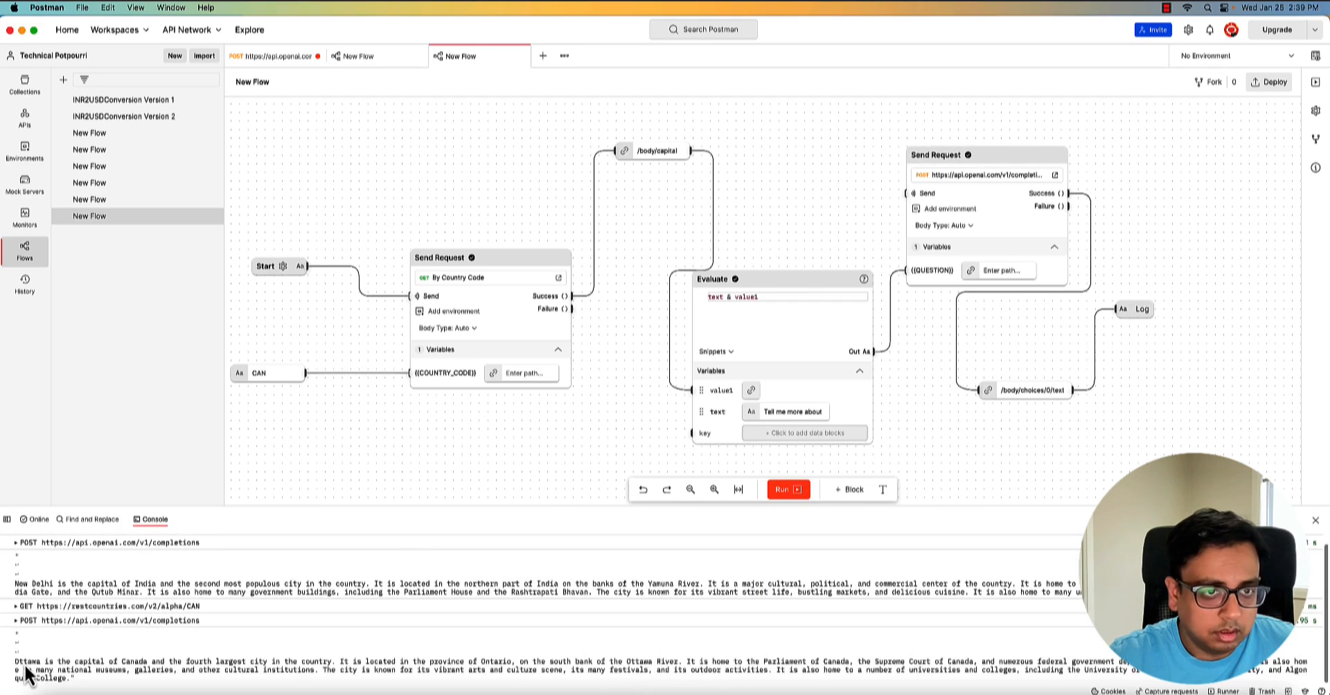
mouse_move(218, 385)
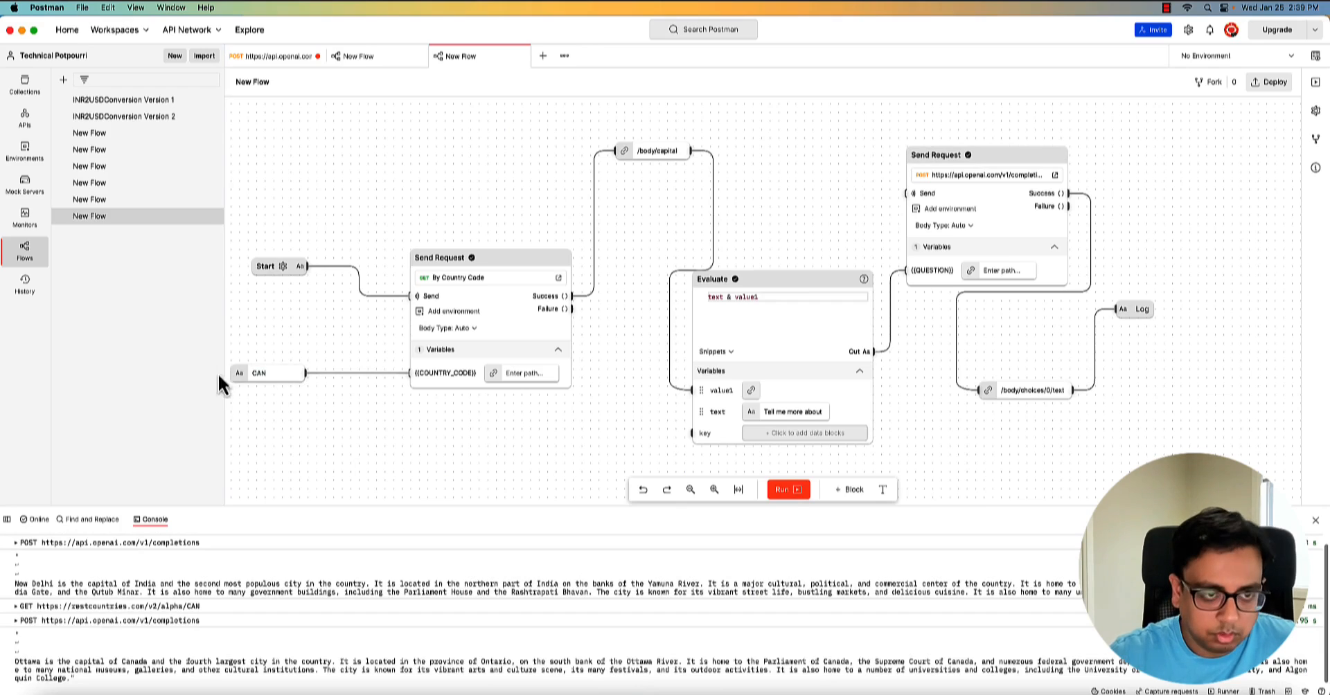
type("USA")
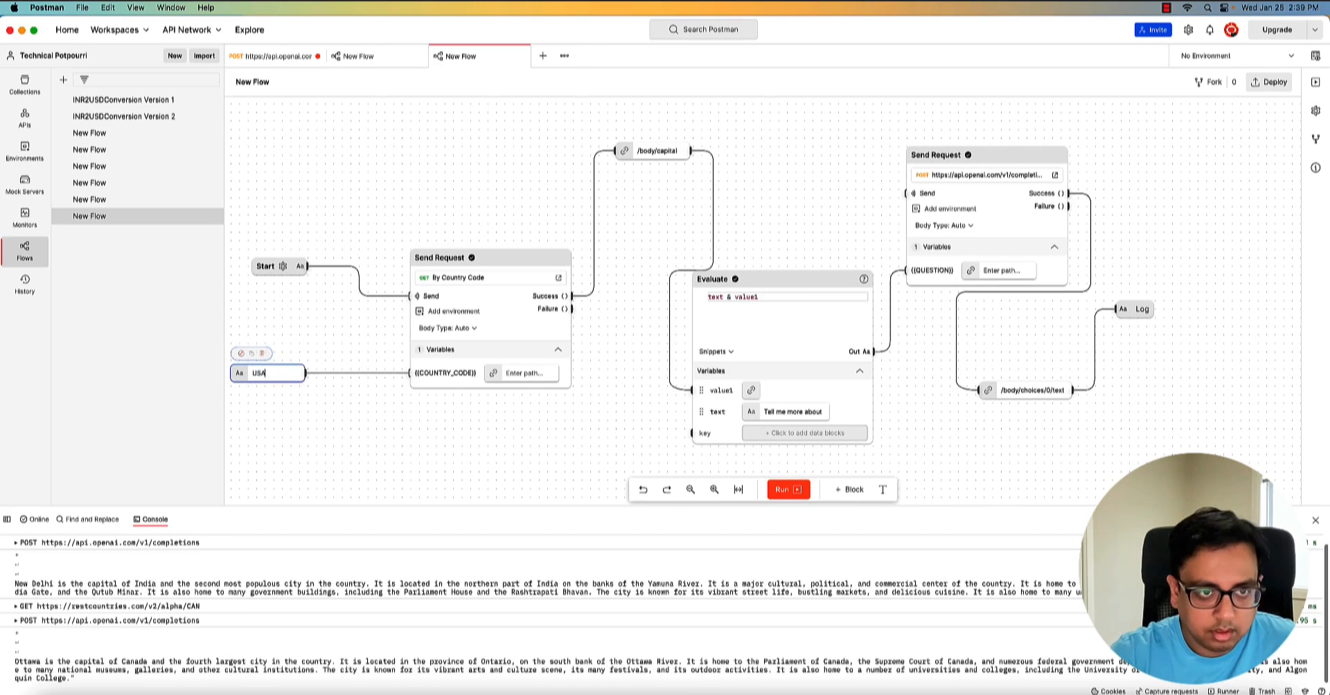
left_click(788, 490)
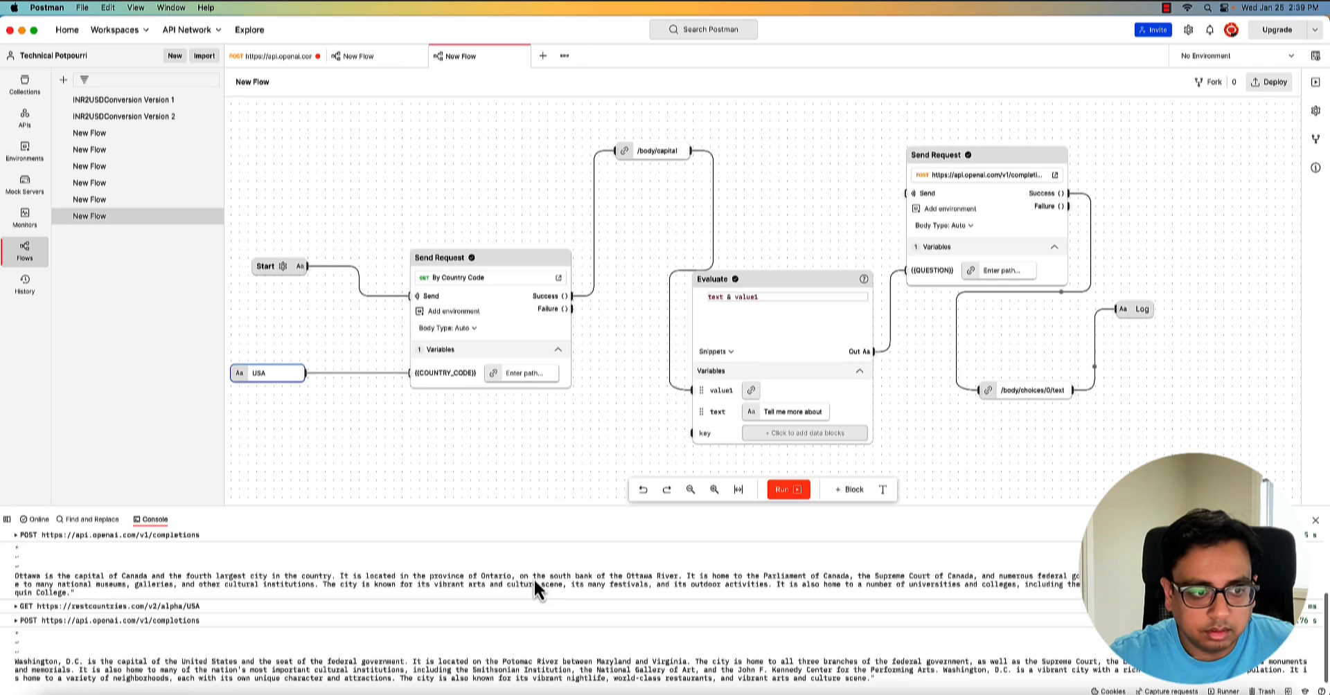
mouse_move(700, 499)
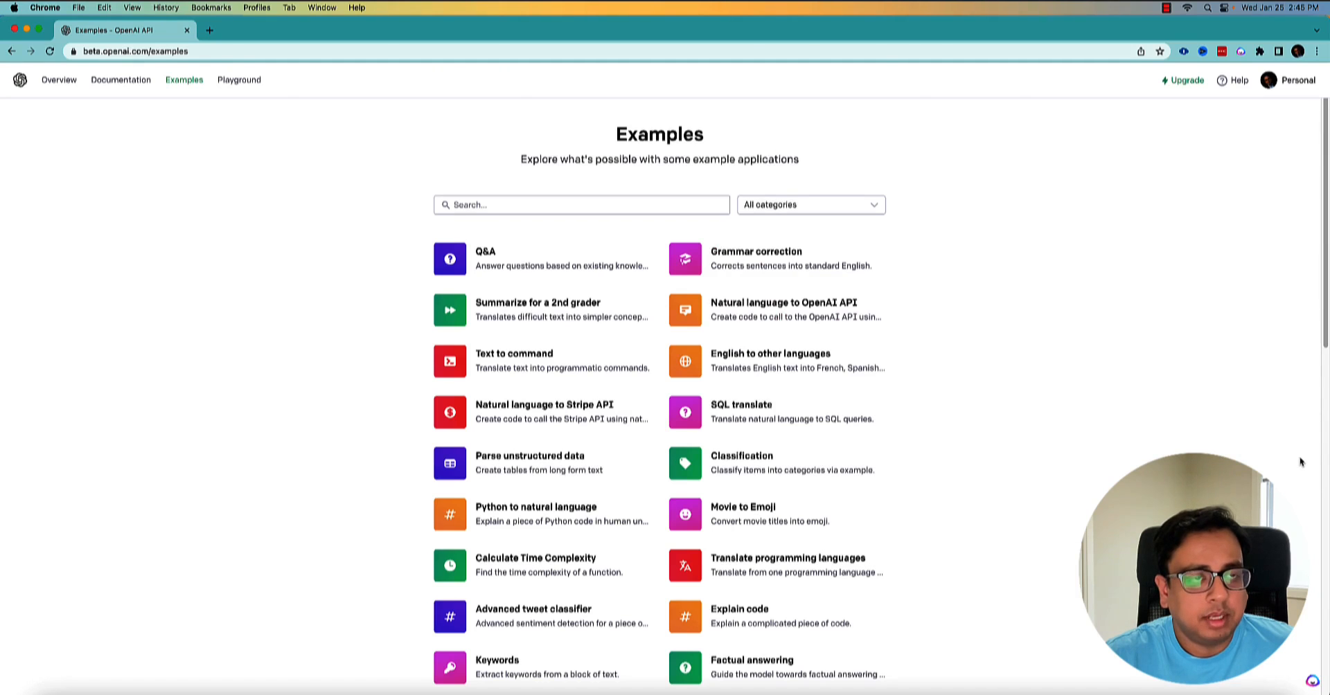
mouse_move(426, 166)
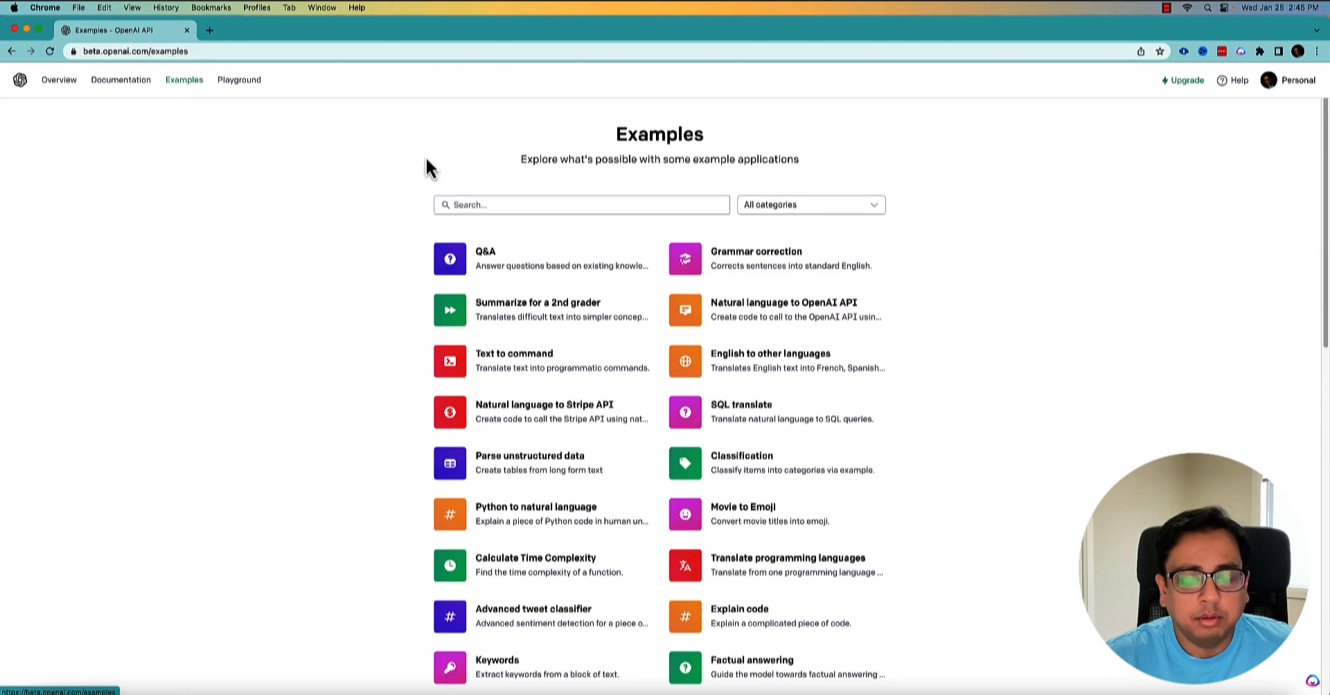
mouse_move(992, 629)
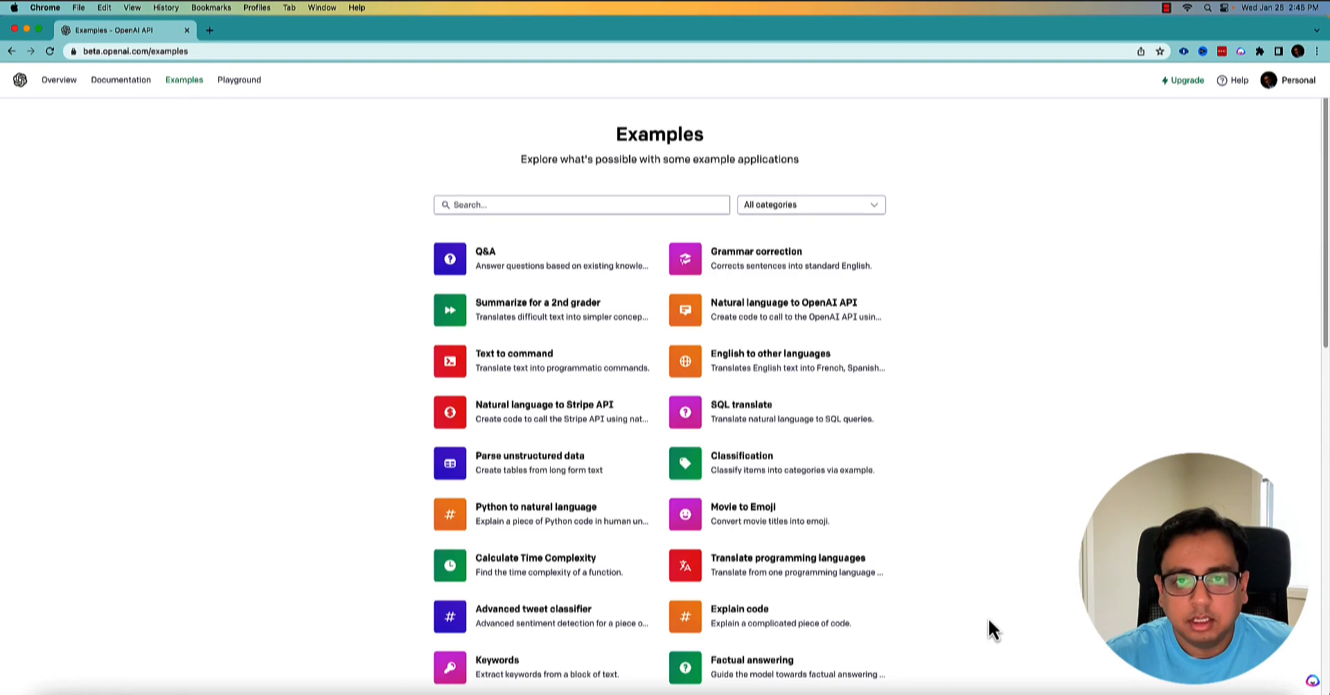